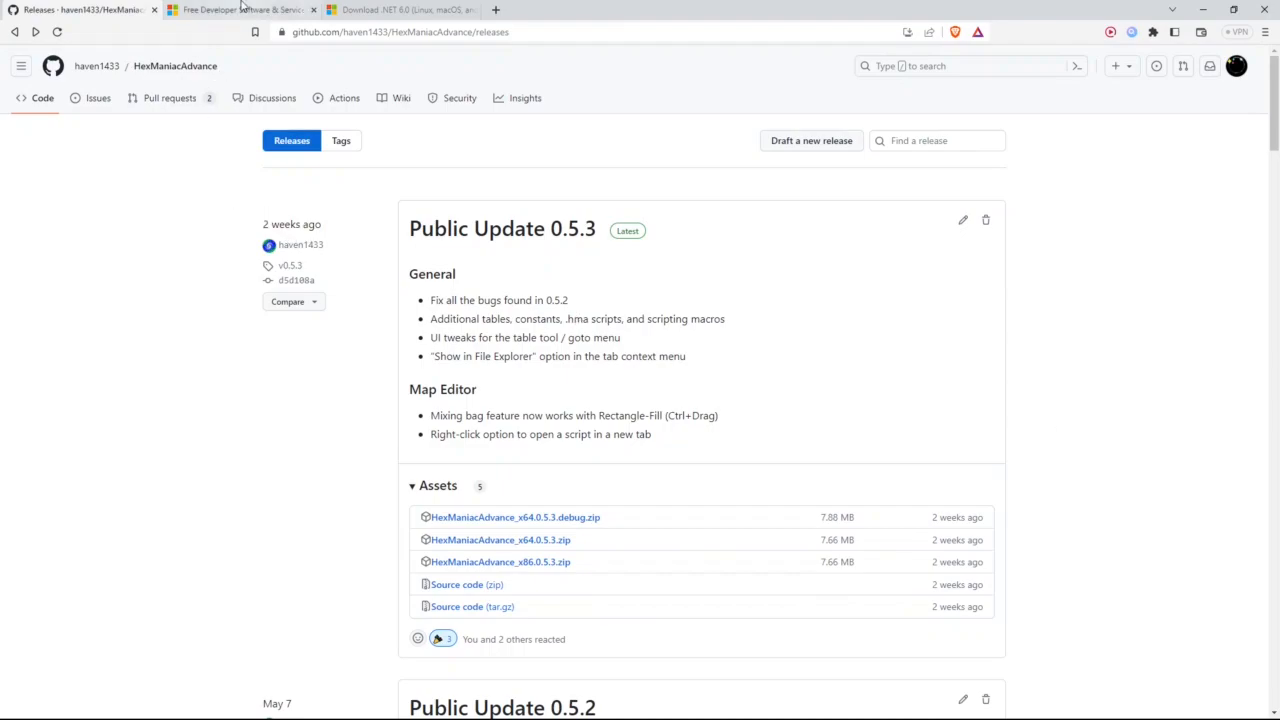
Request the free Visual Studio Community download from the free developer offers page.
left_click(240, 8)
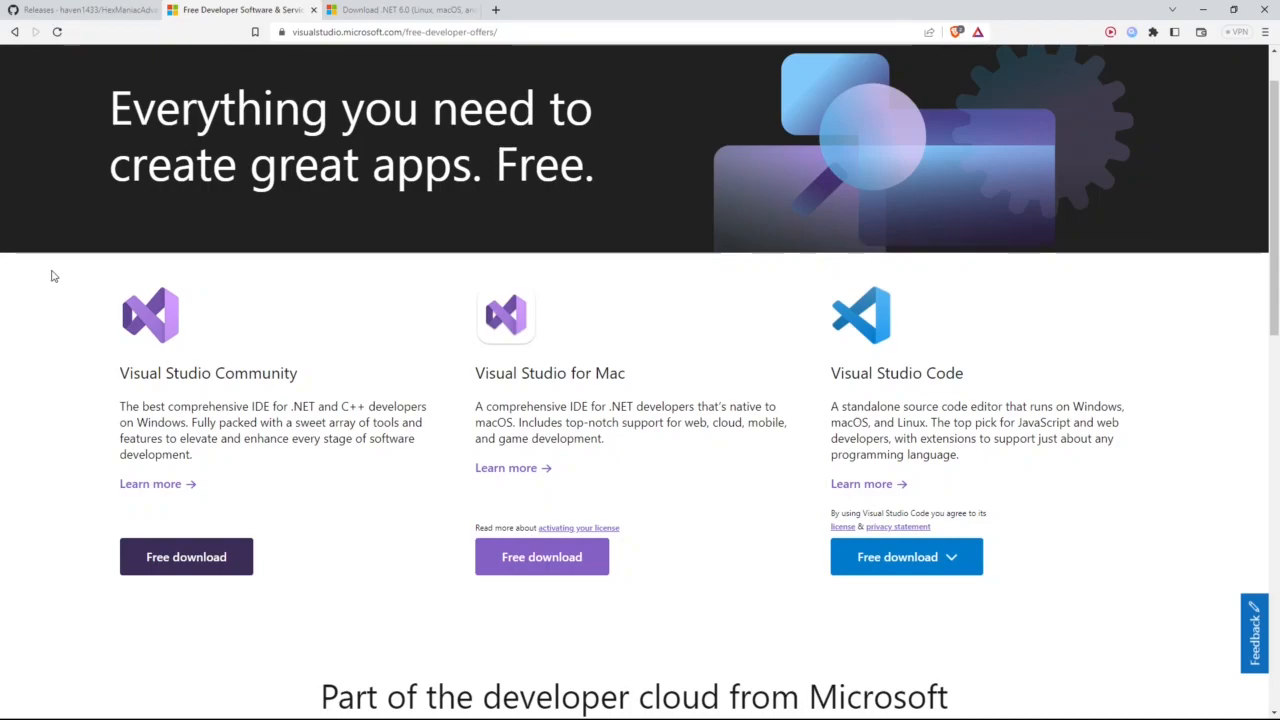
double_click(160, 372)
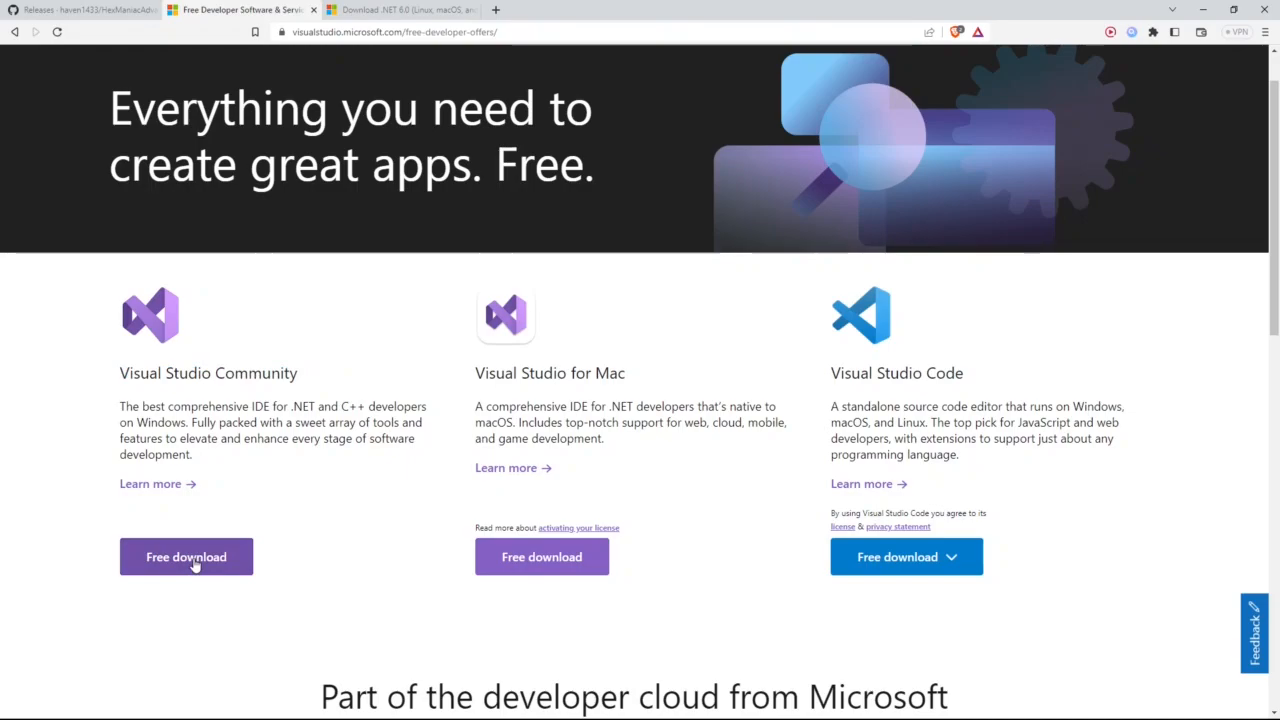
left_click(186, 556)
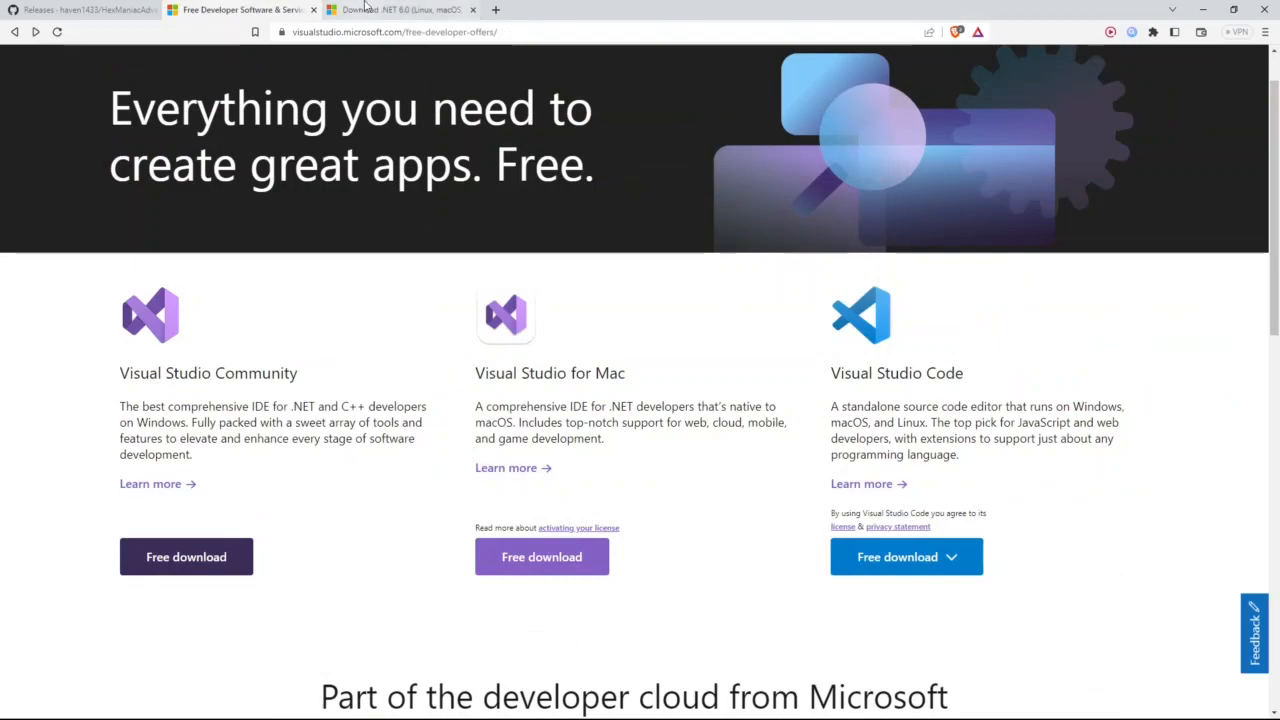
Locate the SDK 6.0.412 and .NET Desktop Runtime 6.0.20 installers on the Download .NET 6.0 page.
left_click(400, 8)
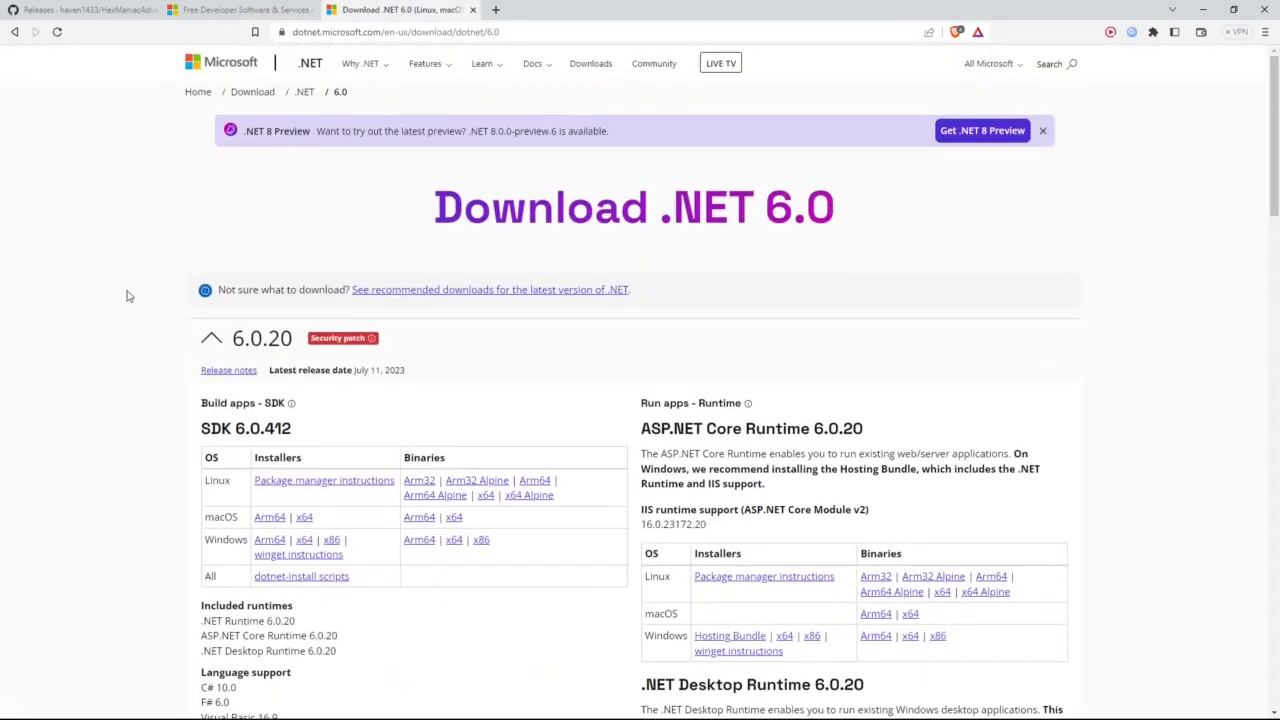
scroll("down", 3)
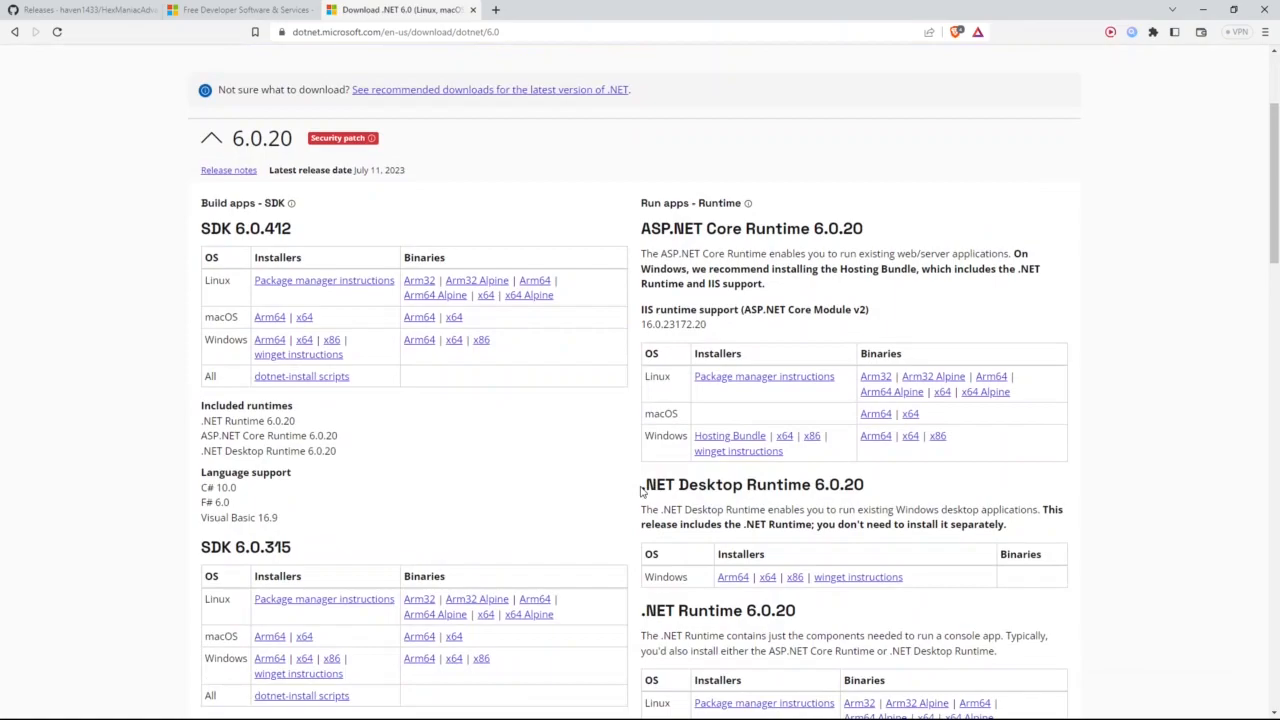
double_click(752, 484)
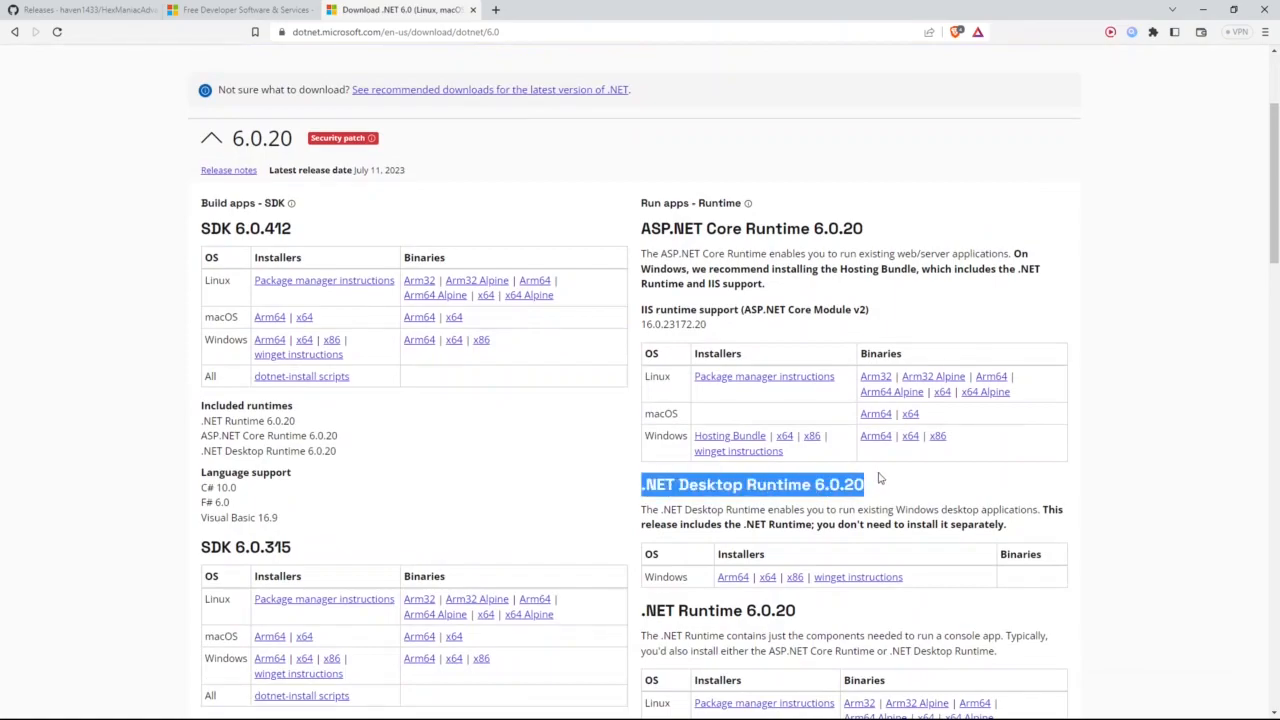
double_click(244, 228)
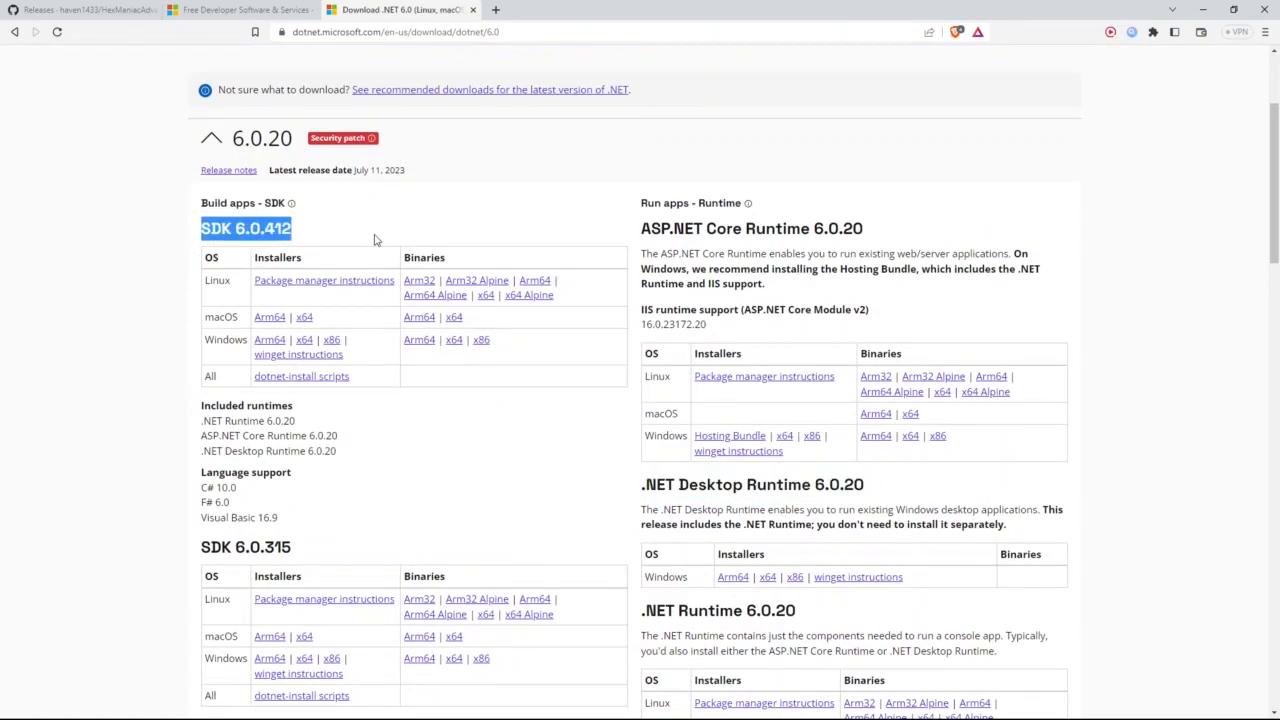
scroll("up", 3)
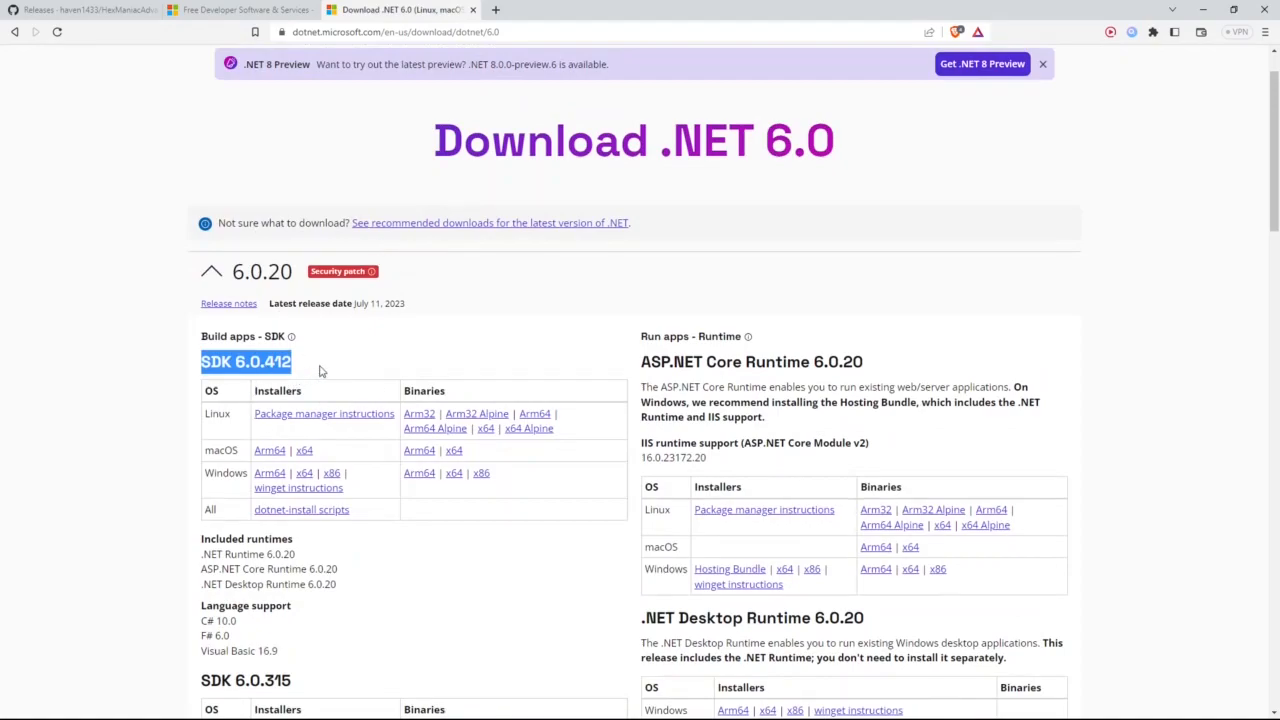
scroll("up", 3)
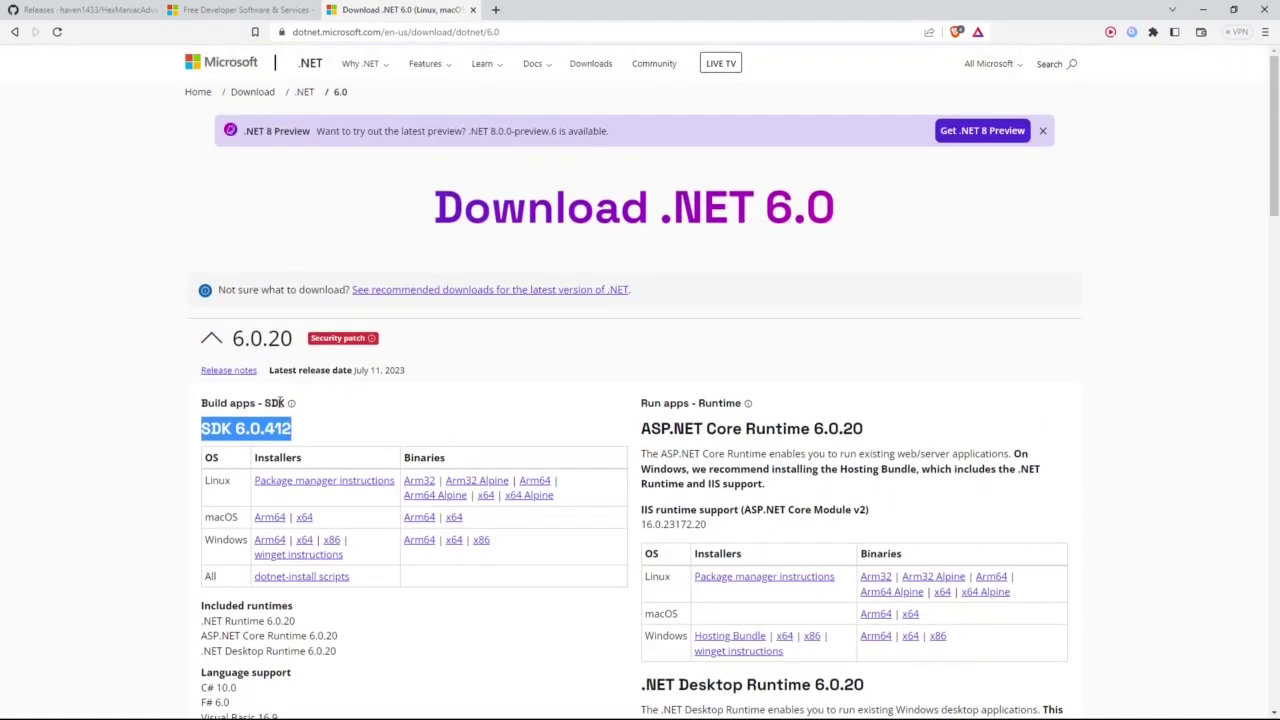
mouse_move(176, 426)
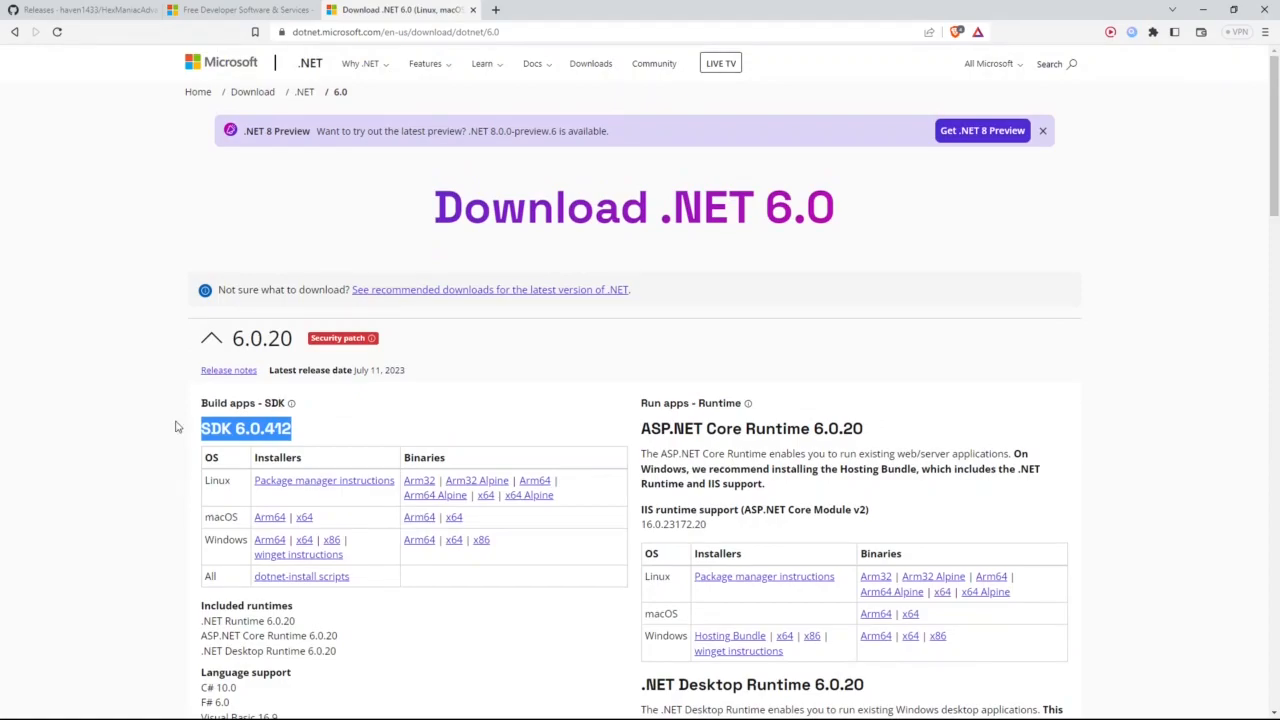
mouse_move(200, 464)
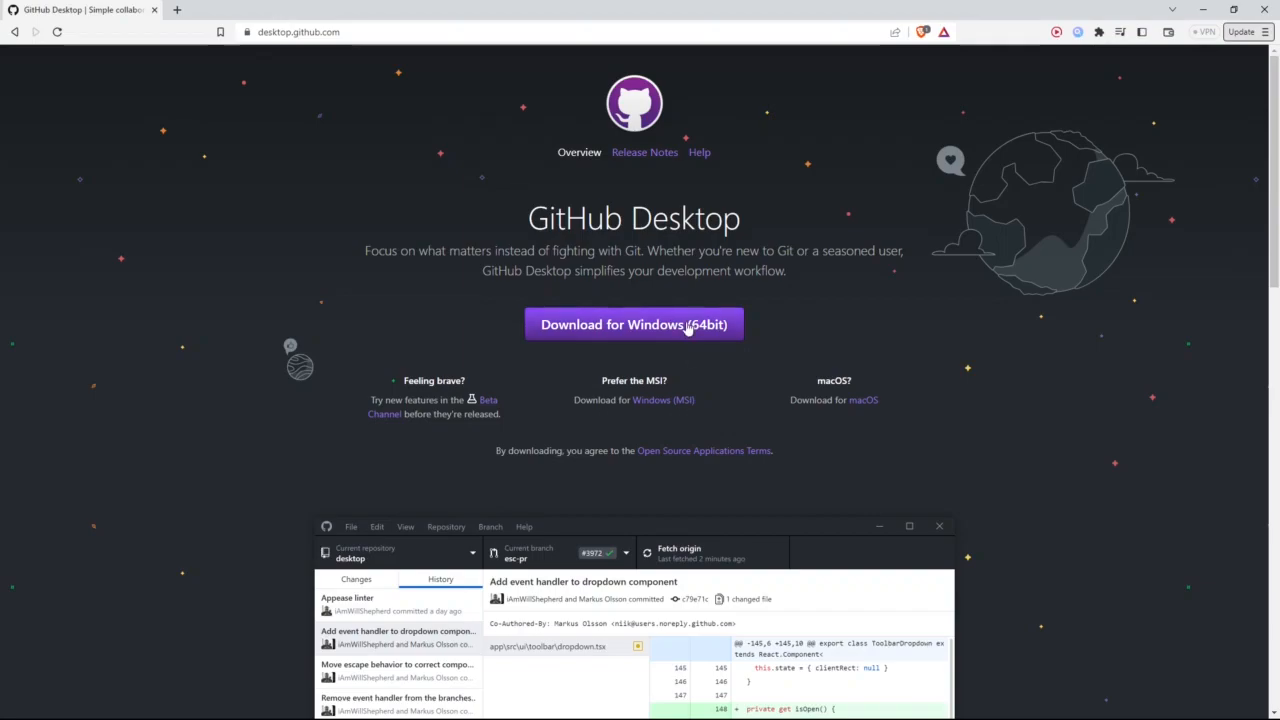
mouse_move(680, 412)
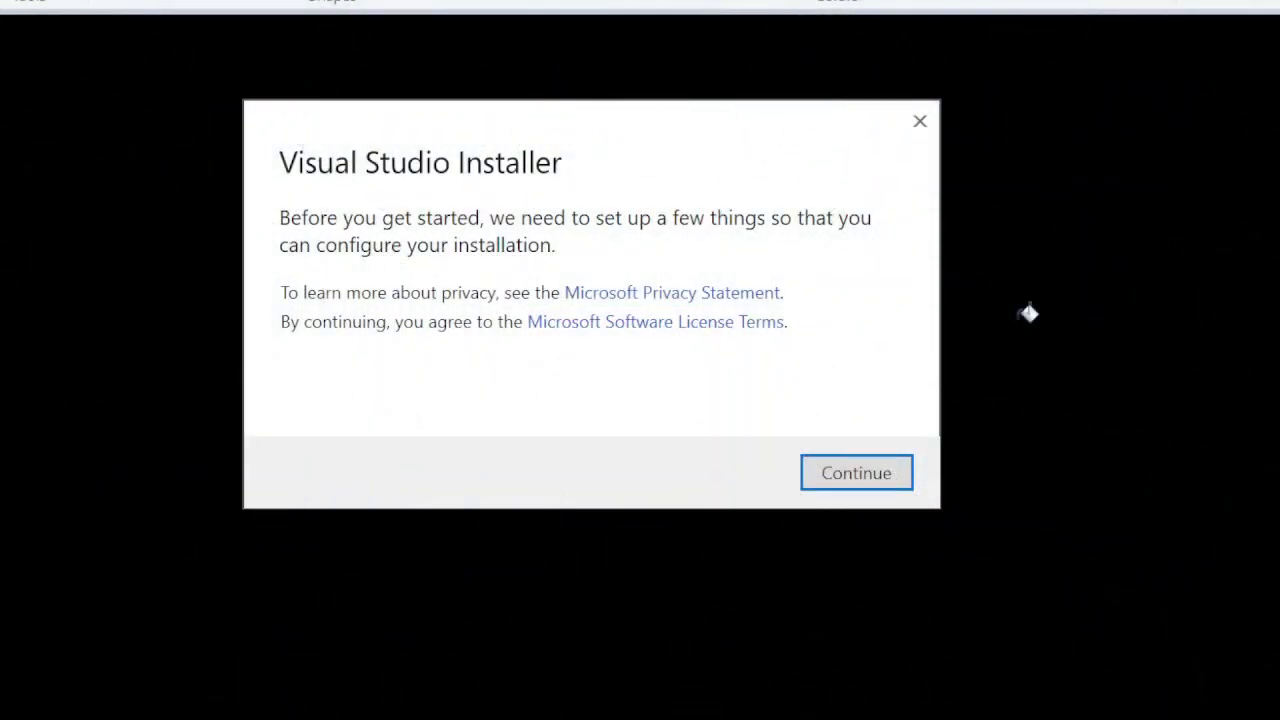
mouse_move(888, 448)
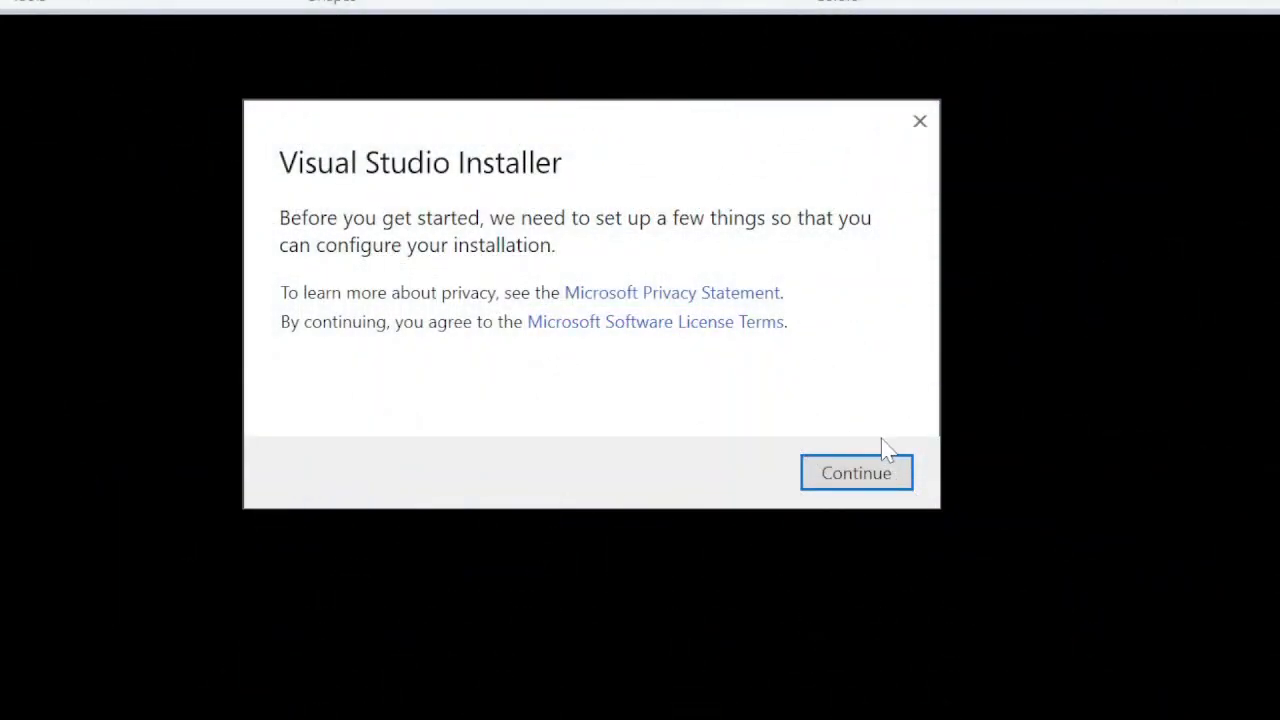
Accept the privacy and license notice to continue Visual Studio setup.
left_click(856, 472)
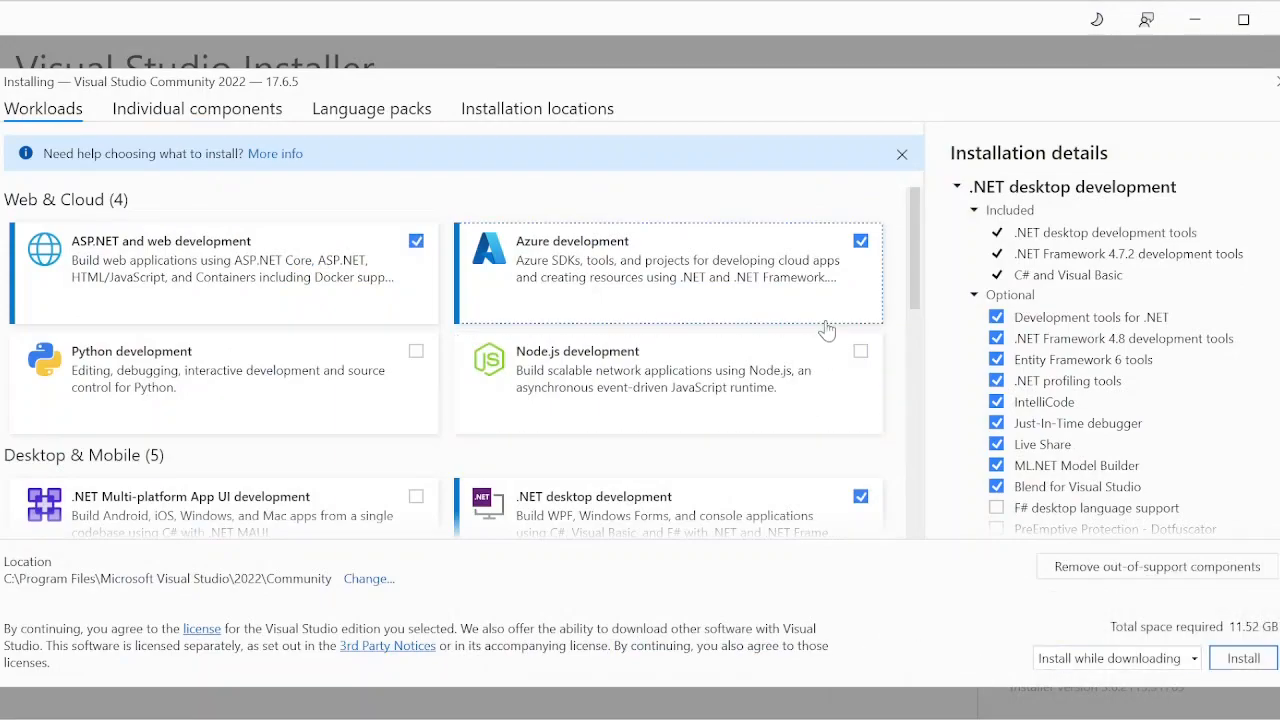
mouse_move(830, 336)
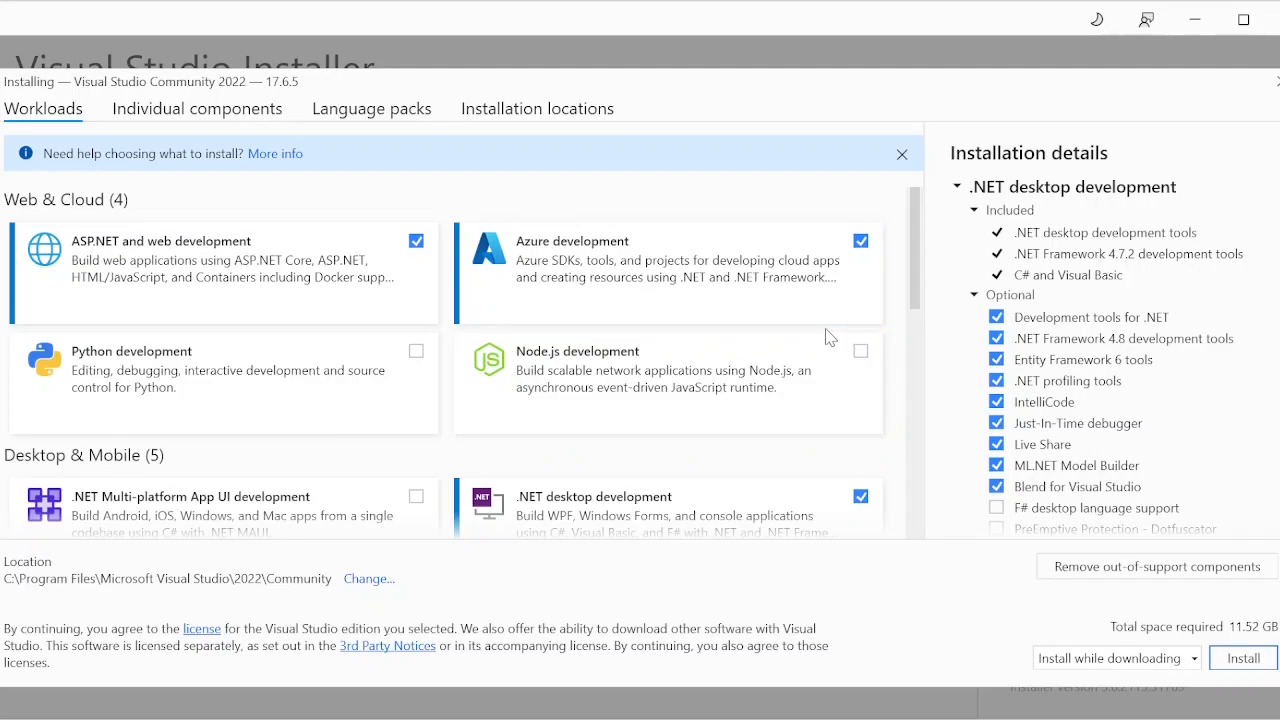
Deselect the Azure and ASP.NET web workloads, leaving only .NET desktop development.
left_click(860, 240)
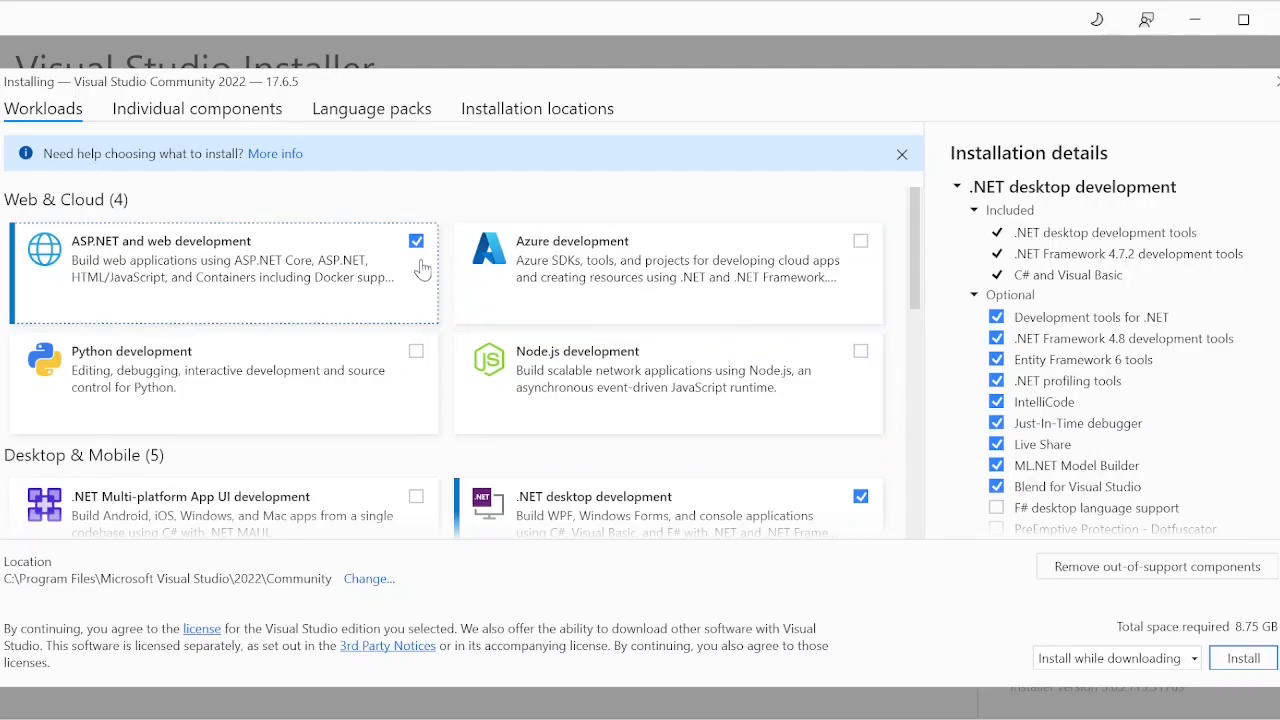
left_click(416, 240)
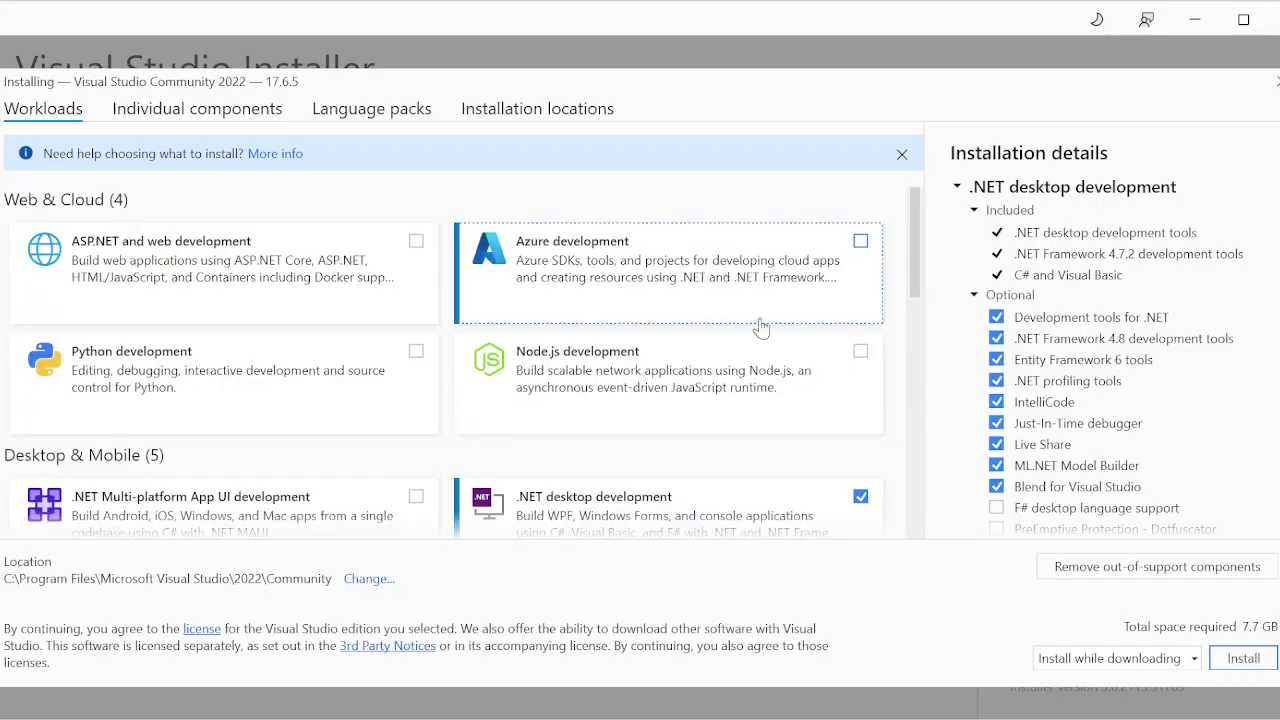
scroll("down", 3)
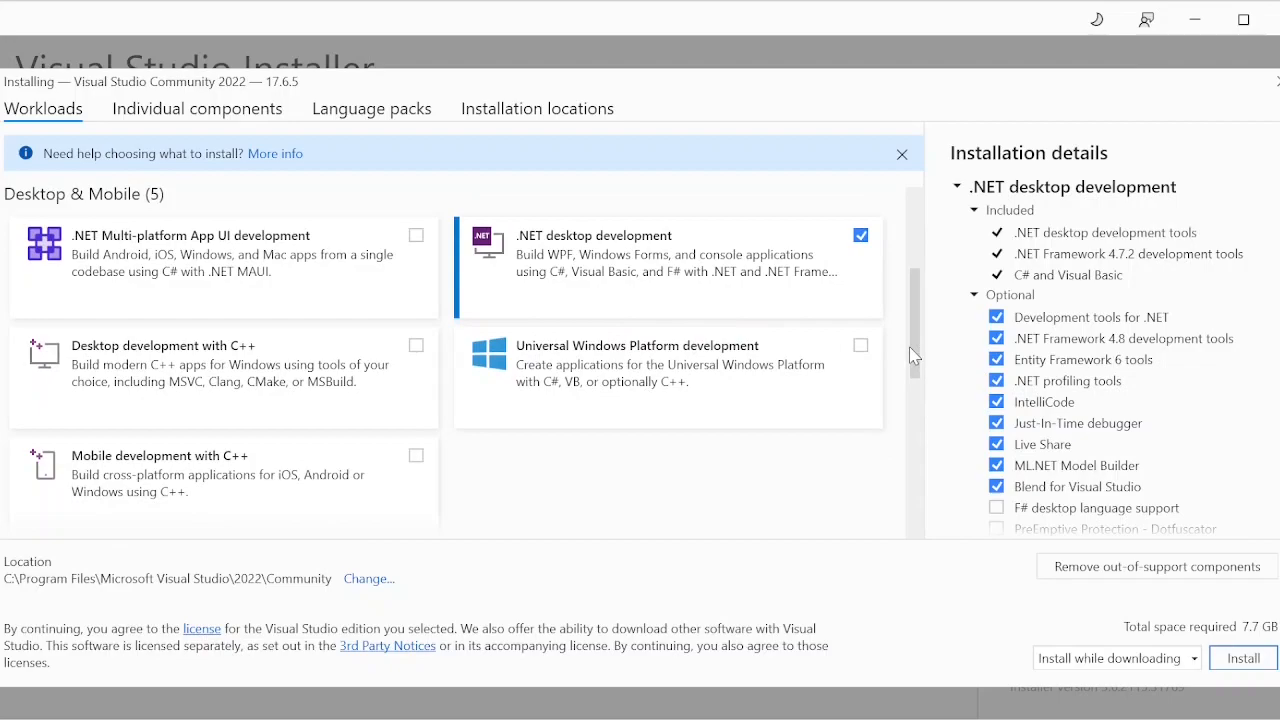
scroll("down", 3)
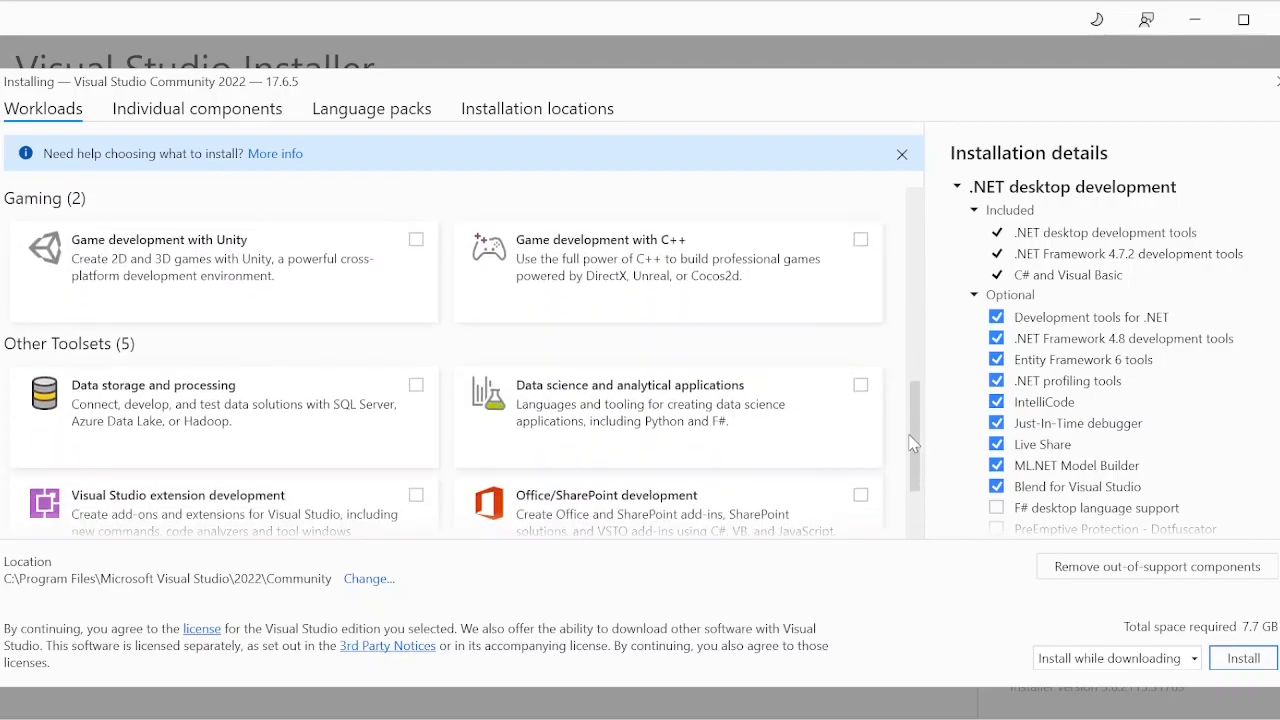
scroll("down", 3)
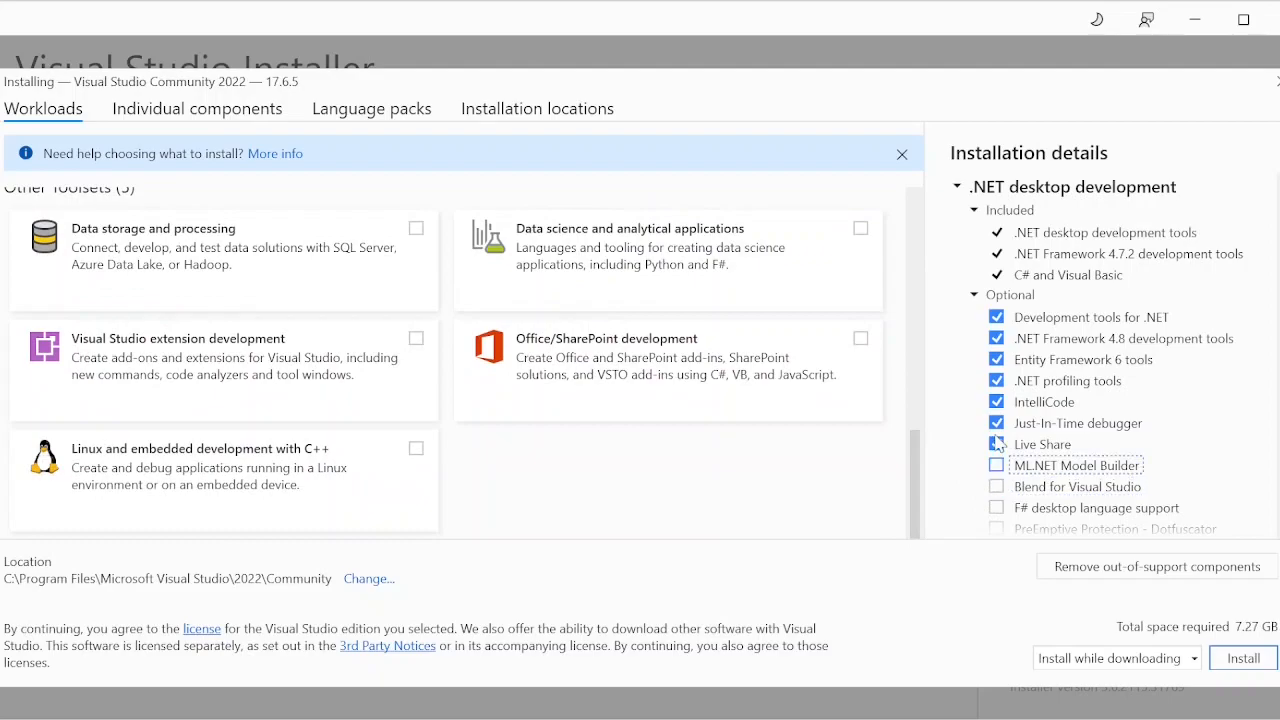
Drop Live Share, IntelliCode and .NET Framework 4.8 tools from the optional components.
left_click(996, 444)
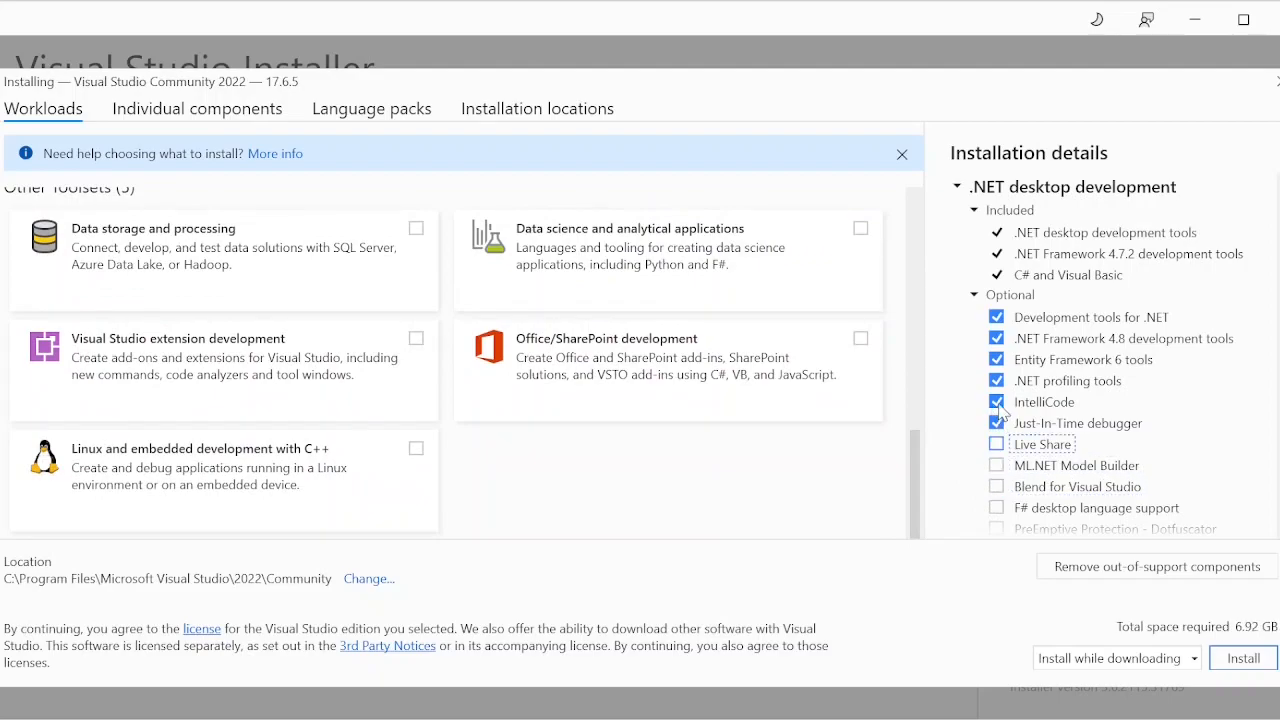
left_click(996, 400)
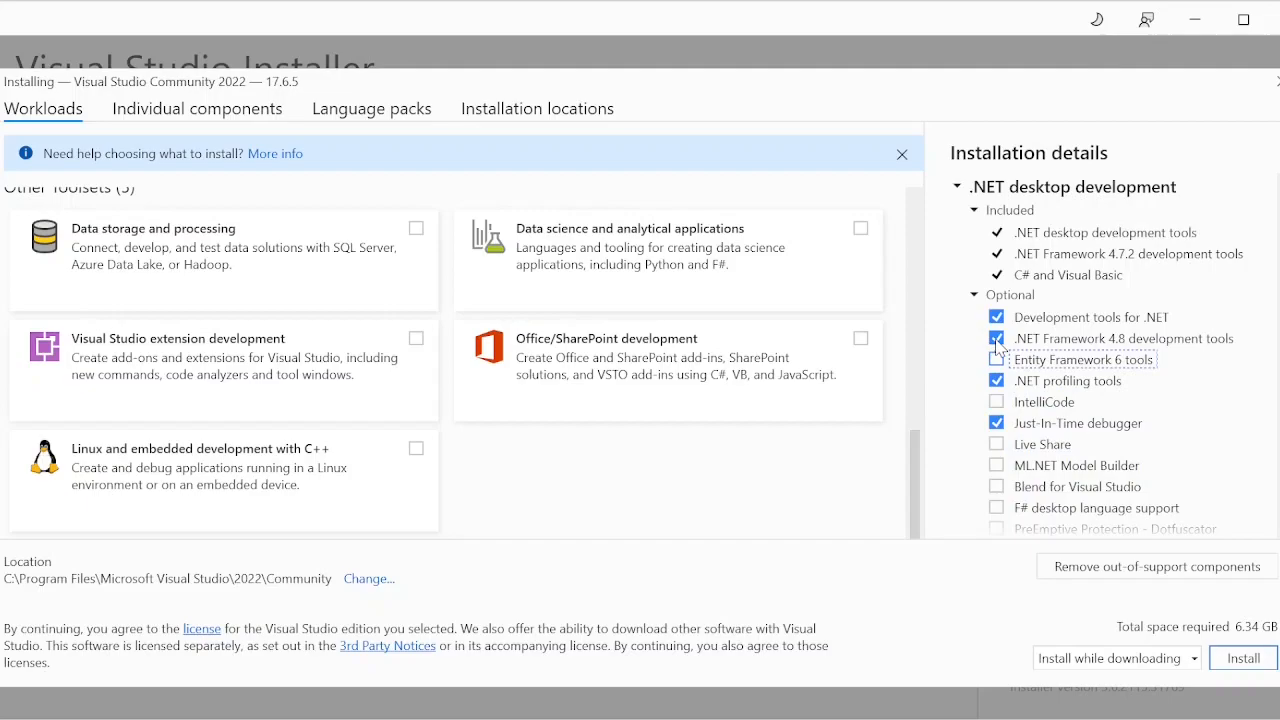
left_click(996, 338)
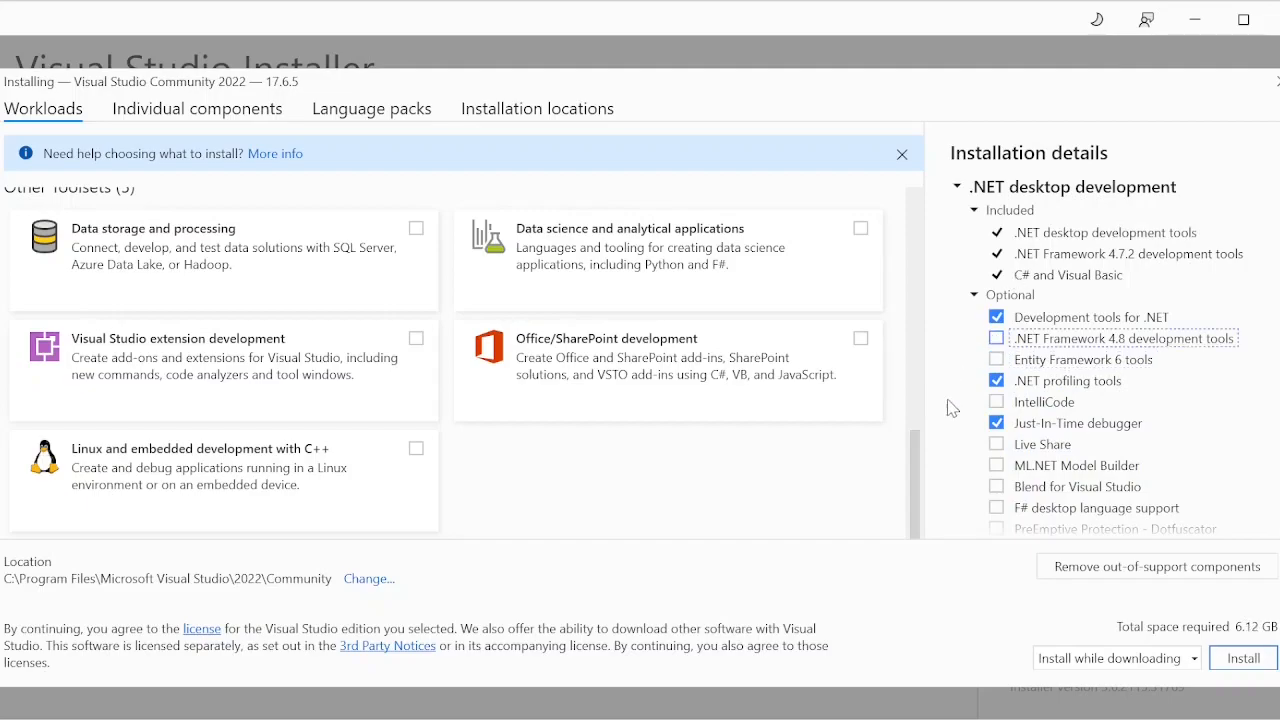
scroll("down", 3)
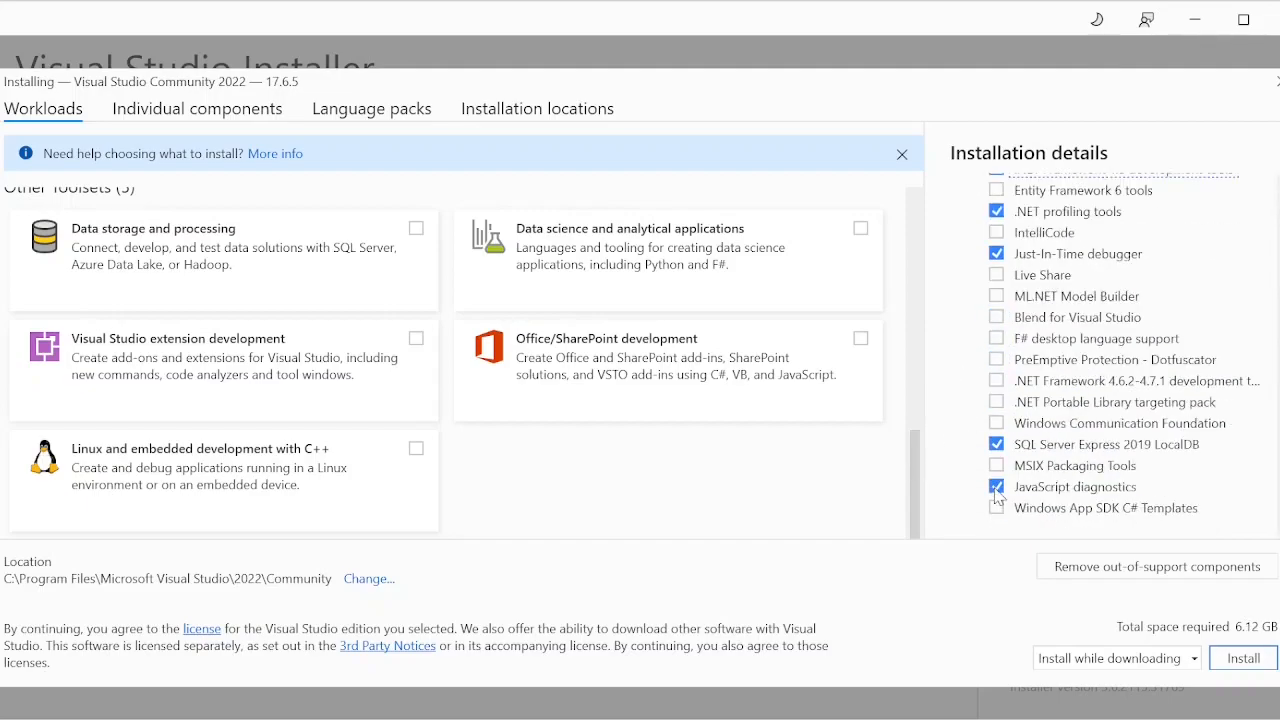
scroll("up", 3)
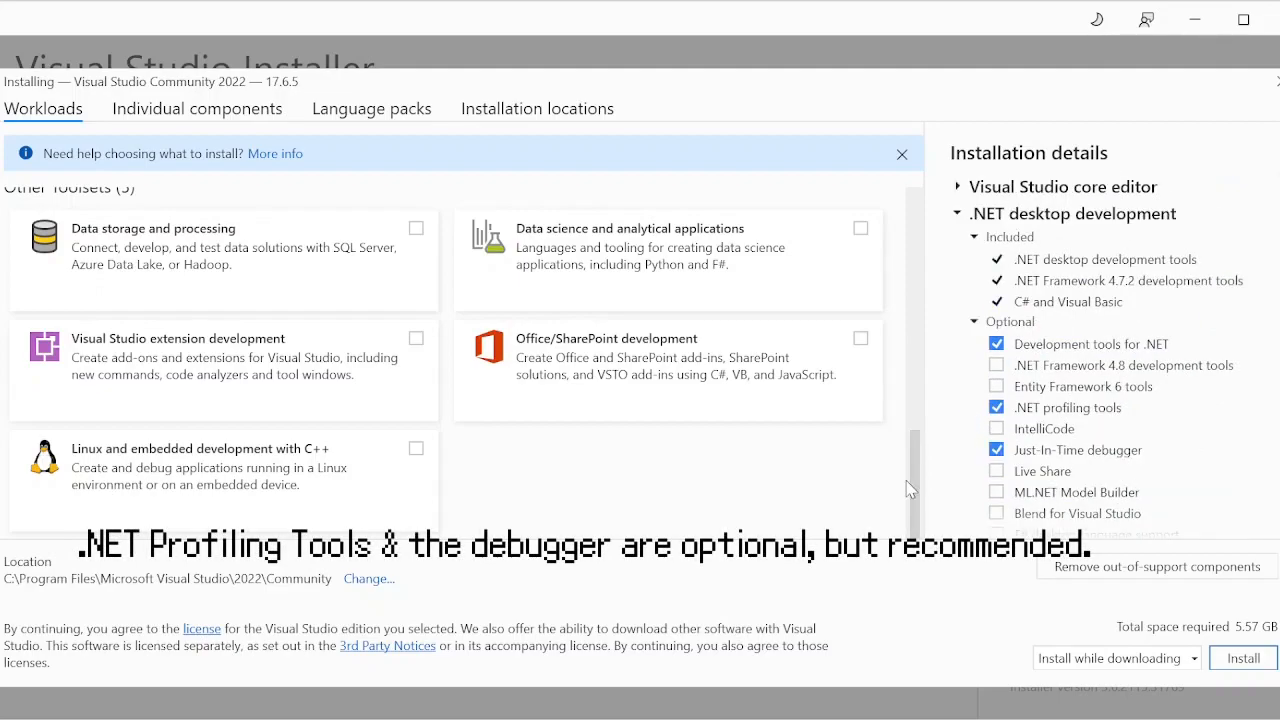
Review the individual components, then start installing the 5.57 GB .NET desktop selection.
left_click(196, 108)
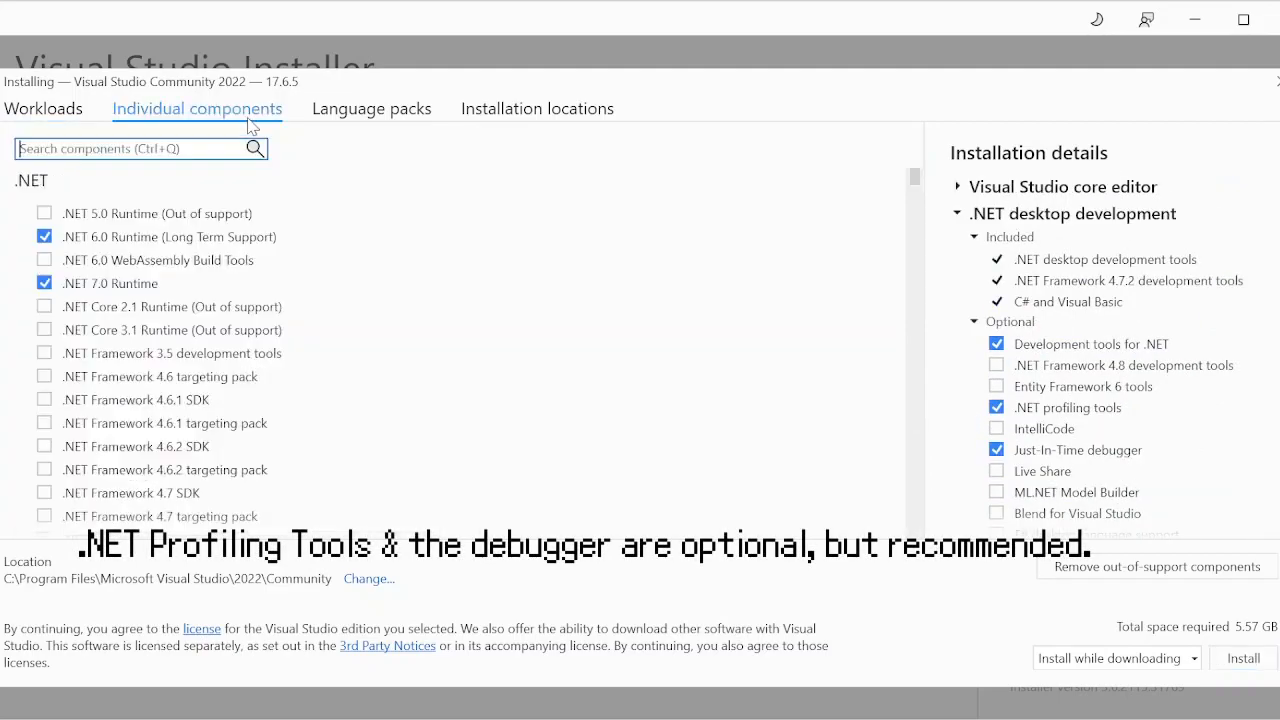
mouse_move(136, 290)
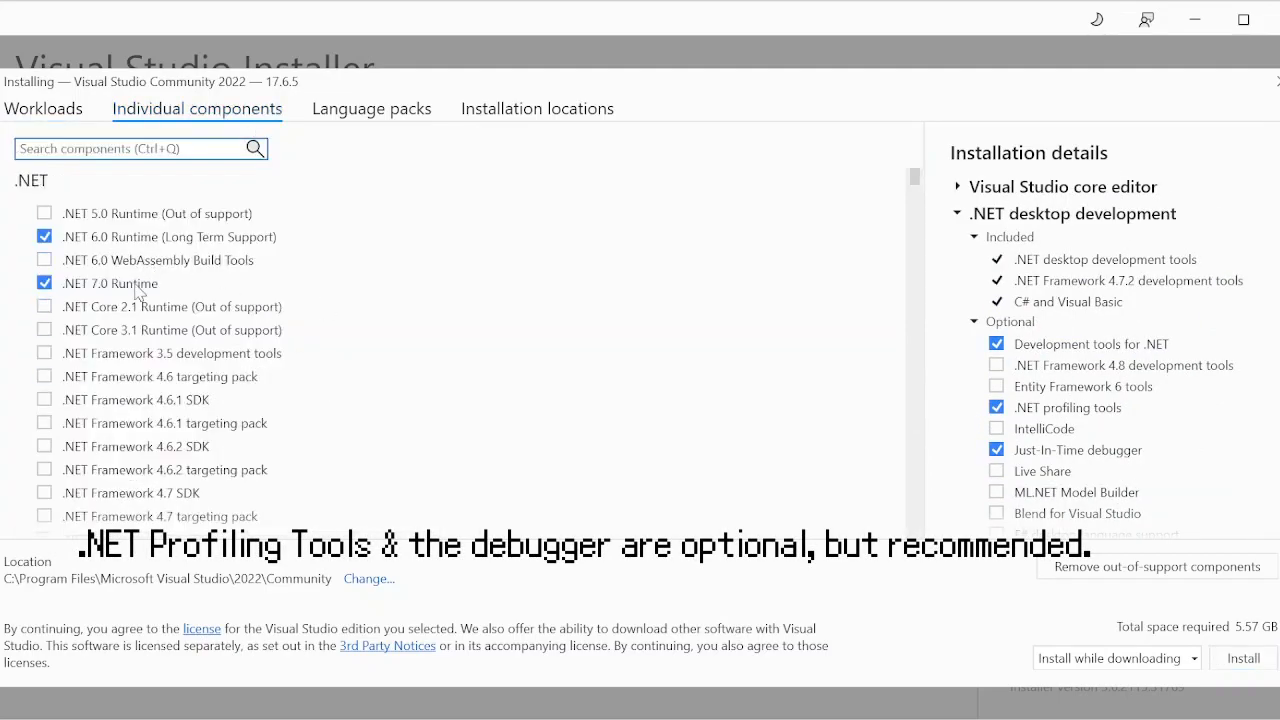
scroll("down", 3)
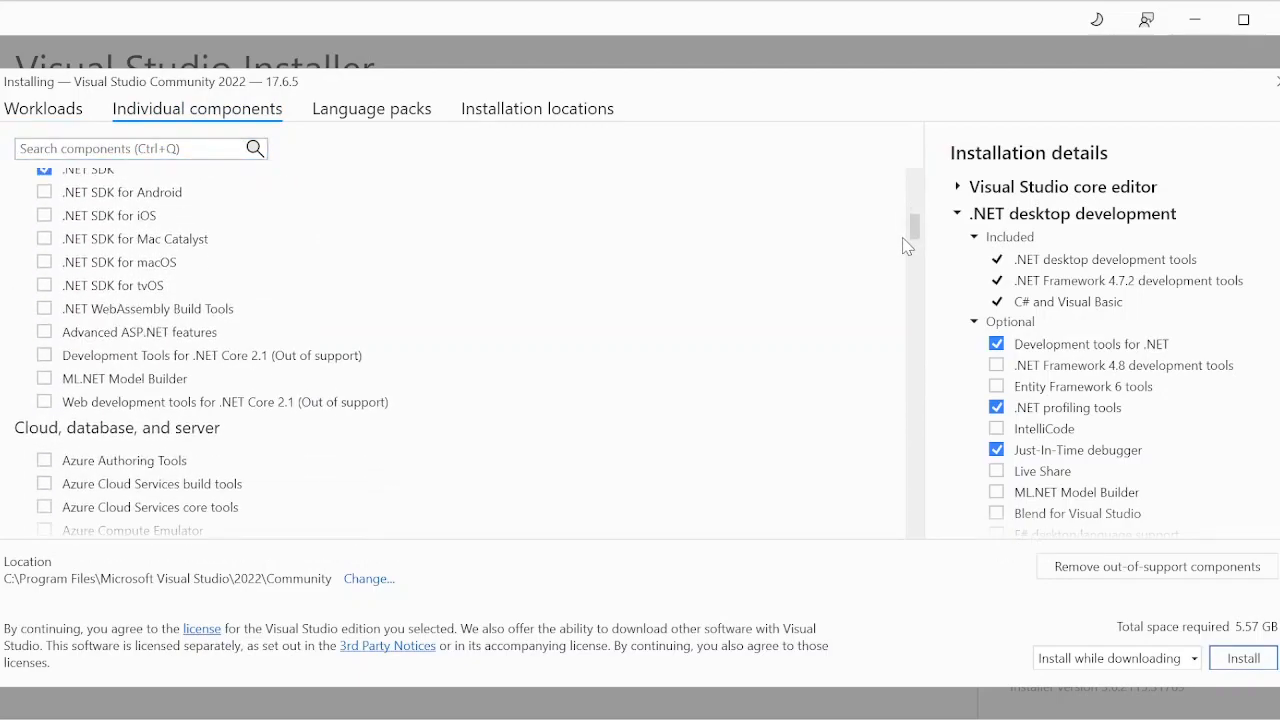
scroll("down", 3)
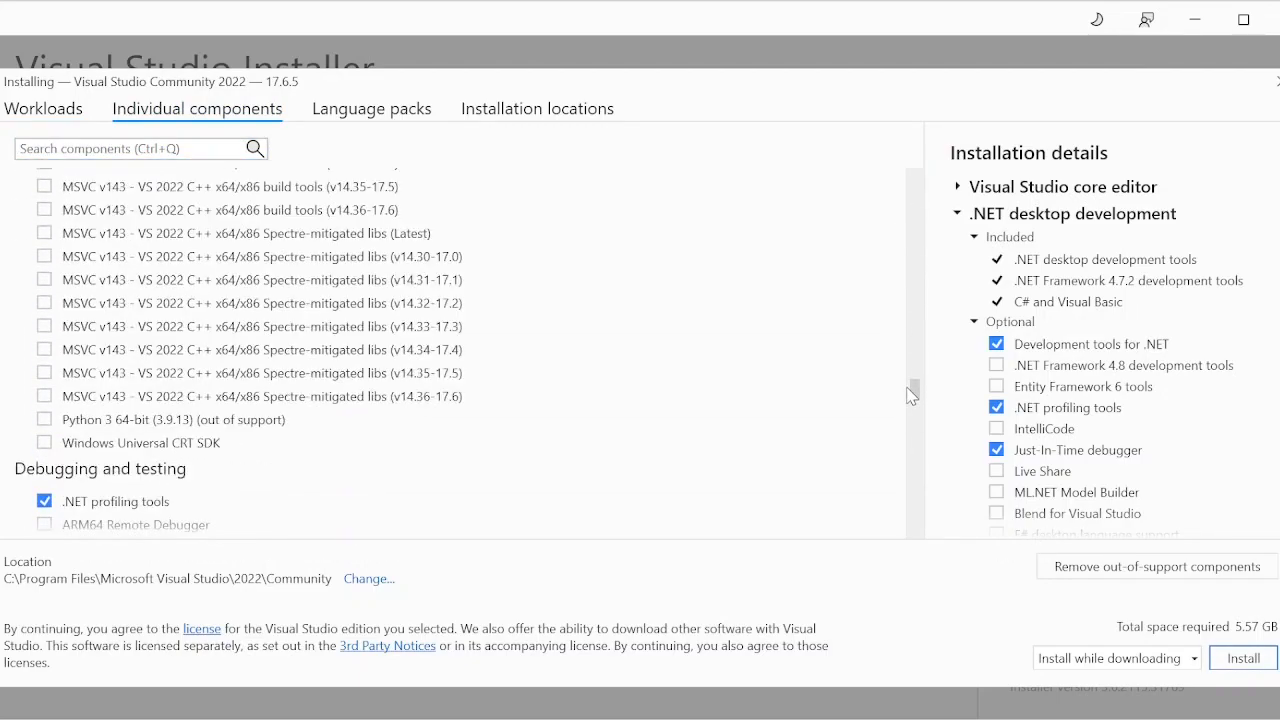
scroll("up", 3)
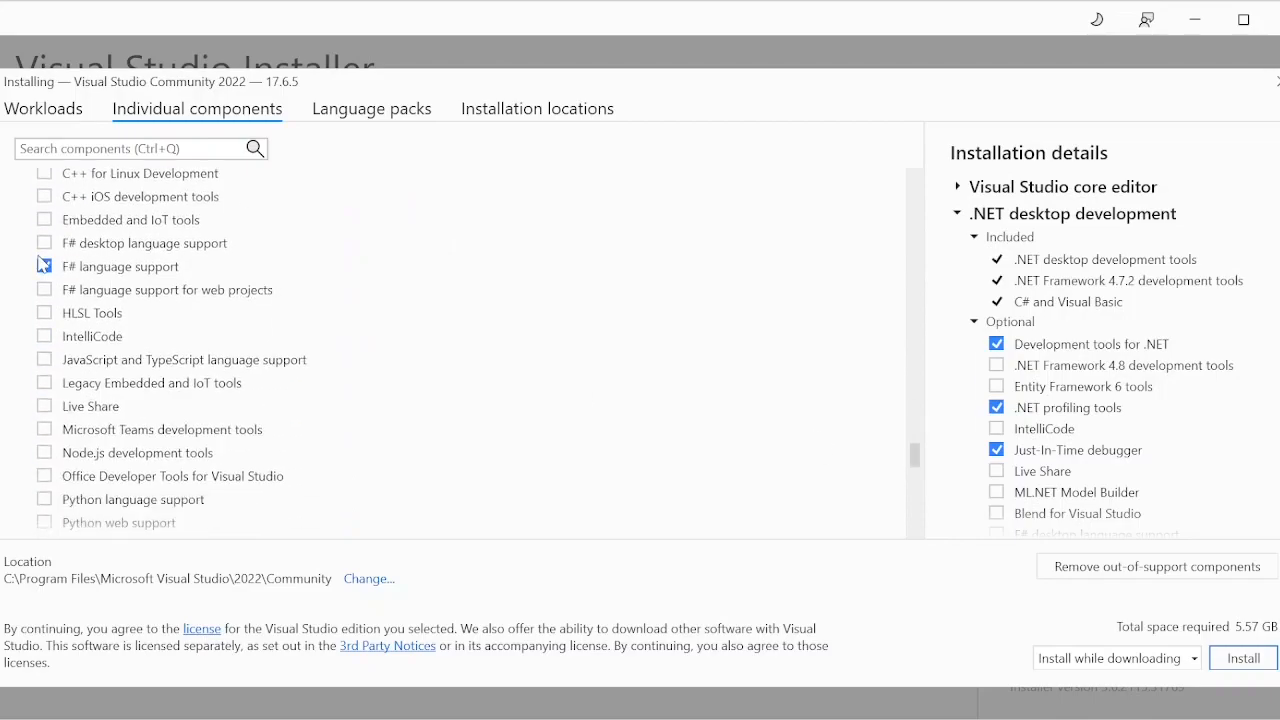
scroll("down", 3)
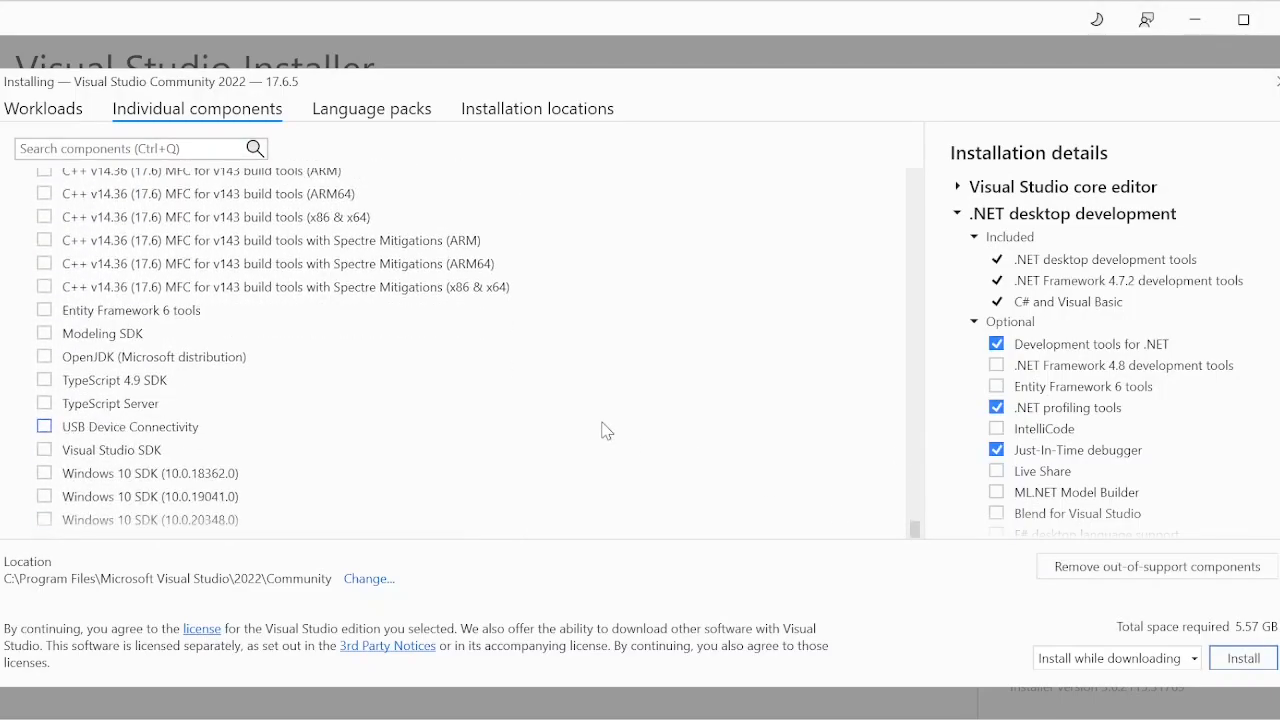
scroll("down", 3)
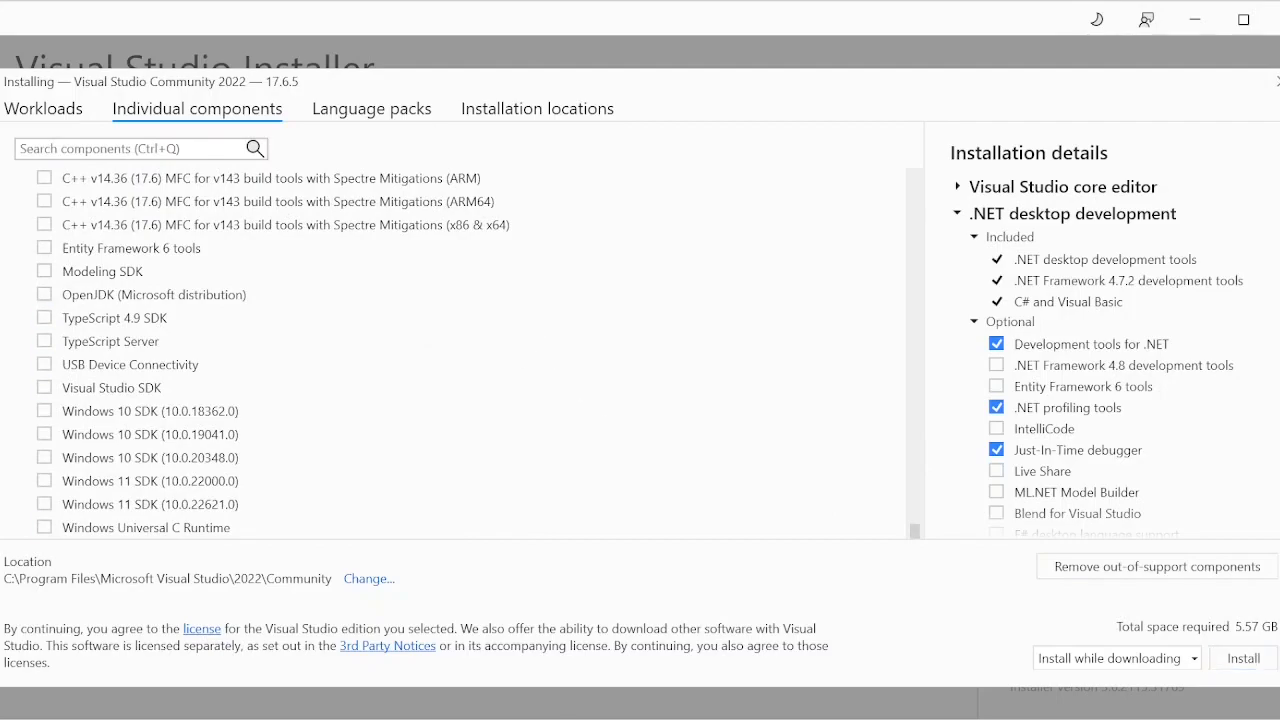
left_click(44, 108)
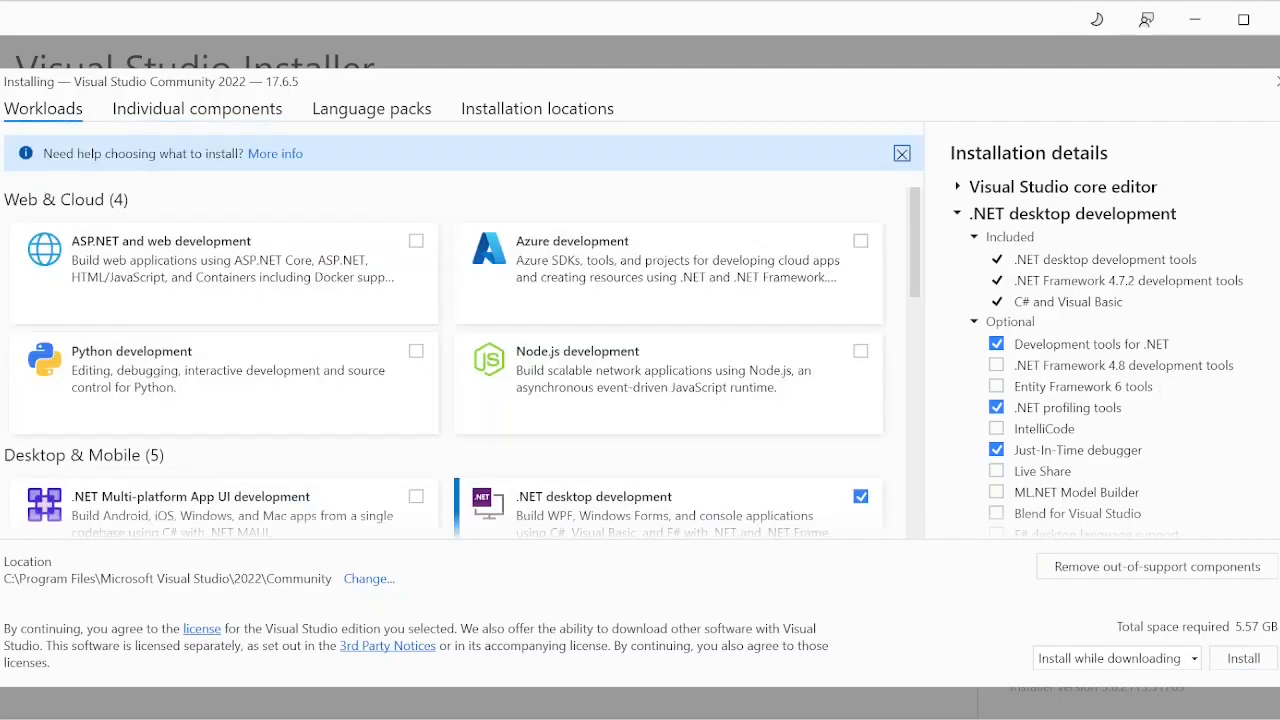
mouse_move(904, 112)
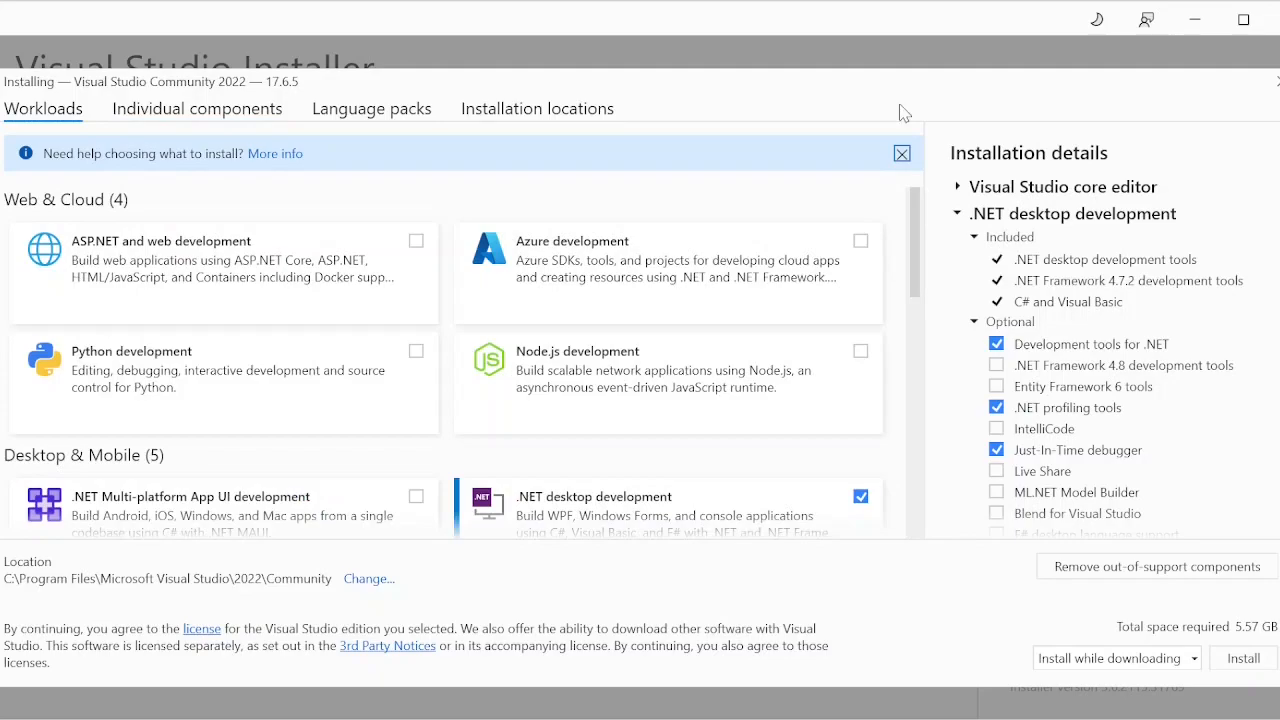
mouse_move(902, 196)
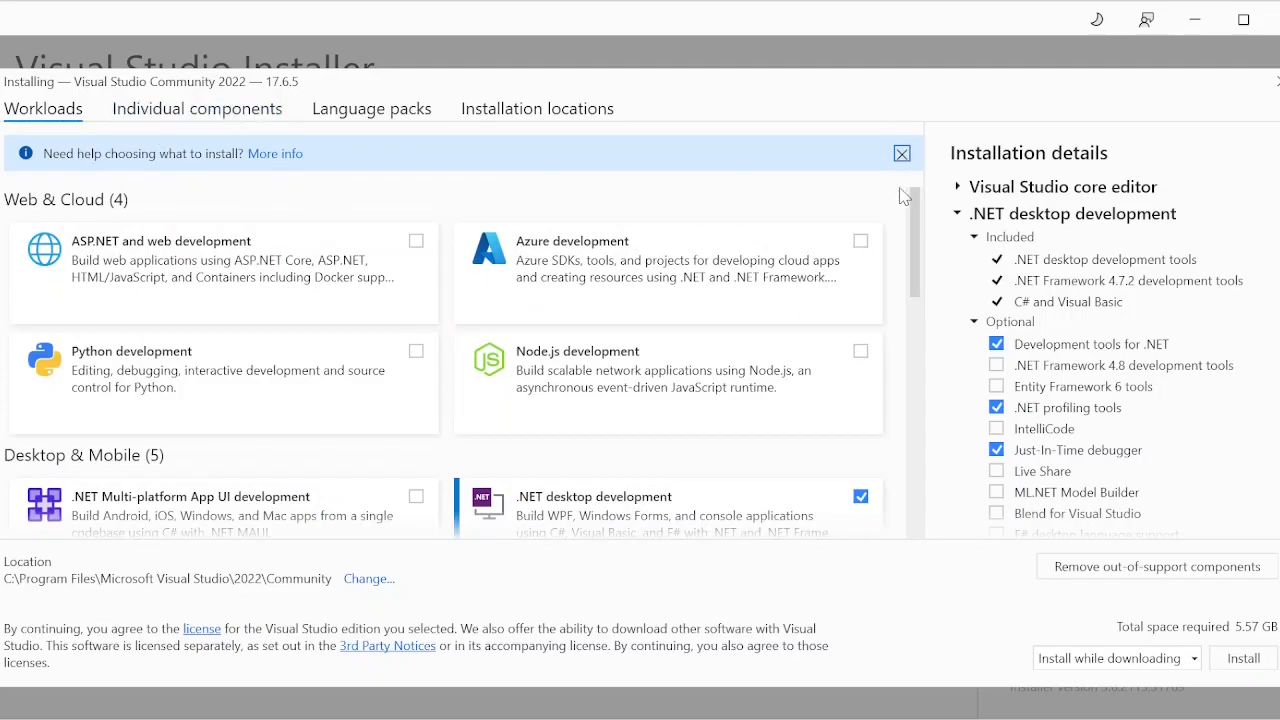
mouse_move(984, 336)
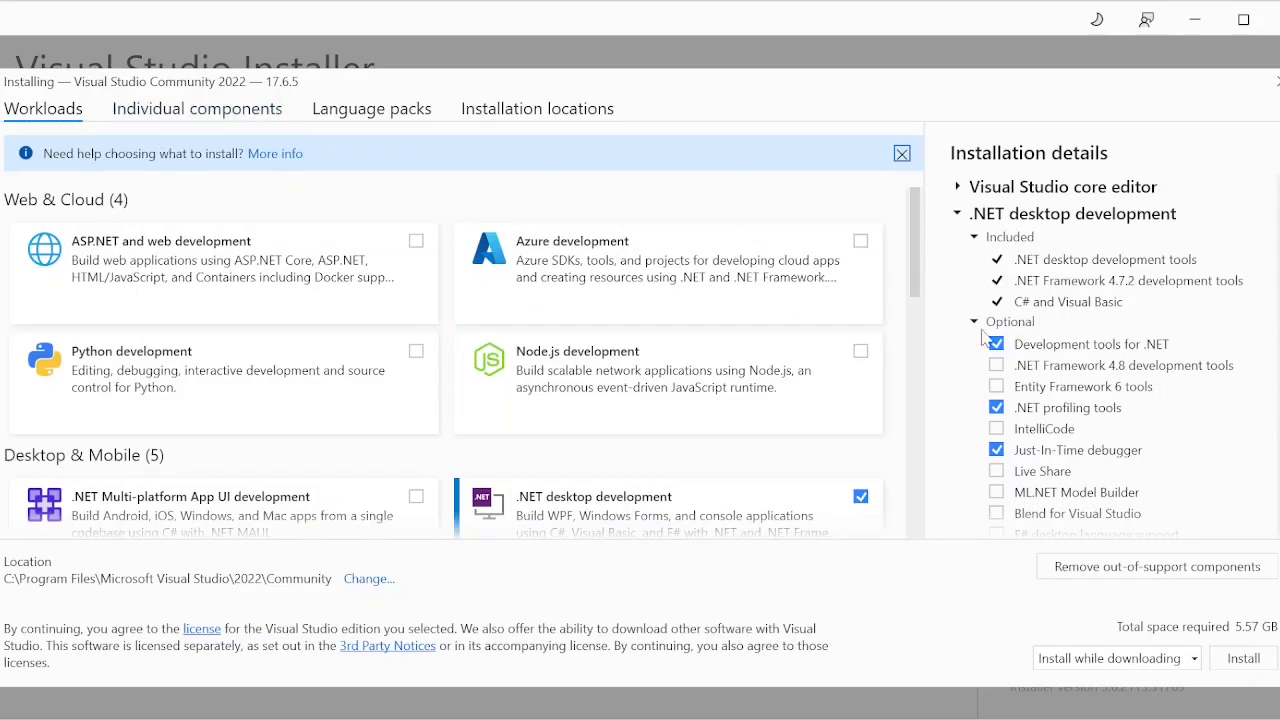
left_click(196, 108)
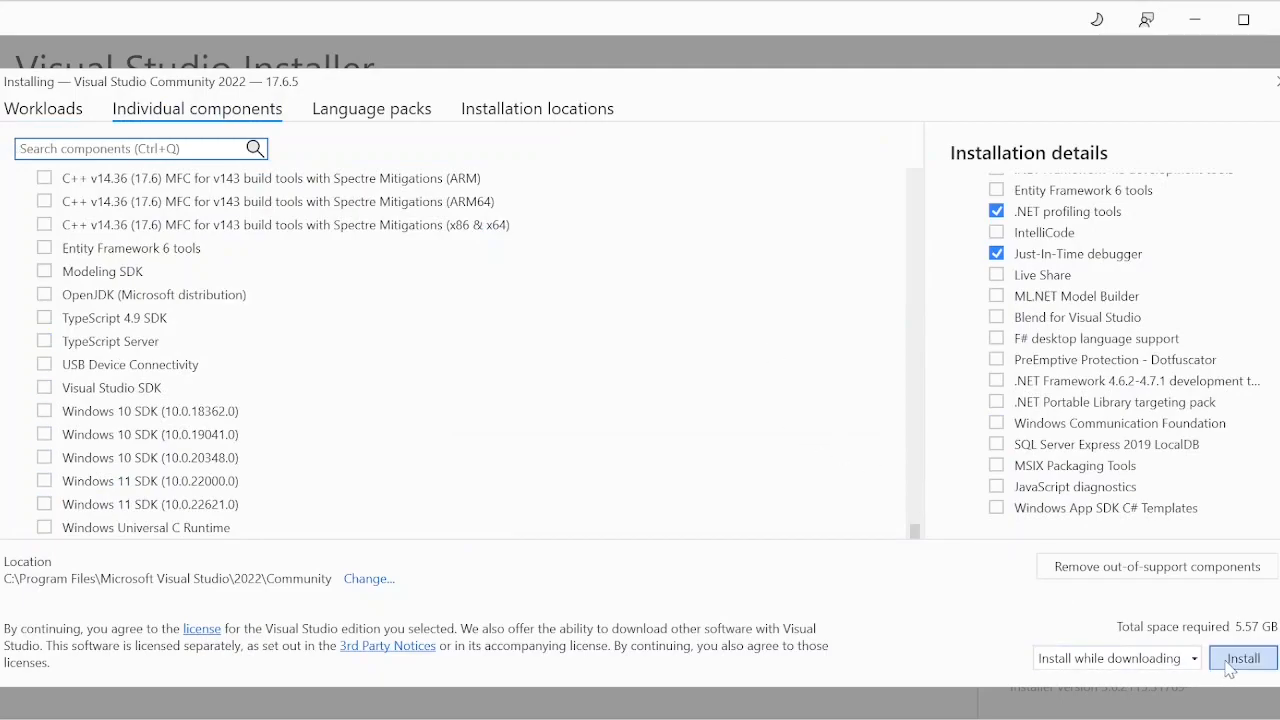
left_click(1242, 656)
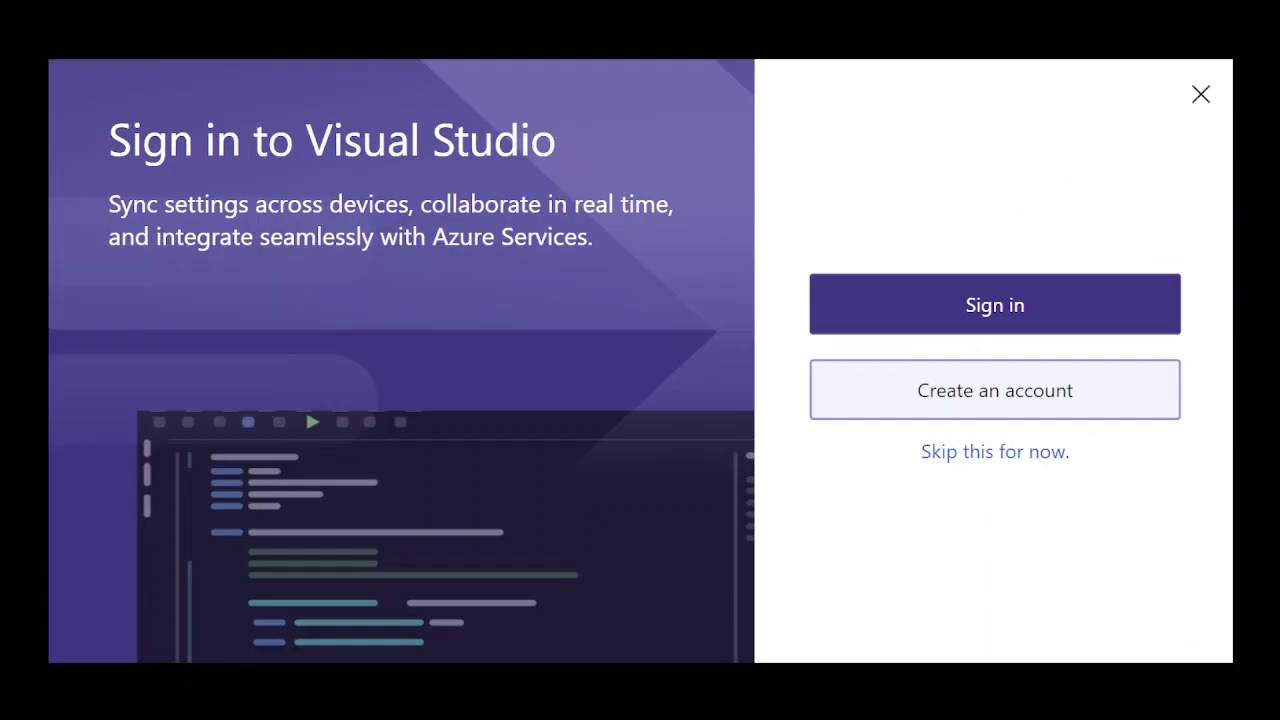
mouse_move(1020, 480)
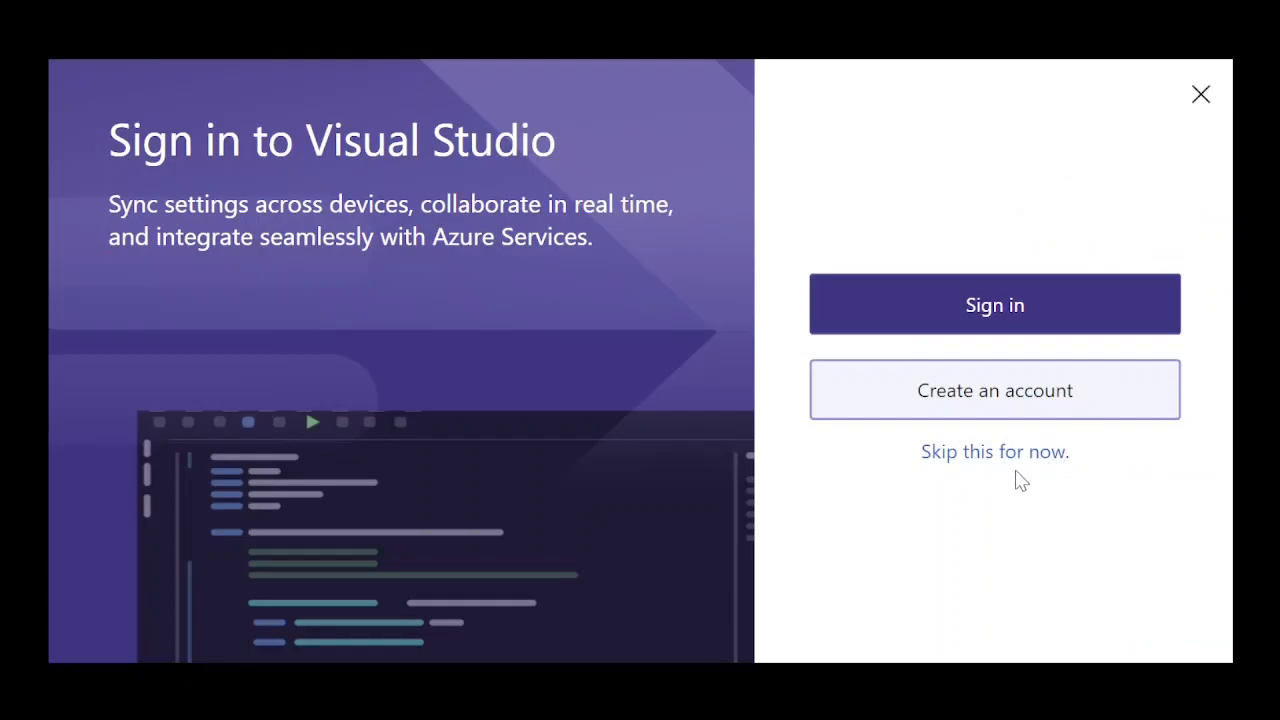
Skip sign-in and choose Visual C# development settings, keeping the Dark theme.
left_click(994, 452)
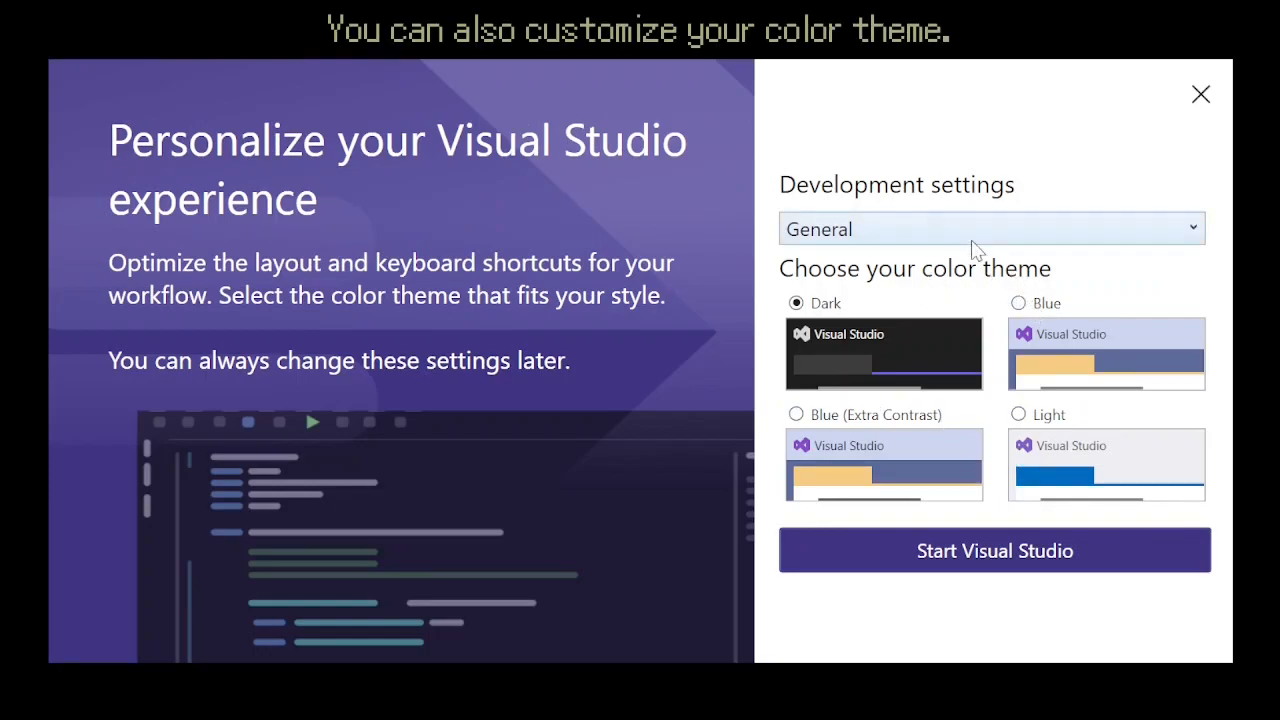
mouse_move(880, 344)
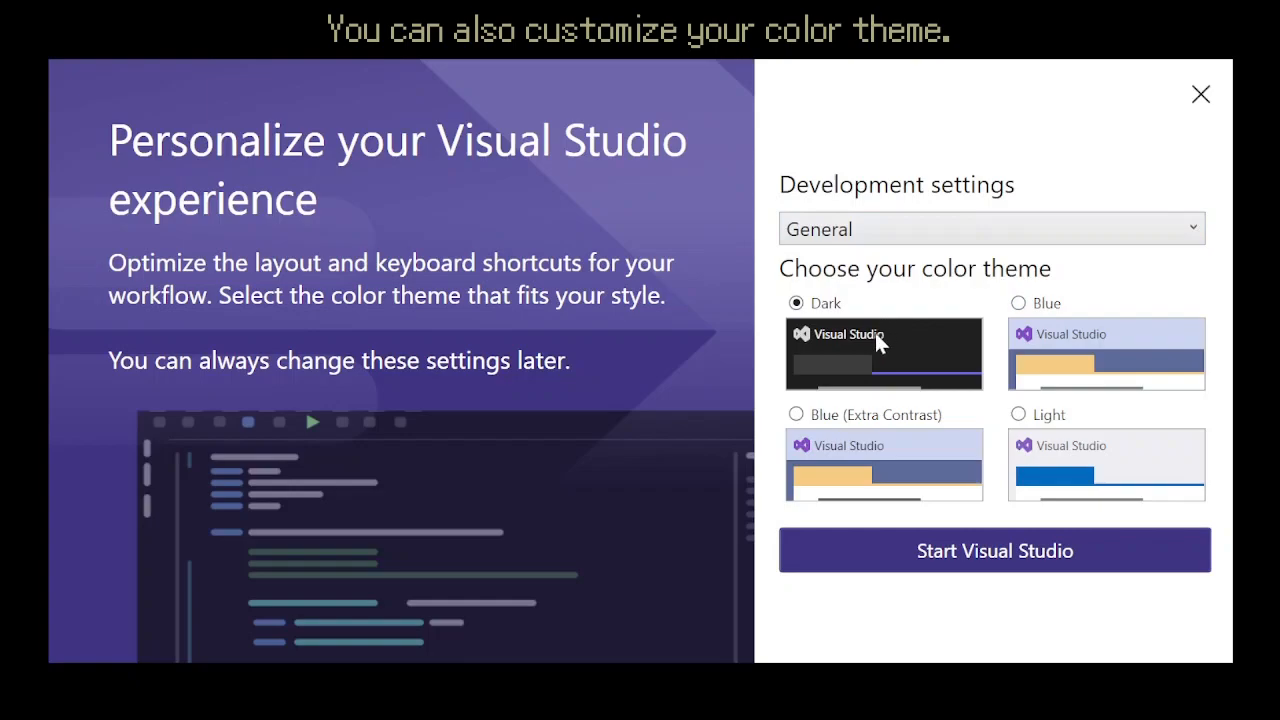
left_click(990, 228)
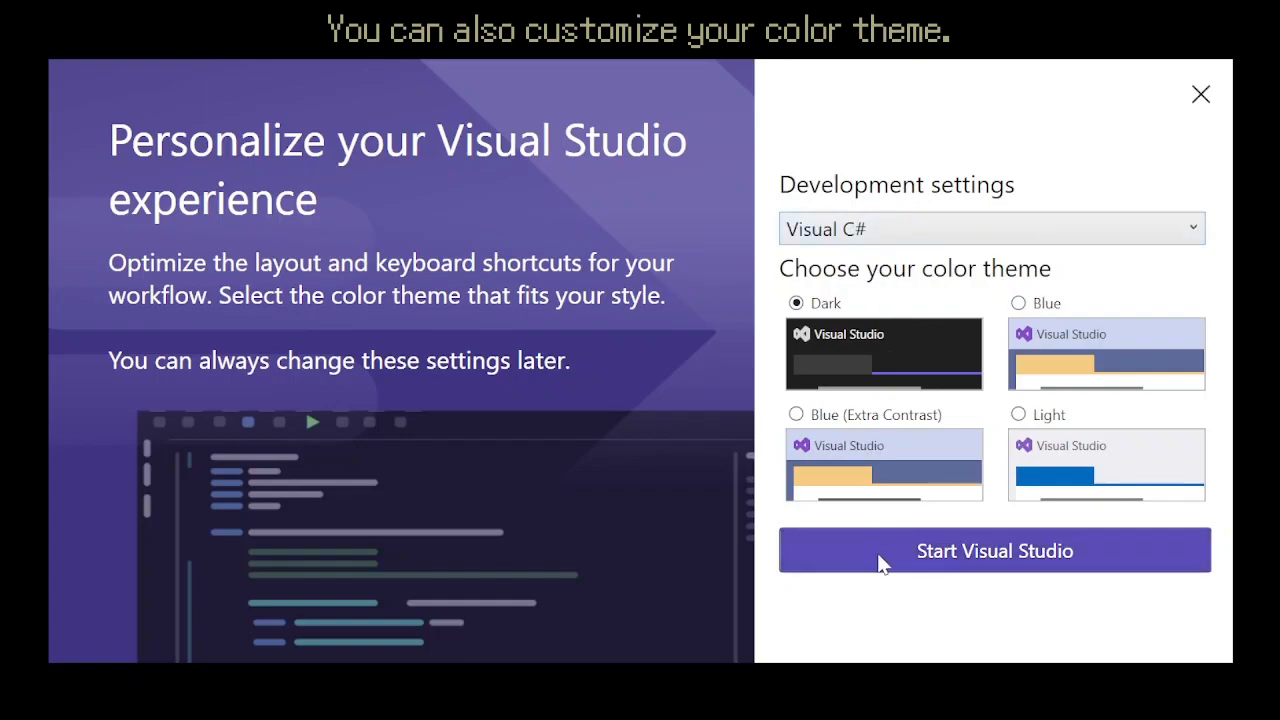
Start Visual Studio 2022 with the chosen settings and reach the start window.
left_click(992, 550)
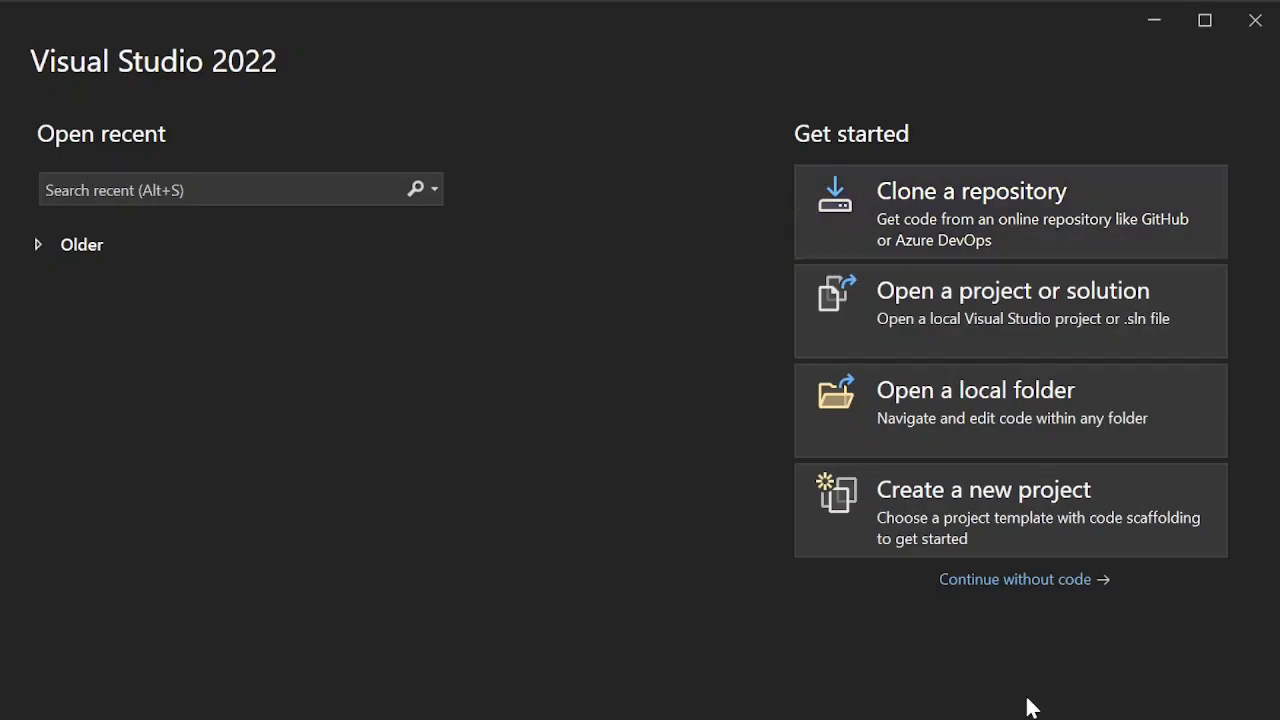
mouse_move(1044, 280)
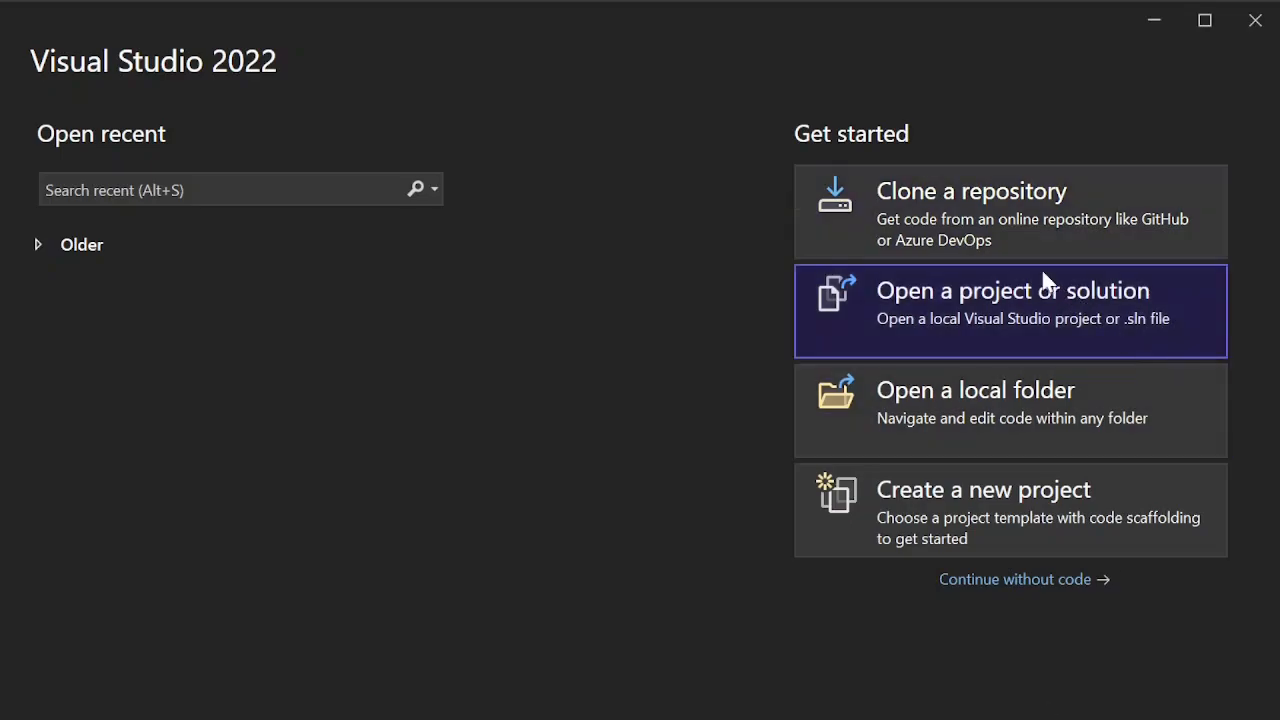
mouse_move(1012, 240)
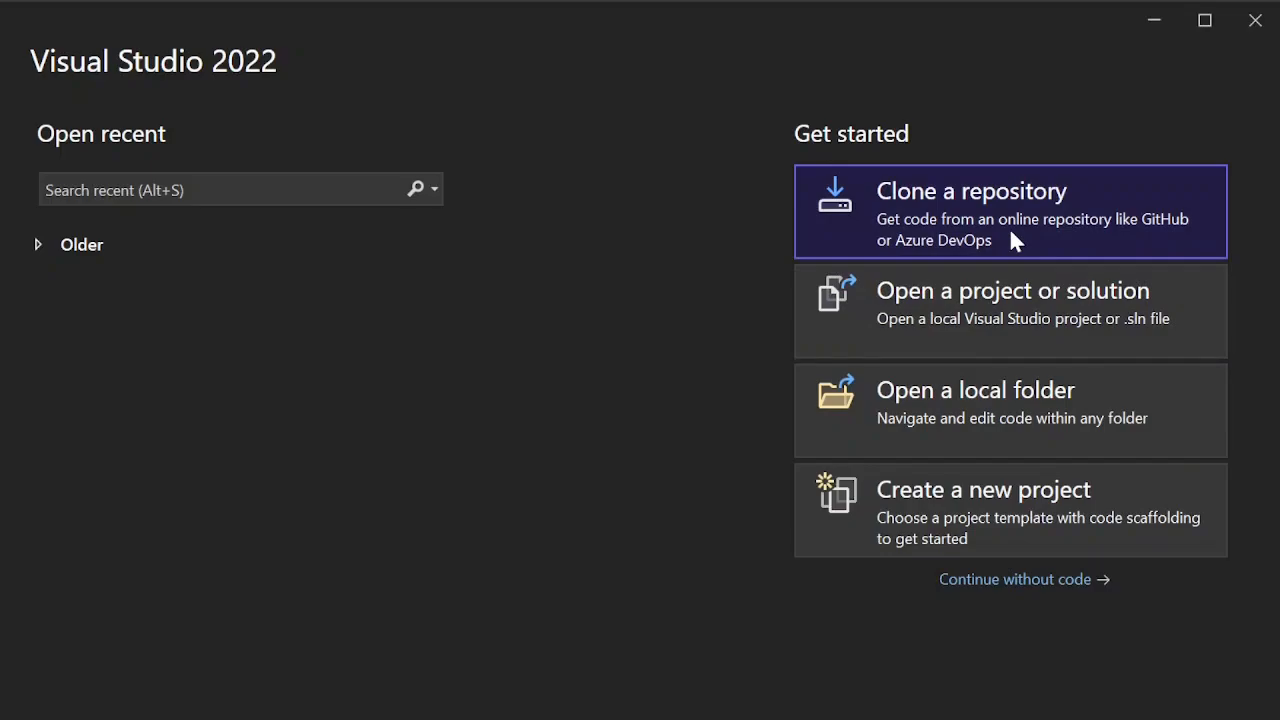
left_click(1010, 212)
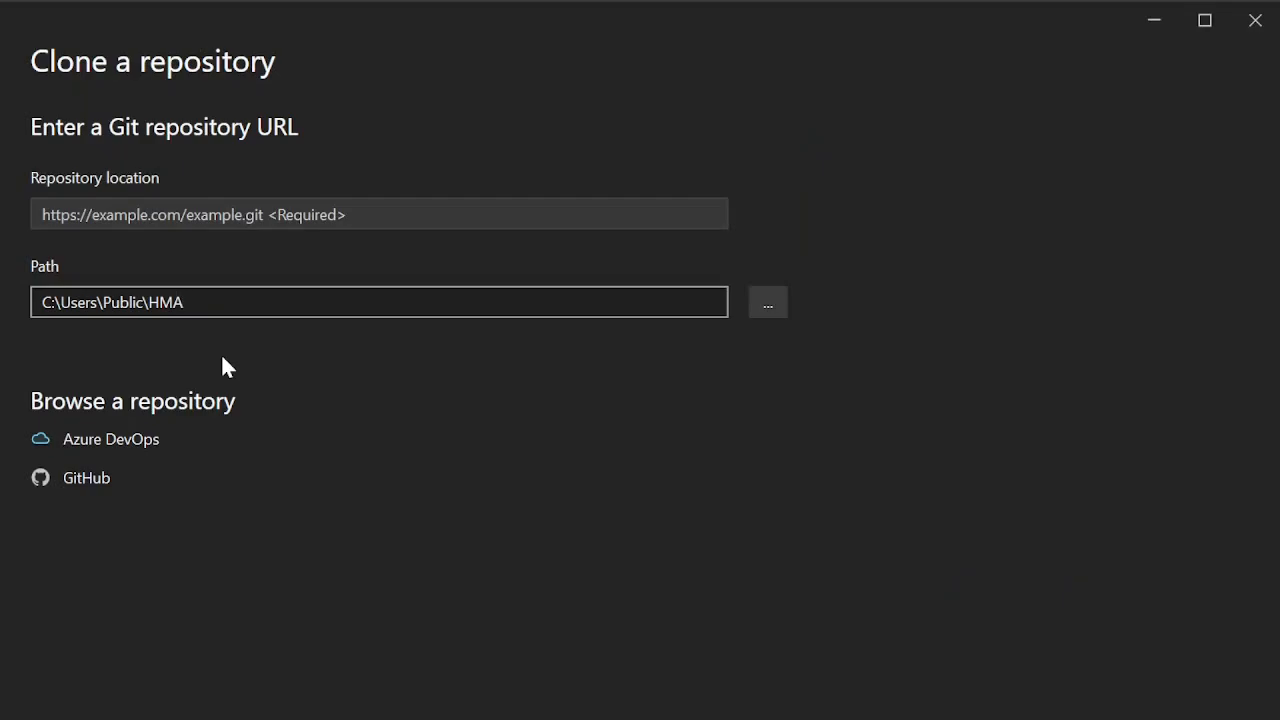
type("https://github.com/")
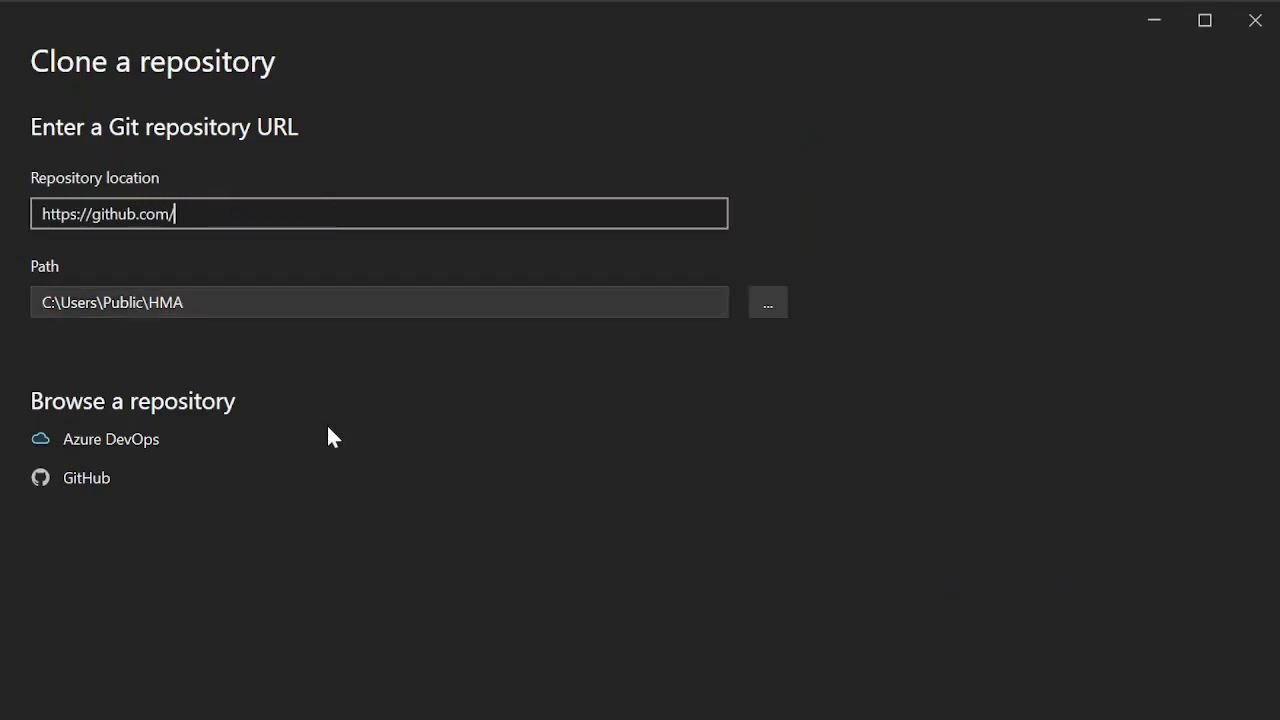
type("haven1433/HexManiacA")
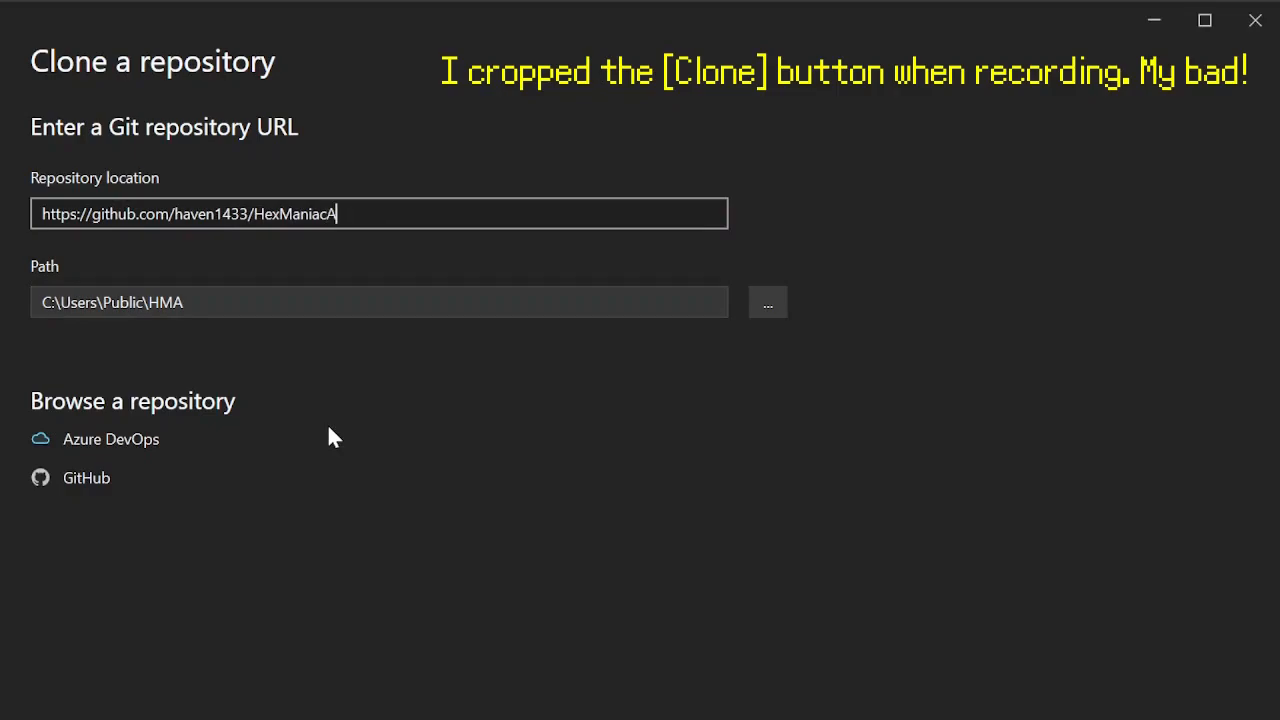
type("dvance")
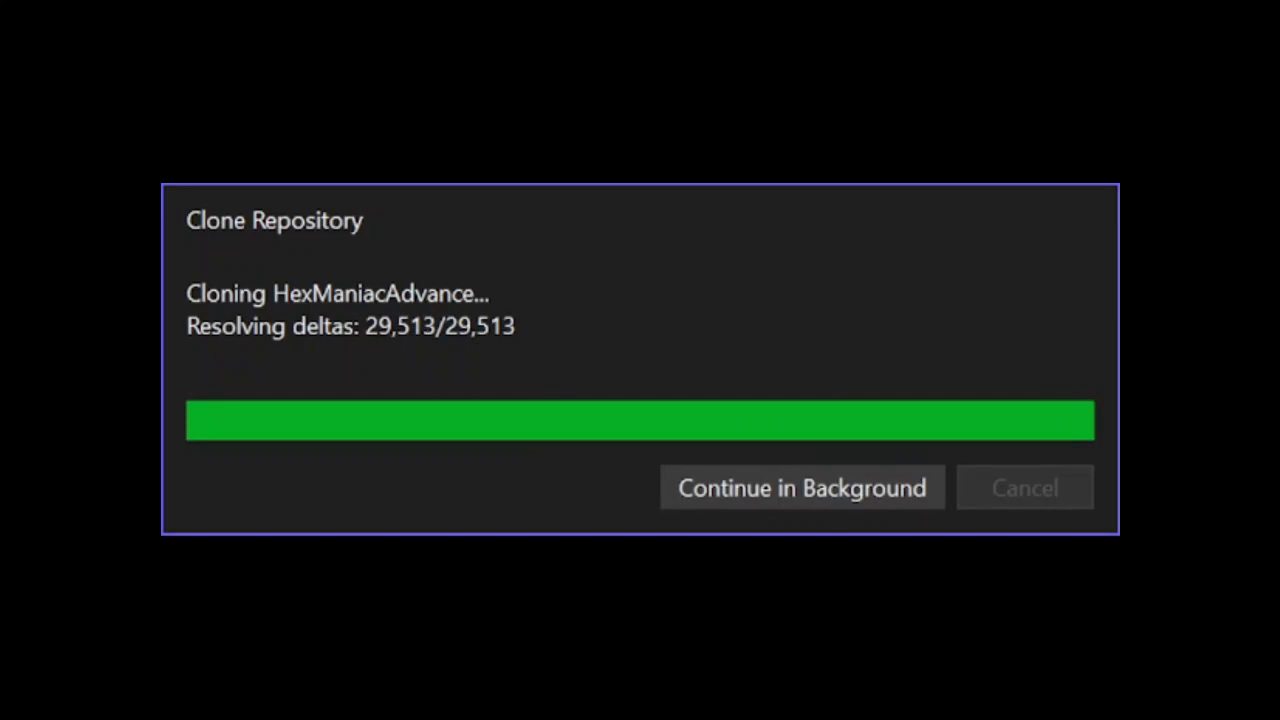
left_click(802, 488)
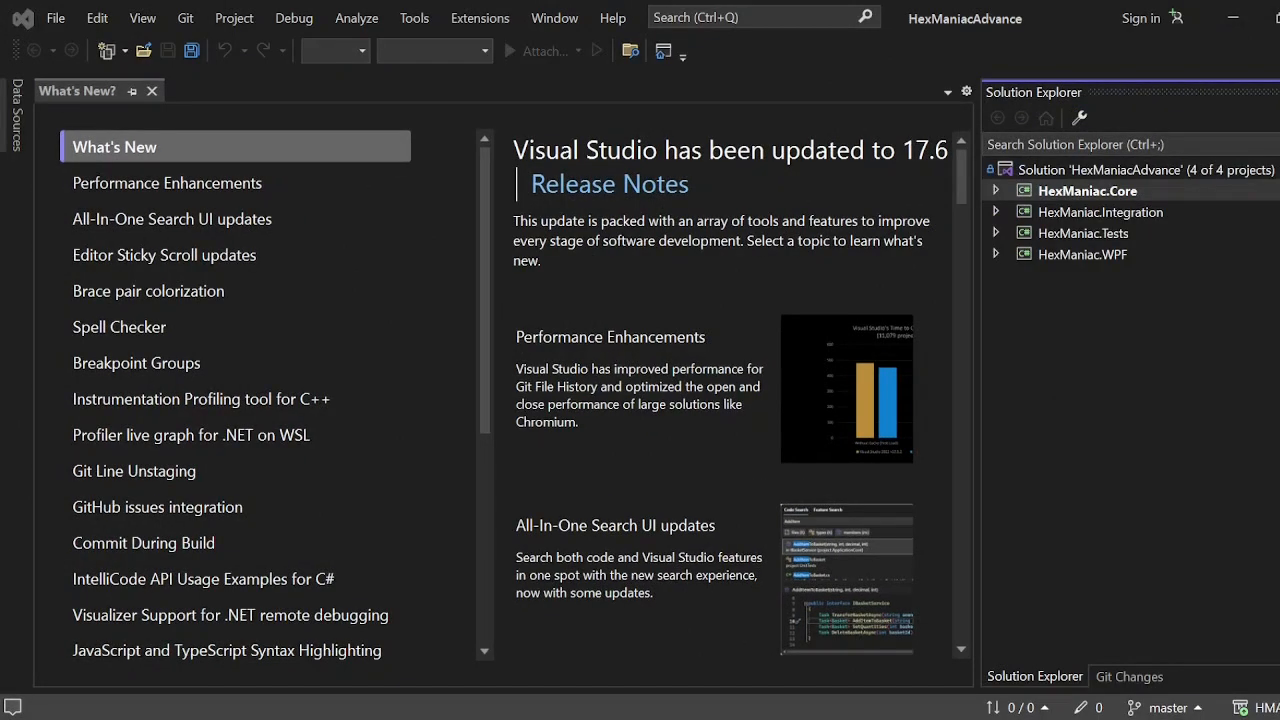
mouse_move(152, 92)
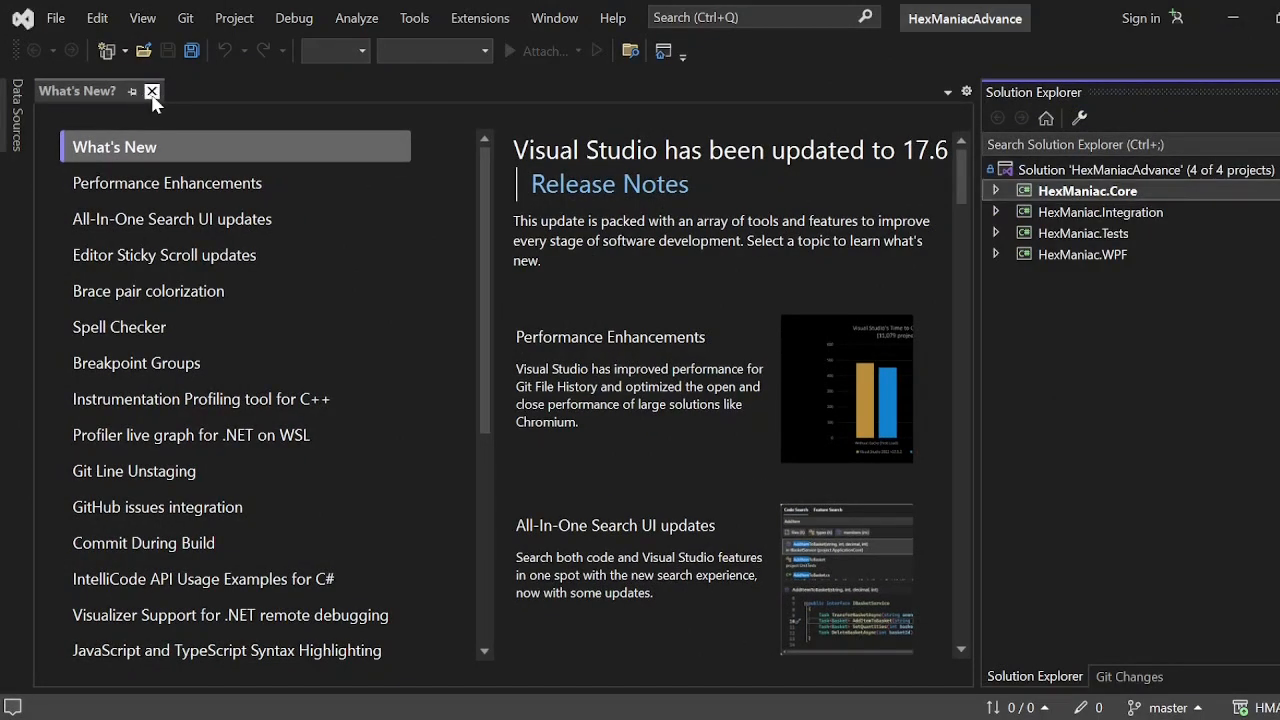
Close What's New and browse the files of HexManiac.Core and HexManiac.Tests in Solution Explorer.
left_click(152, 92)
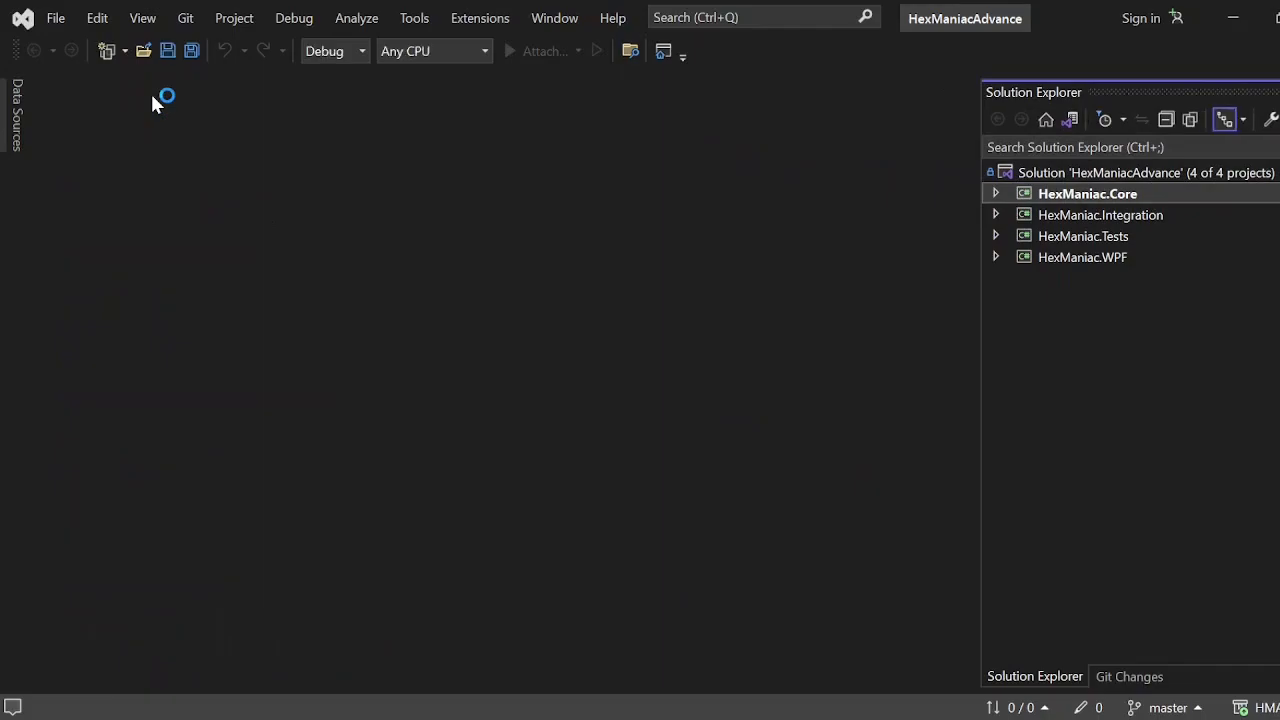
left_click(996, 192)
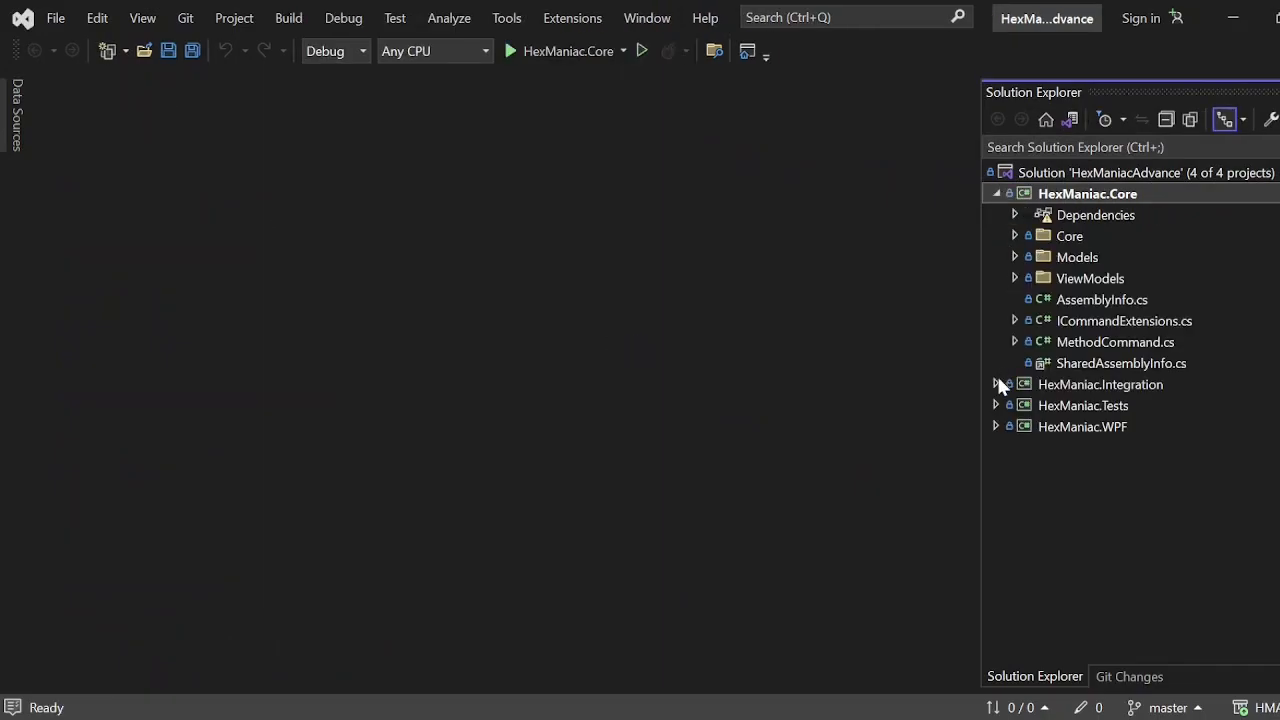
left_click(996, 404)
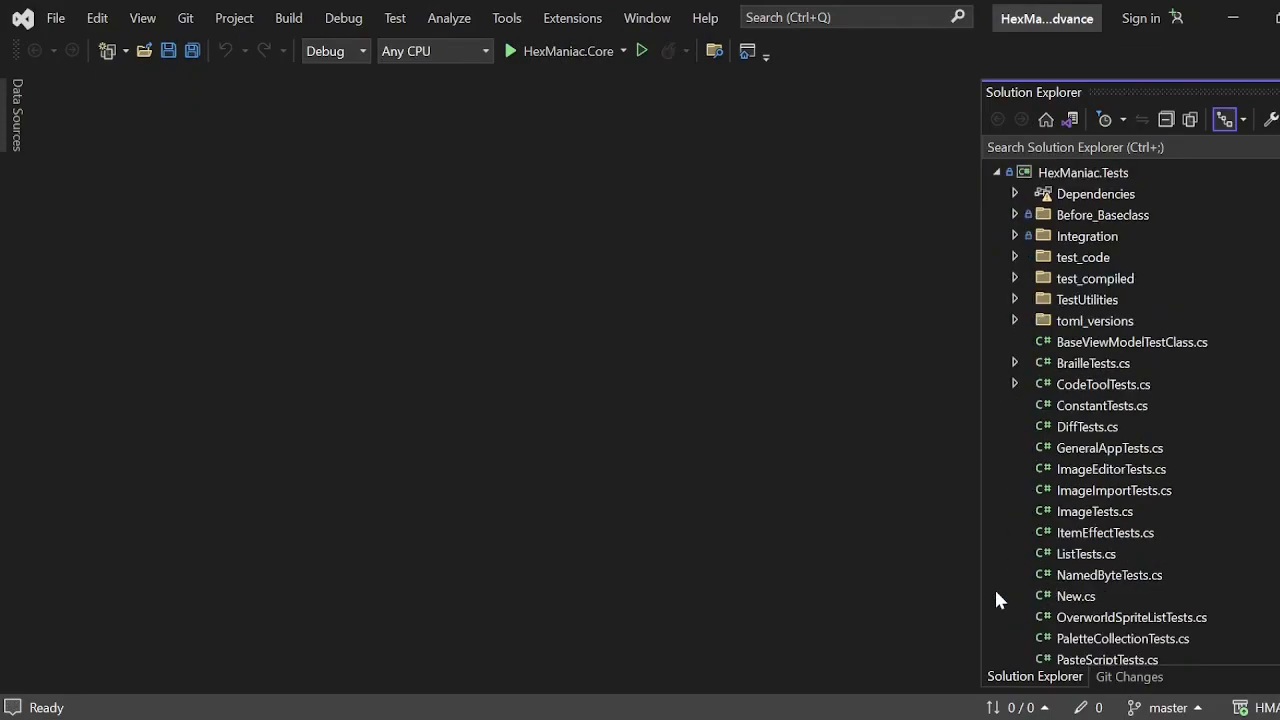
scroll("down", 3)
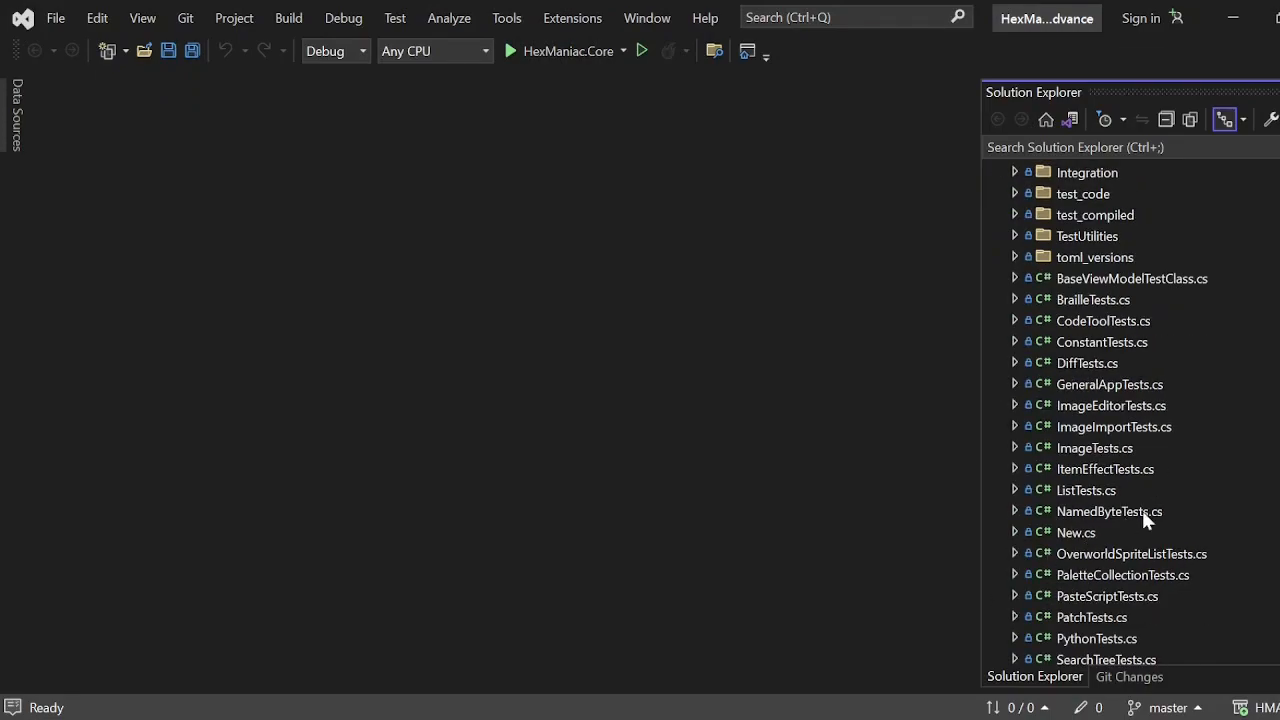
scroll("down", 3)
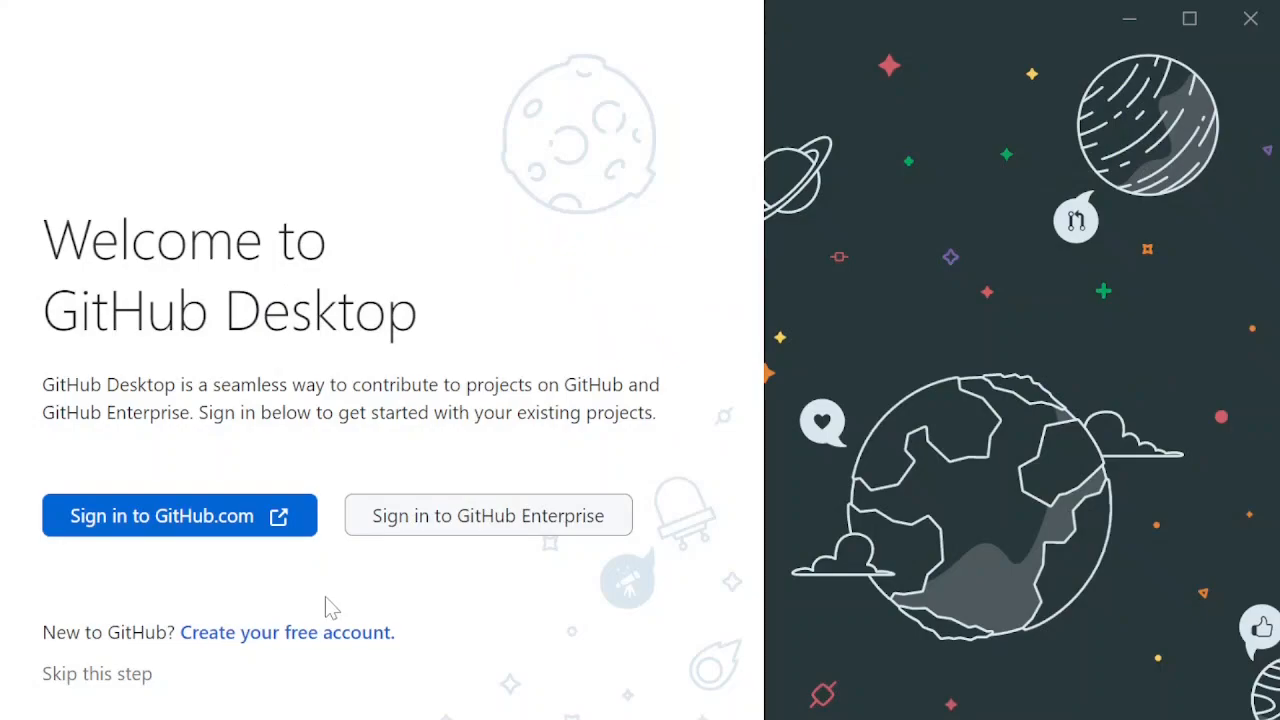
mouse_move(208, 516)
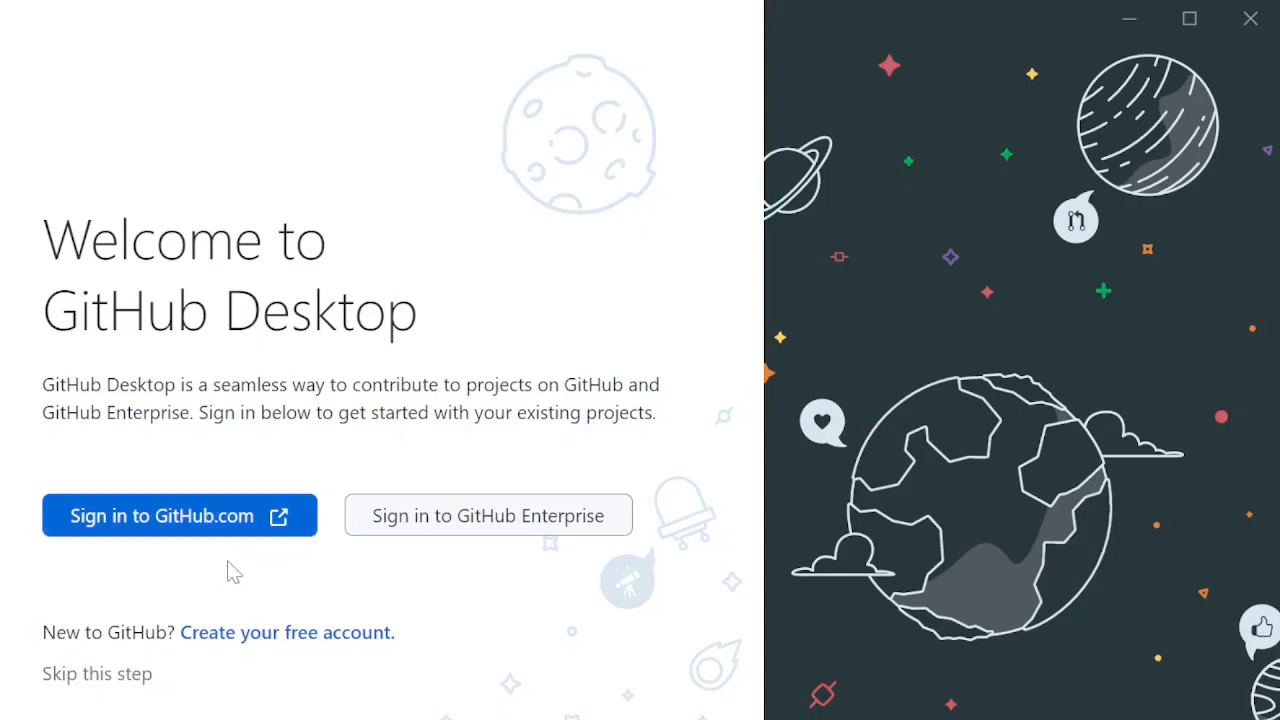
mouse_move(236, 632)
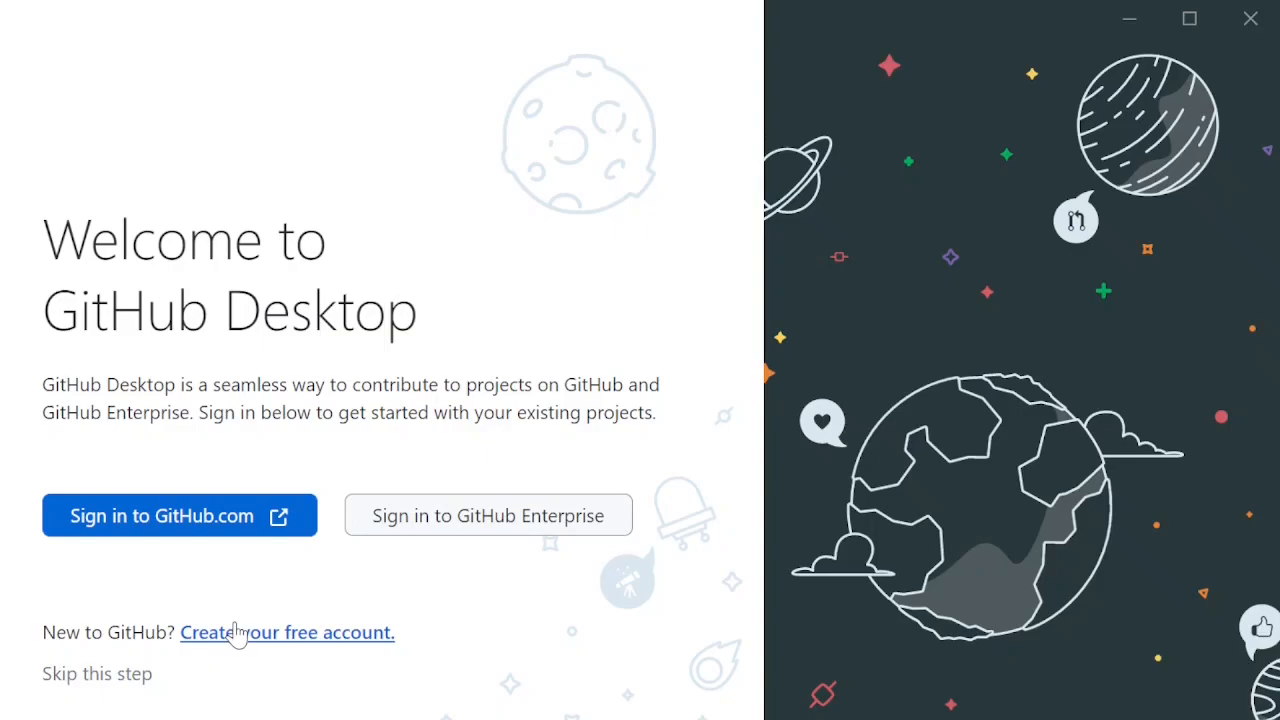
Create a GitHub account and finish the Git identity configuration in GitHub Desktop.
left_click(96, 672)
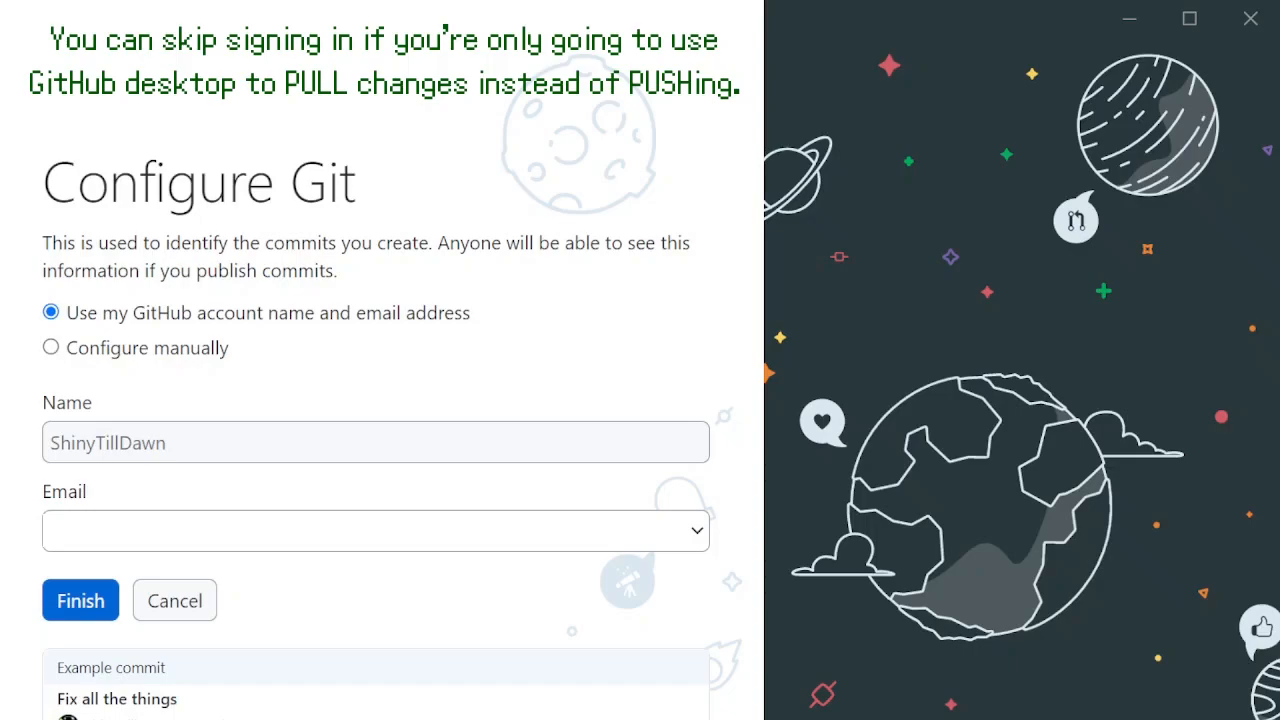
mouse_move(1124, 490)
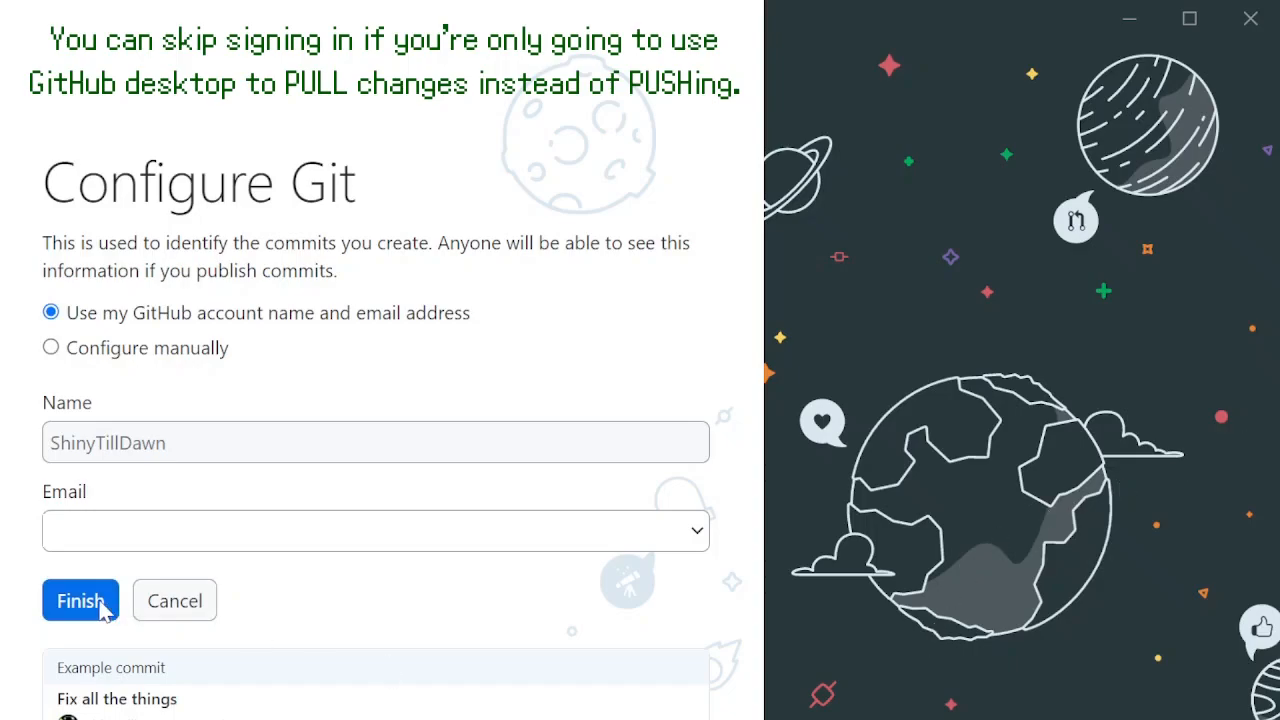
left_click(80, 600)
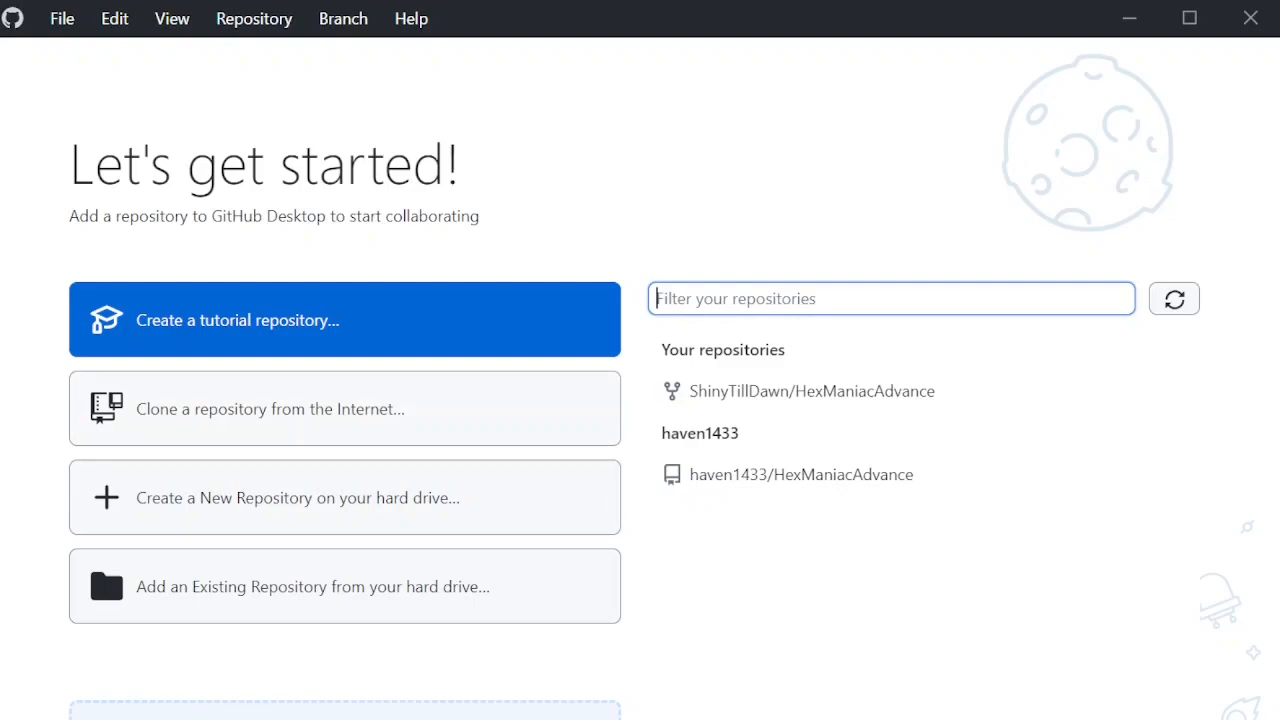
mouse_move(332, 586)
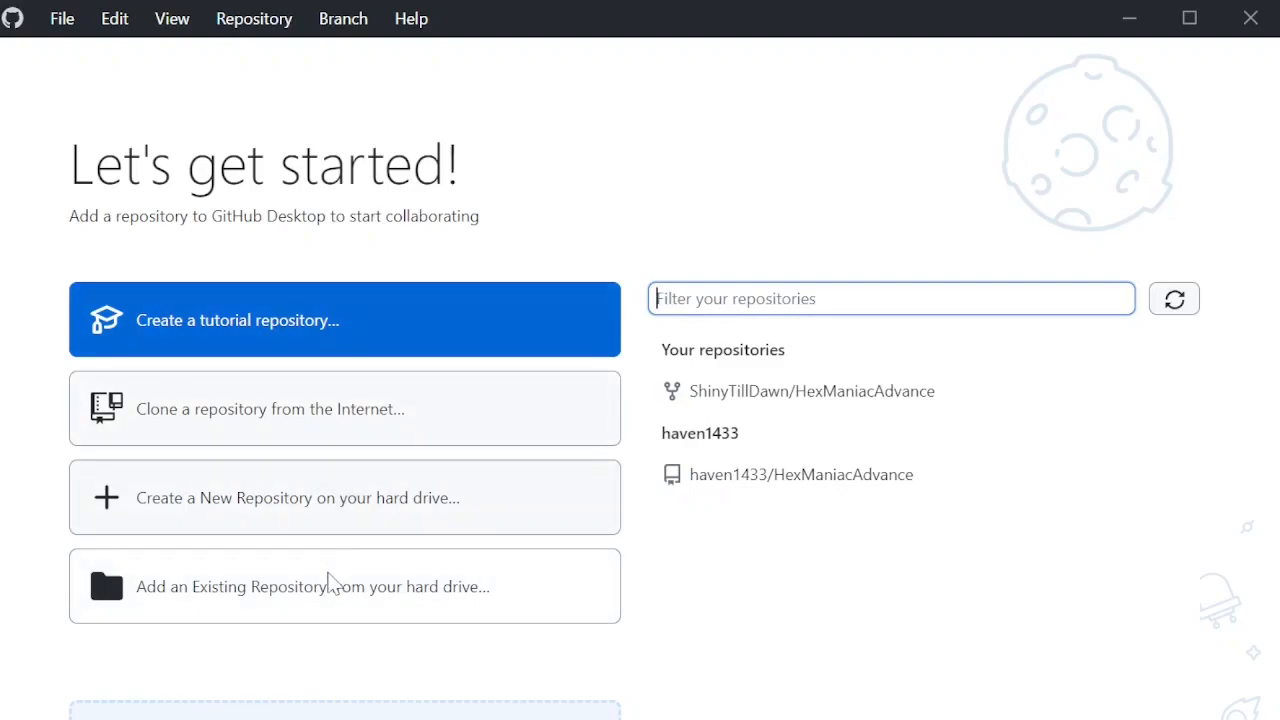
Add the existing C:\Users\Public\HMA folder as a local repository from the hard drive.
left_click(310, 586)
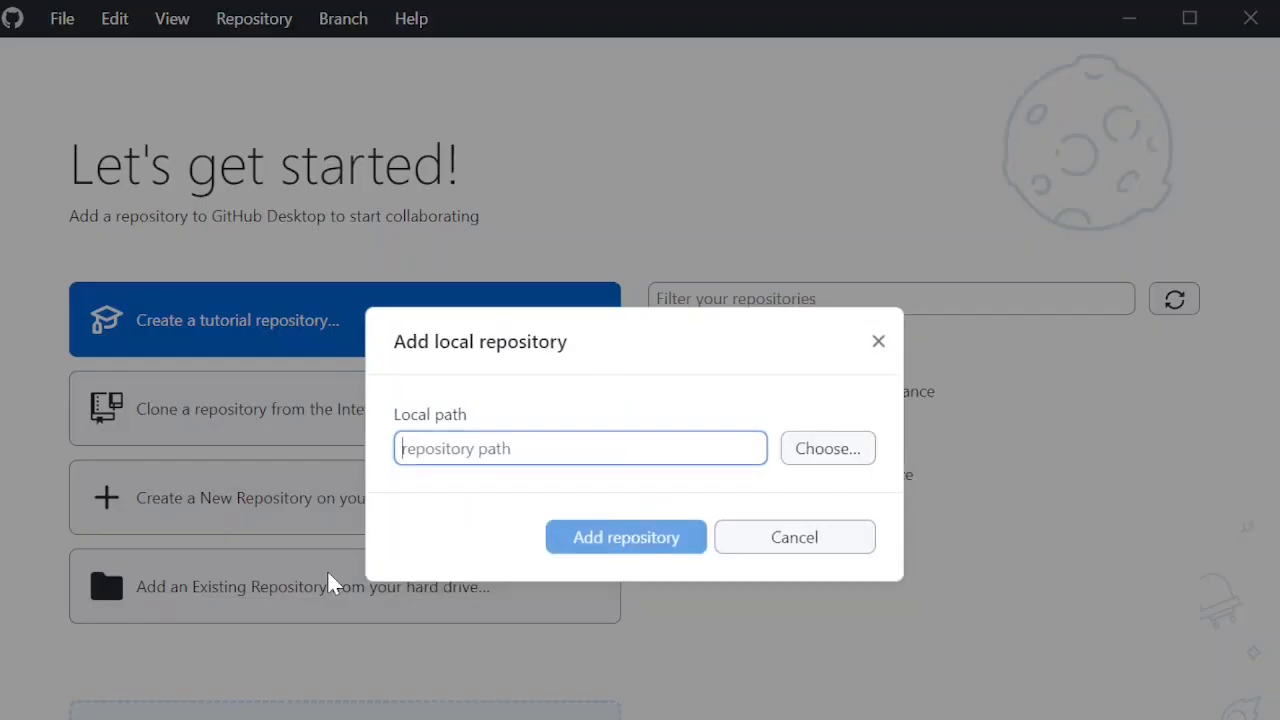
left_click(828, 448)
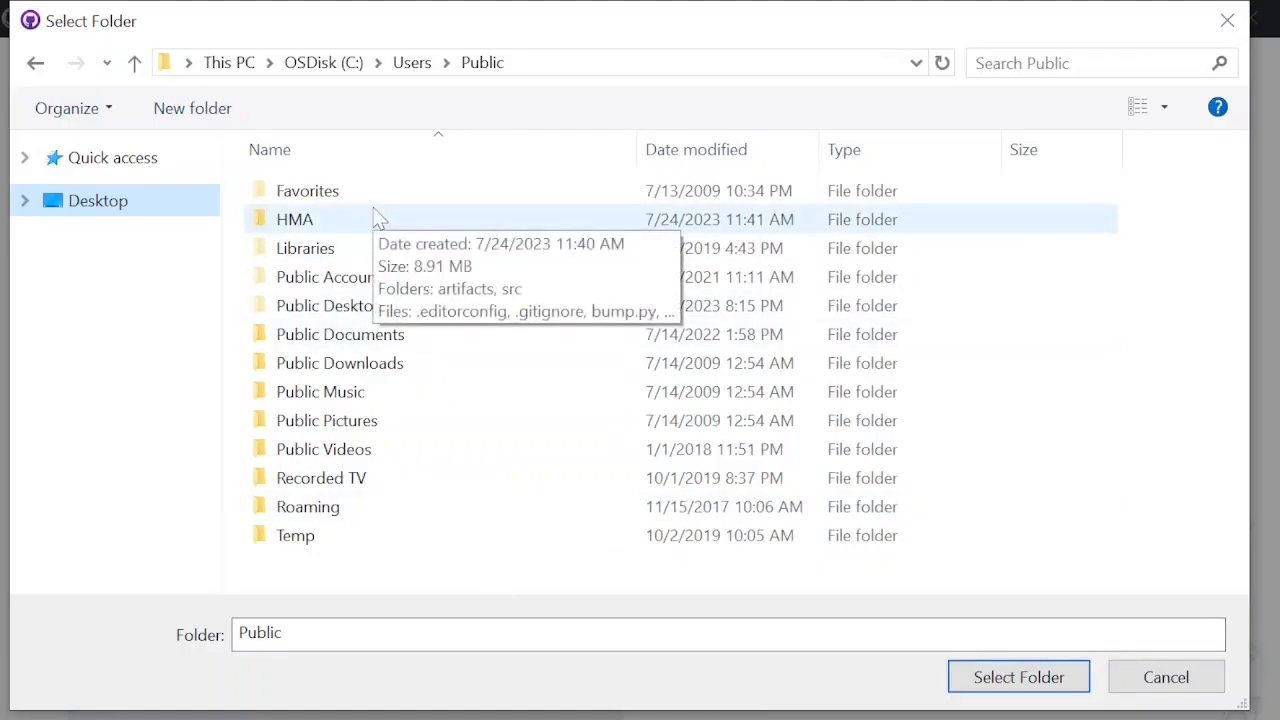
double_click(294, 218)
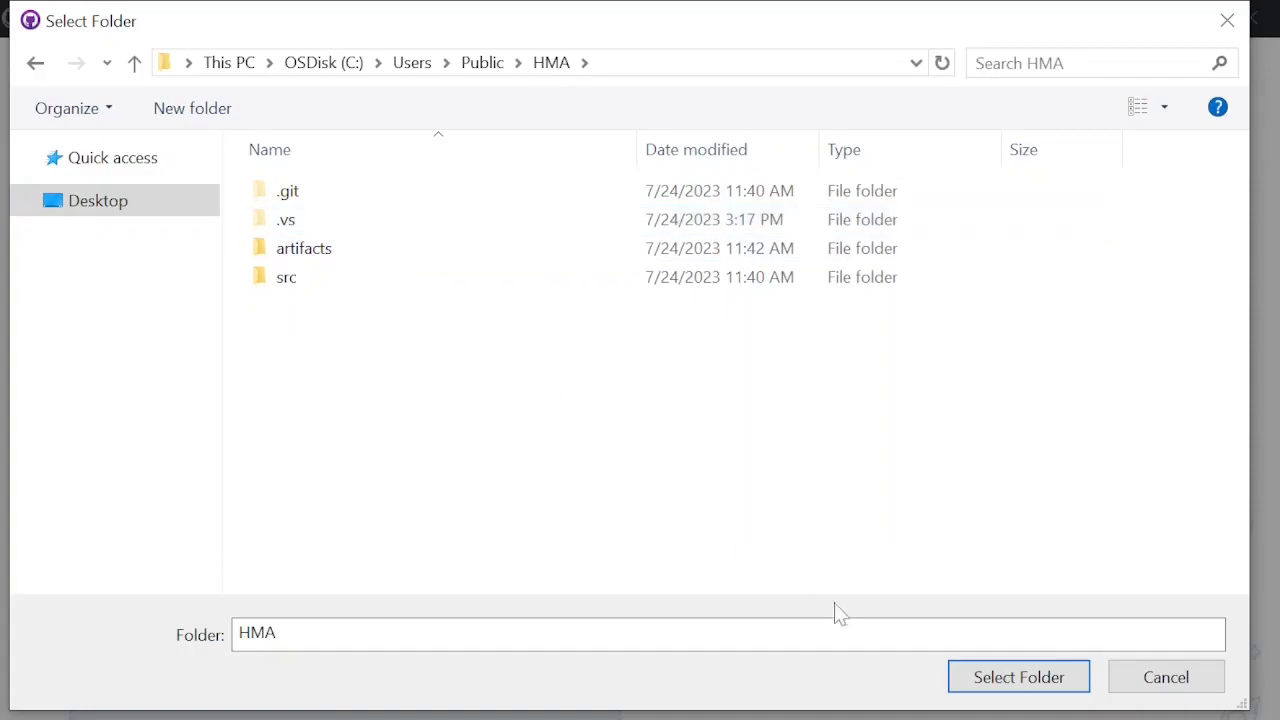
left_click(1018, 676)
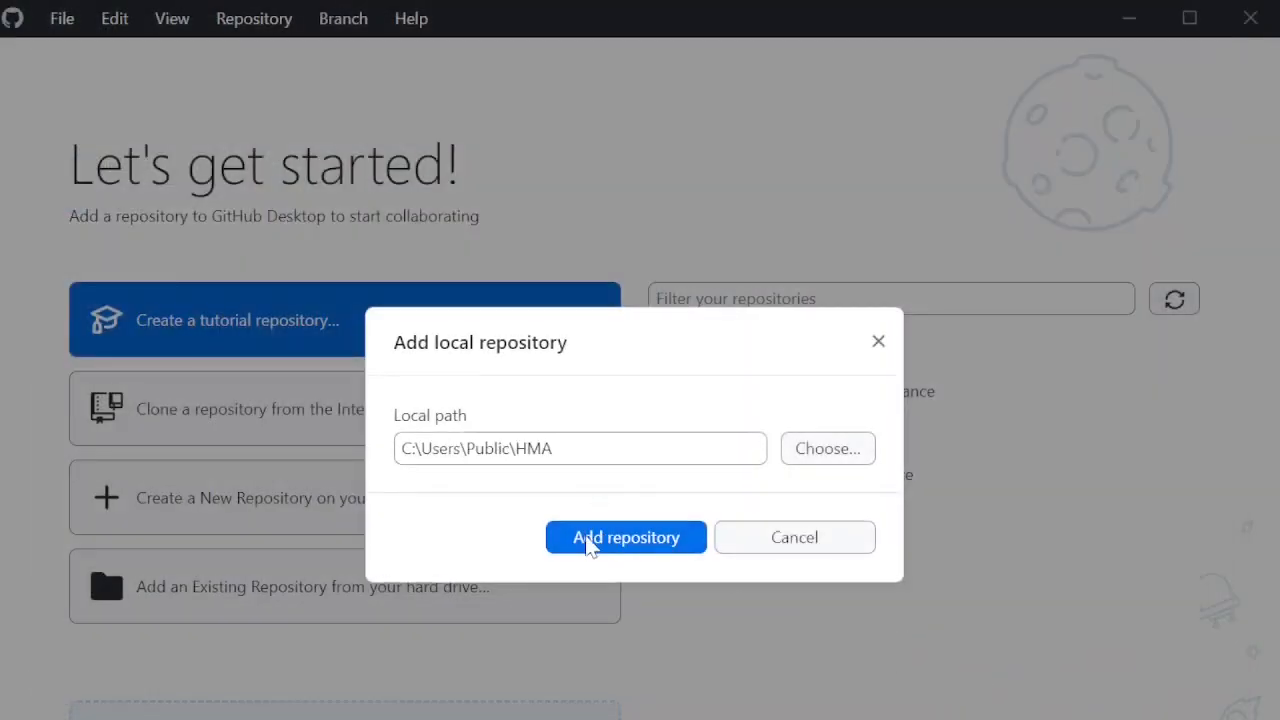
left_click(624, 536)
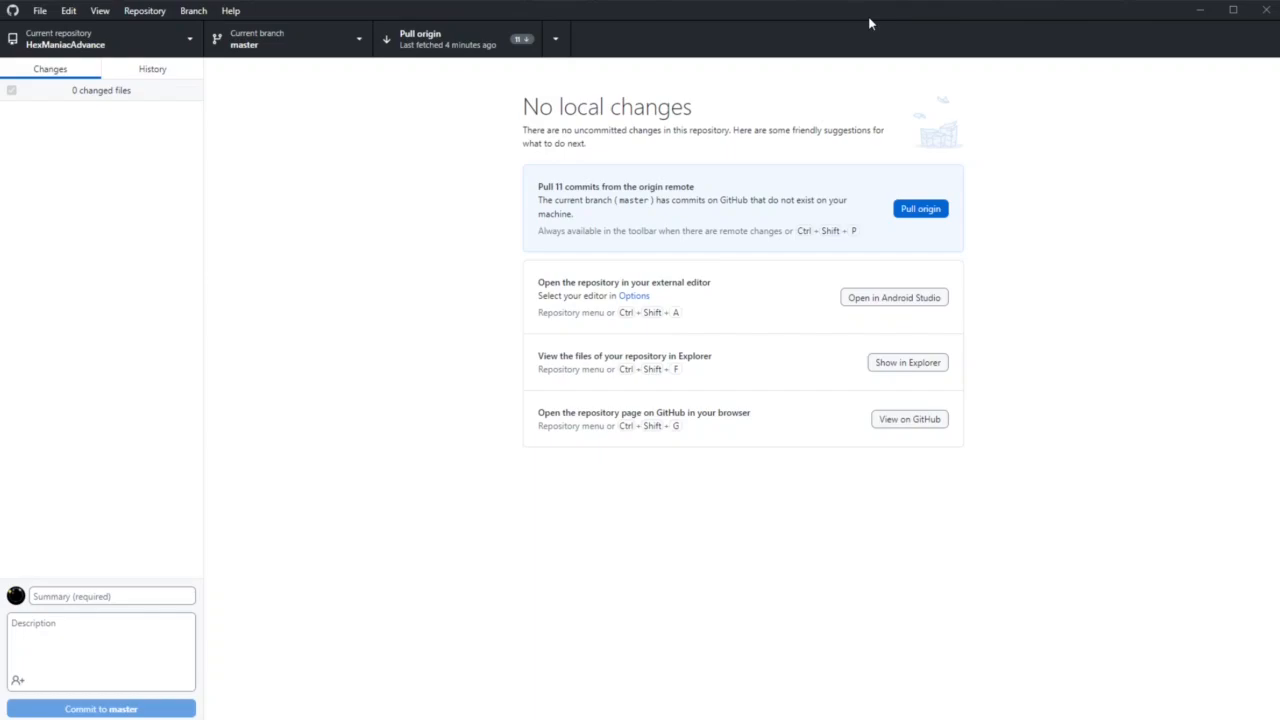
Fetch origin and pull the 11 new commits into master.
left_click(192, 10)
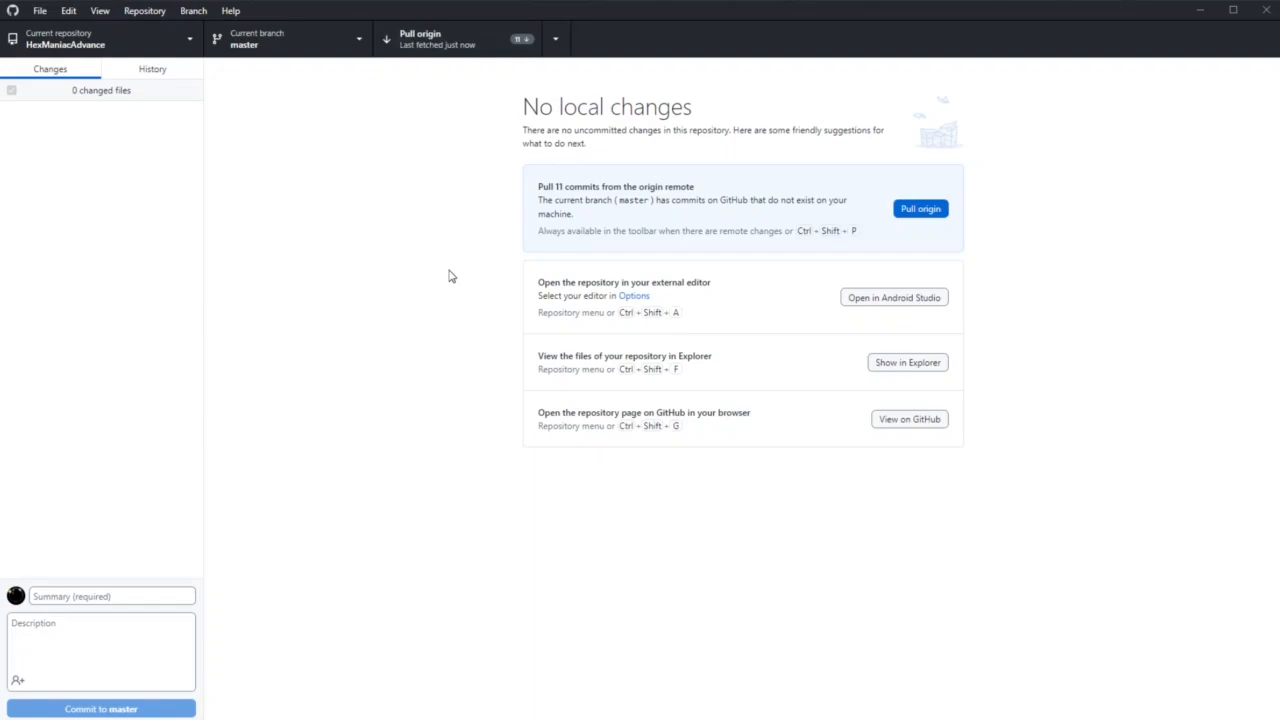
mouse_move(356, 240)
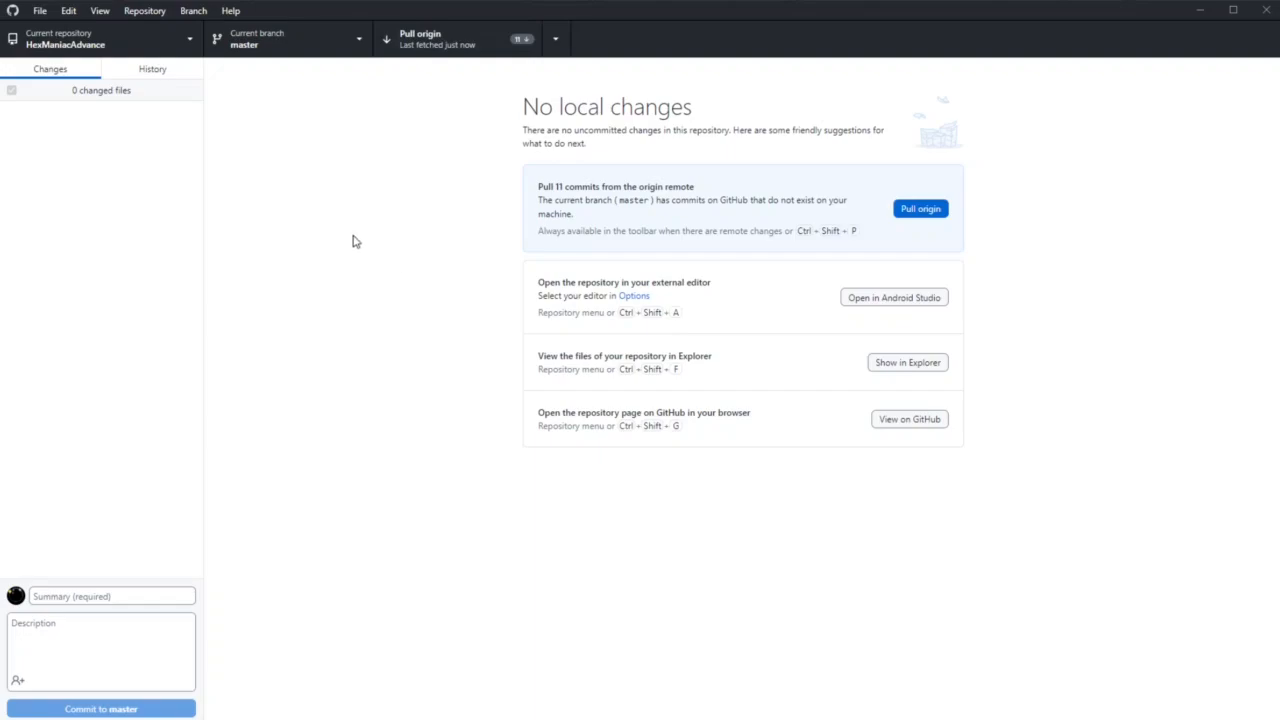
mouse_move(356, 268)
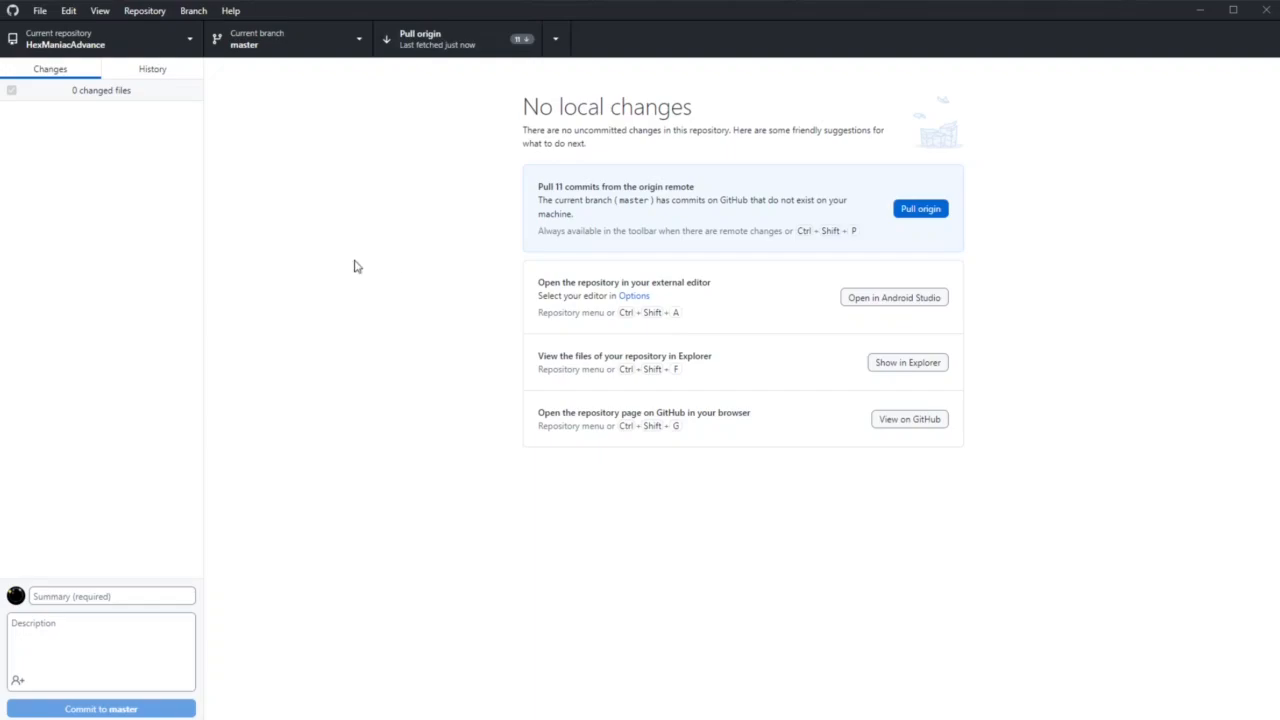
mouse_move(348, 188)
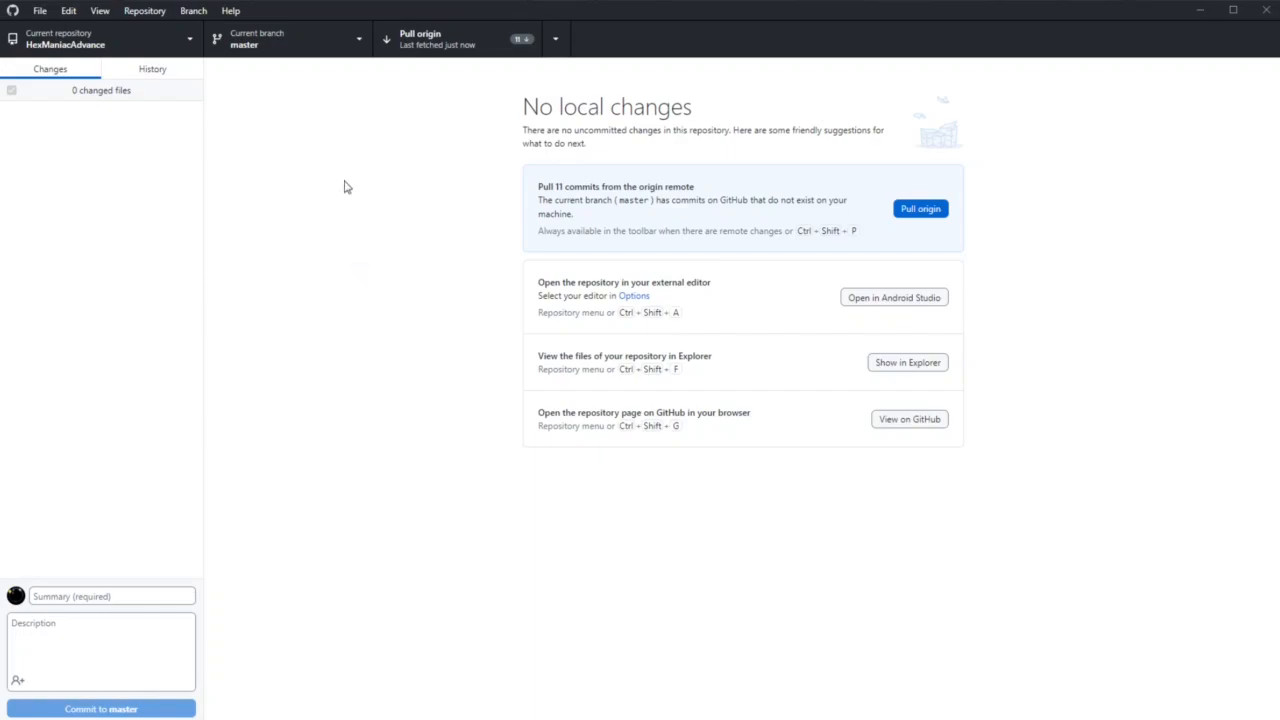
mouse_move(396, 20)
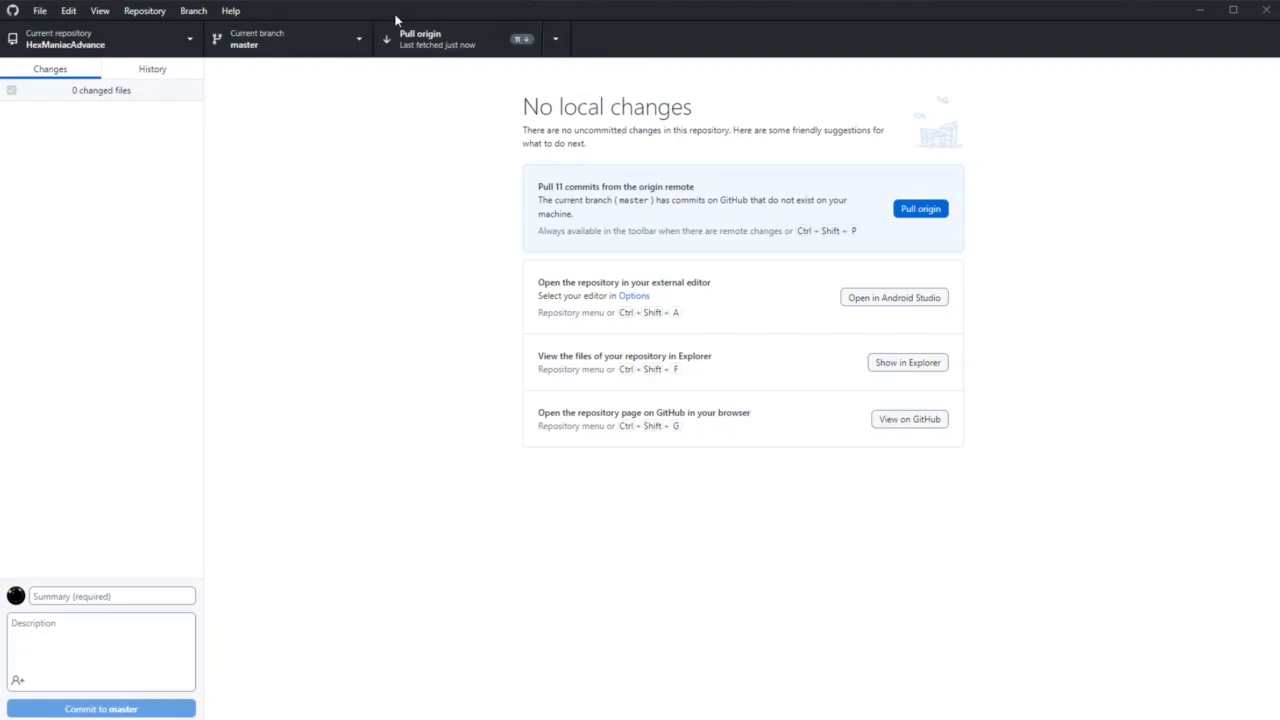
mouse_move(440, 68)
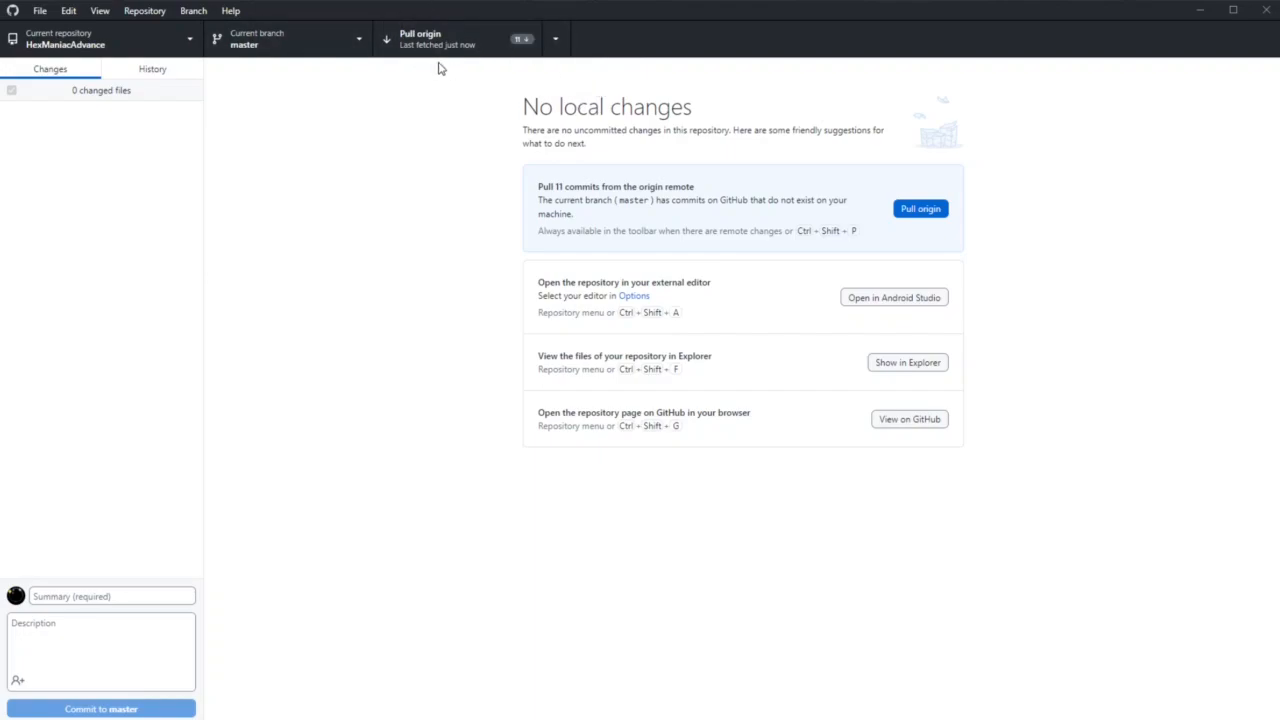
mouse_move(492, 192)
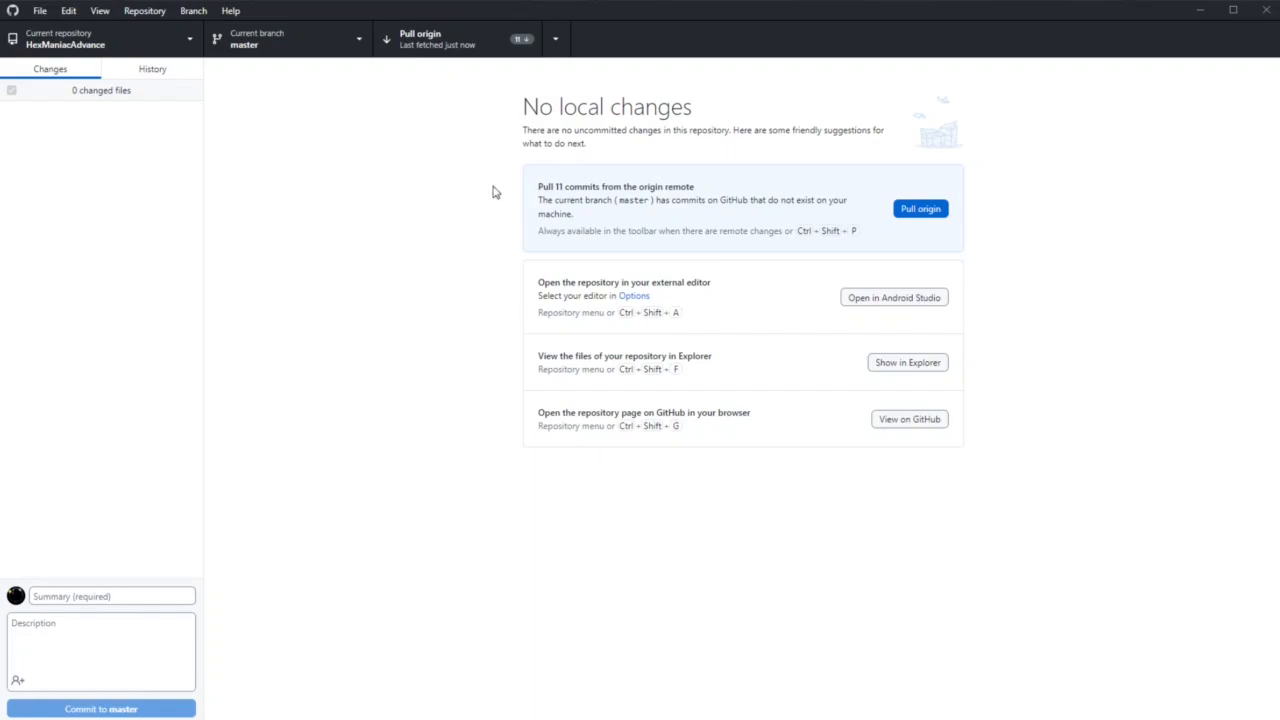
left_click(918, 208)
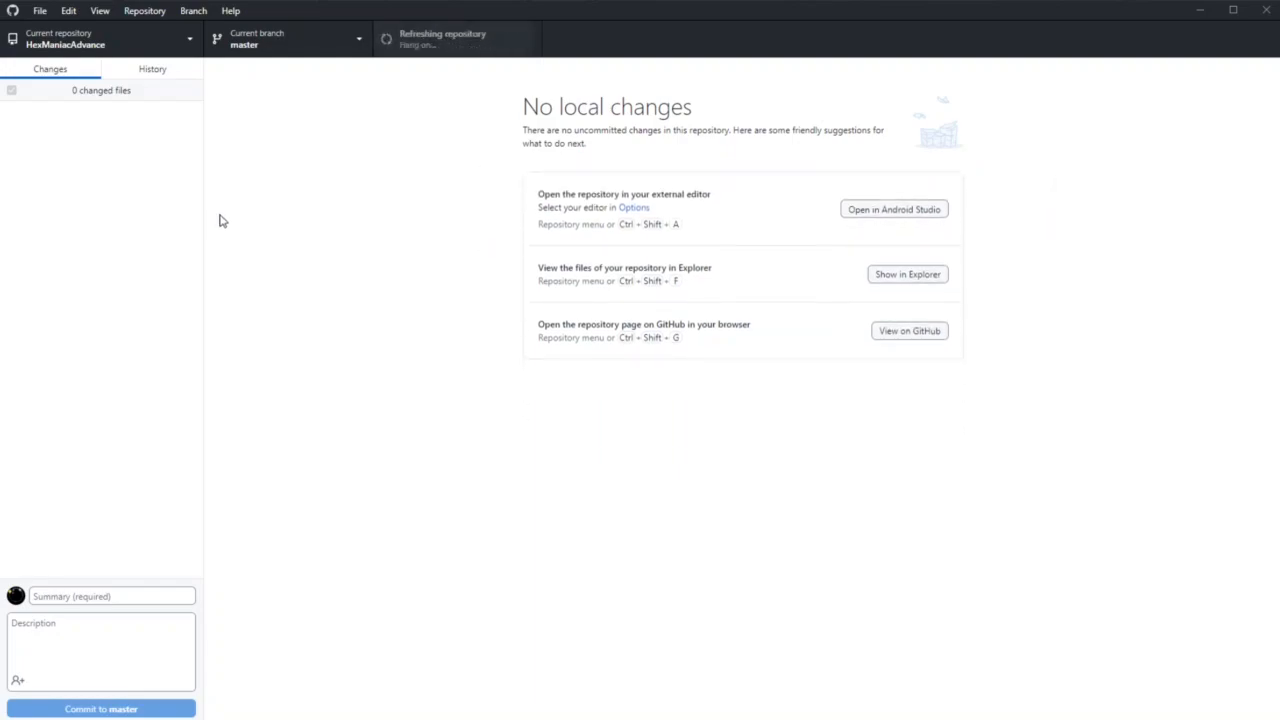
left_click(100, 10)
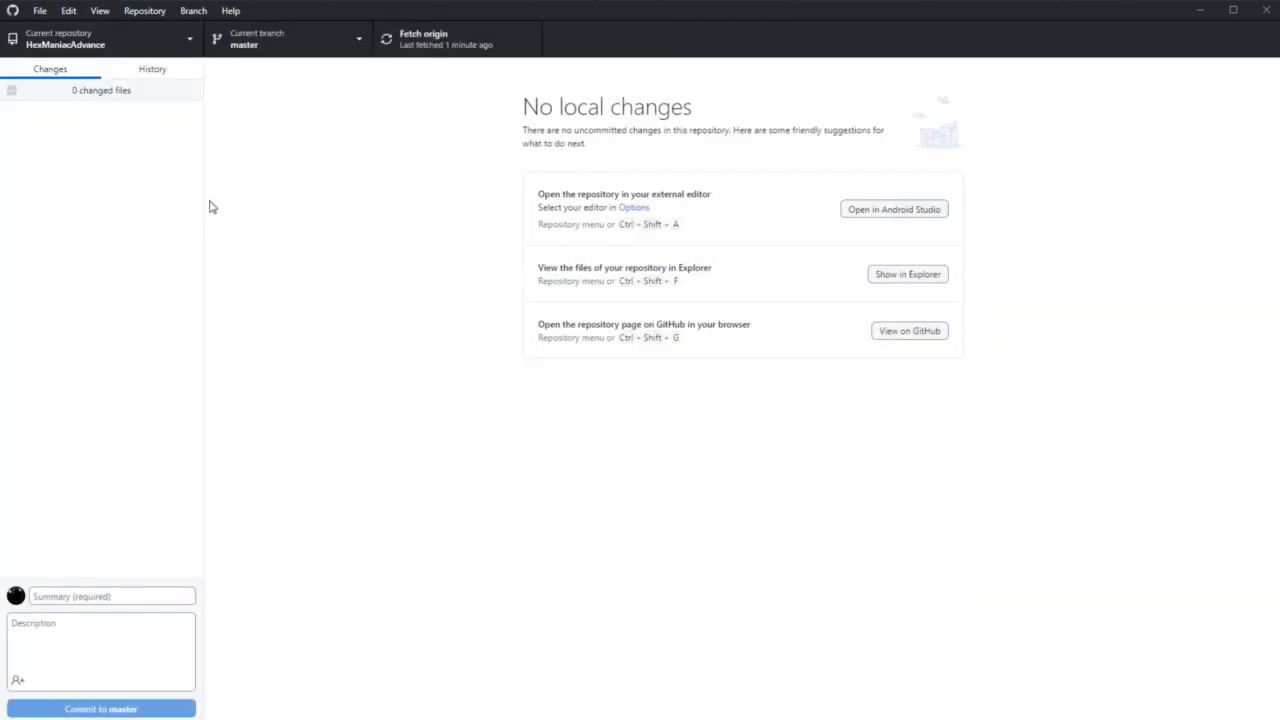
mouse_move(176, 68)
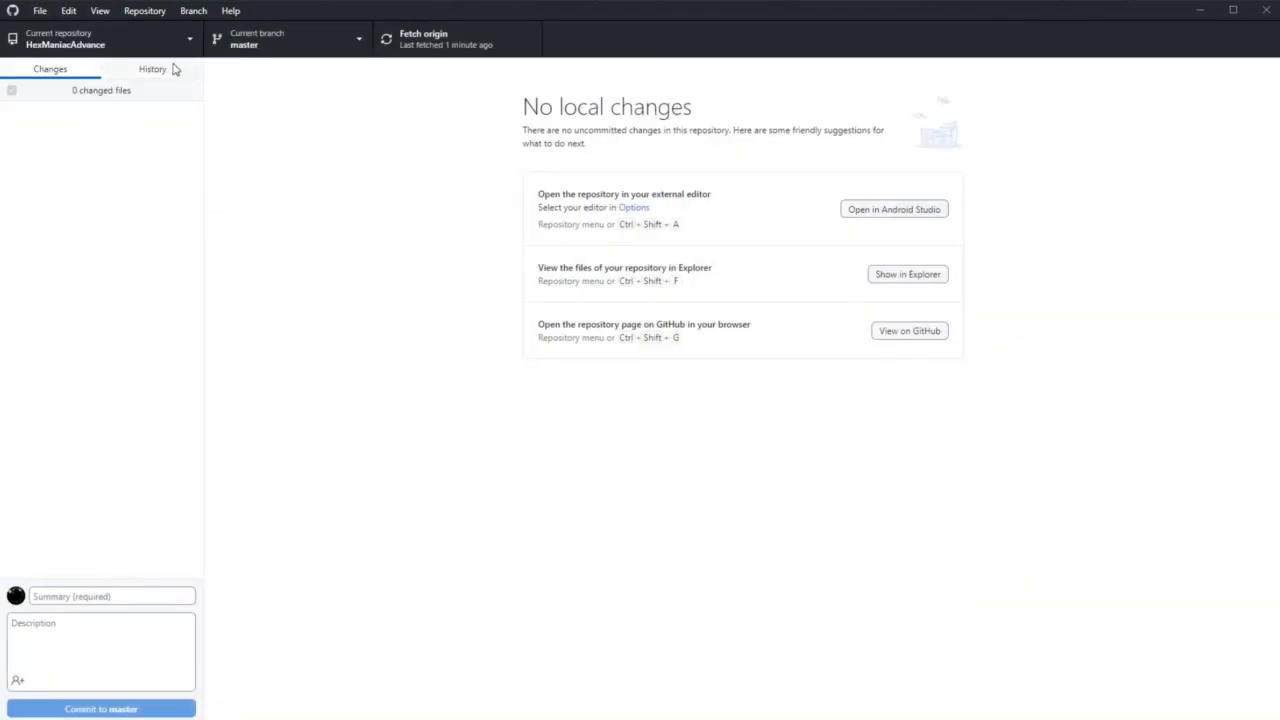
View the History tab and step through four recent commits up to the cache data change commit.
left_click(152, 68)
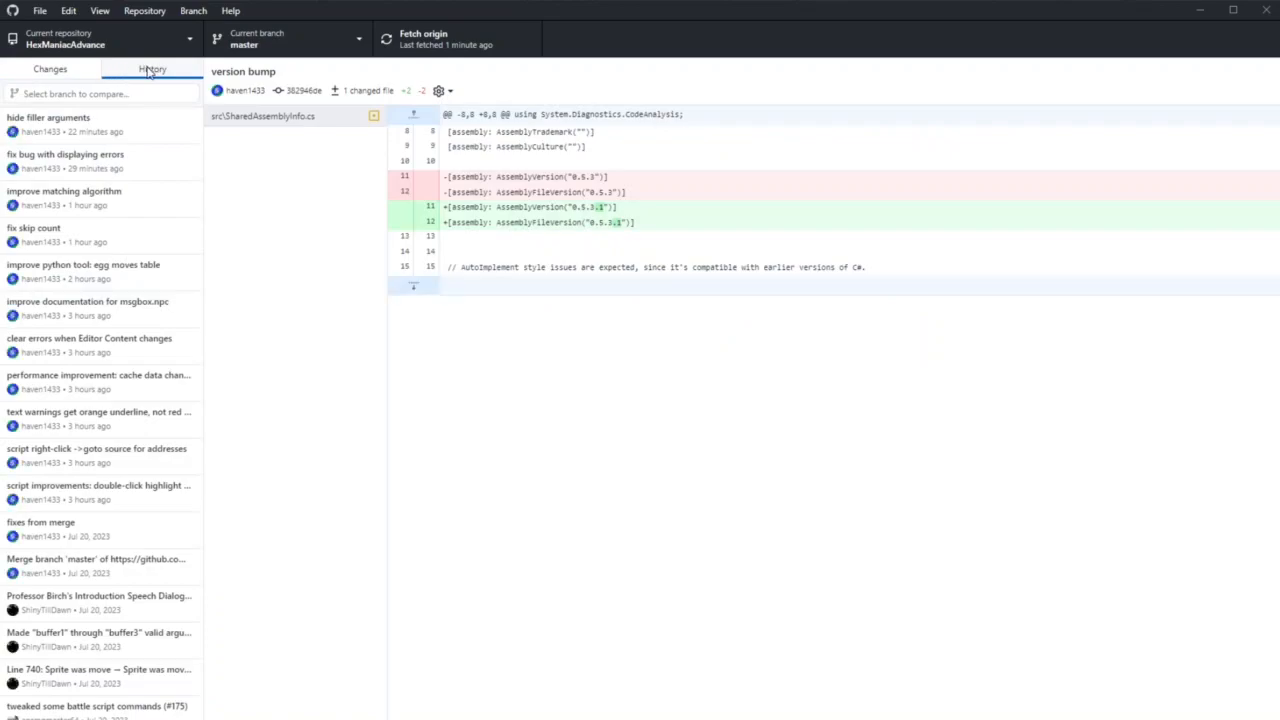
mouse_move(132, 488)
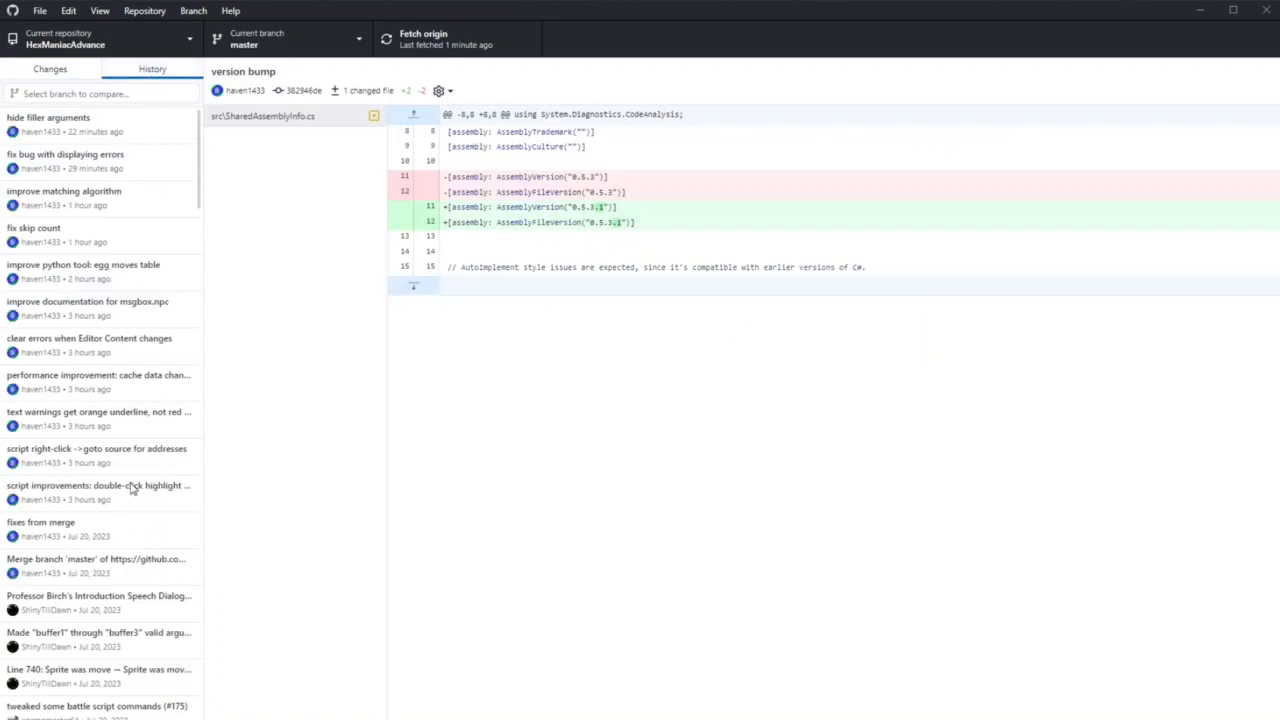
left_click(96, 486)
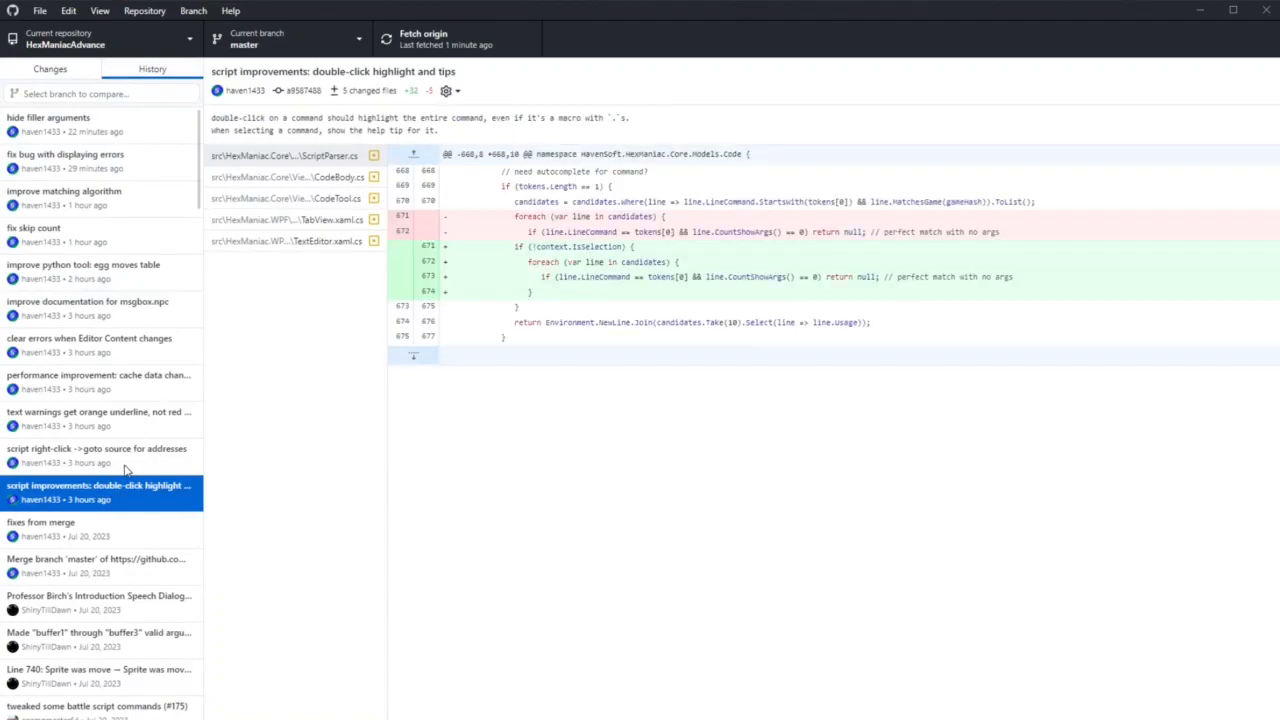
left_click(96, 448)
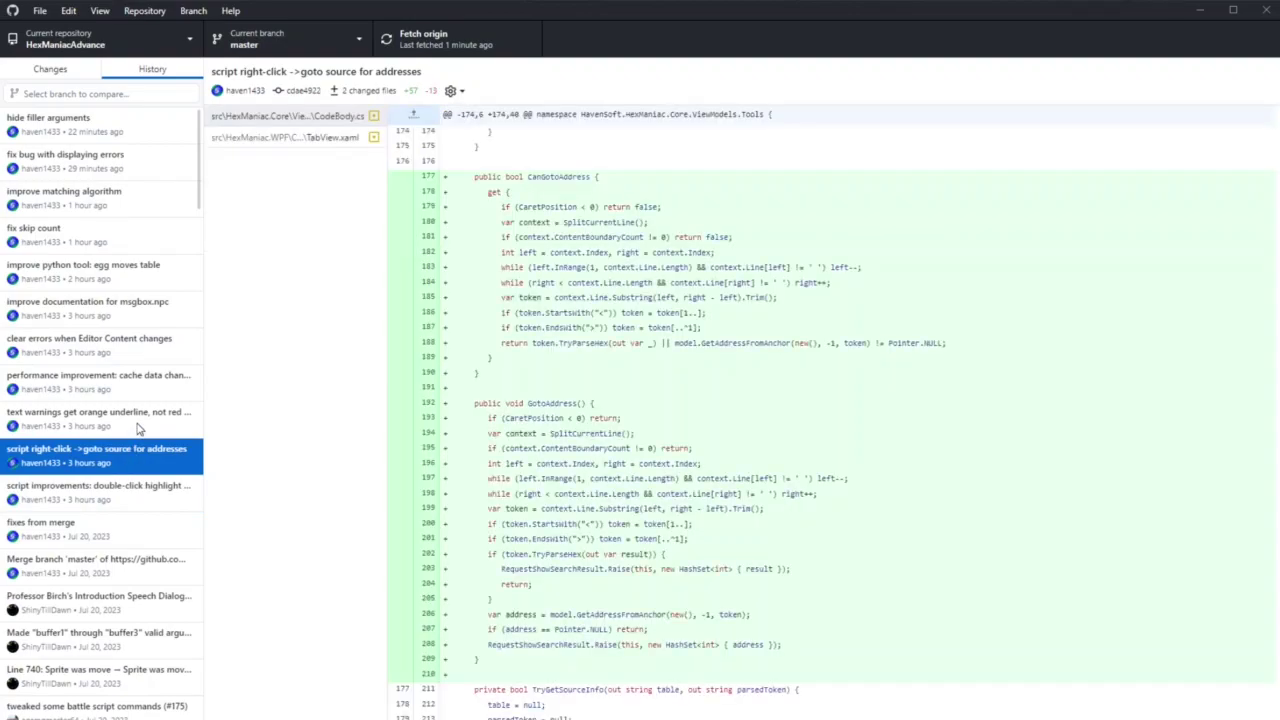
left_click(100, 412)
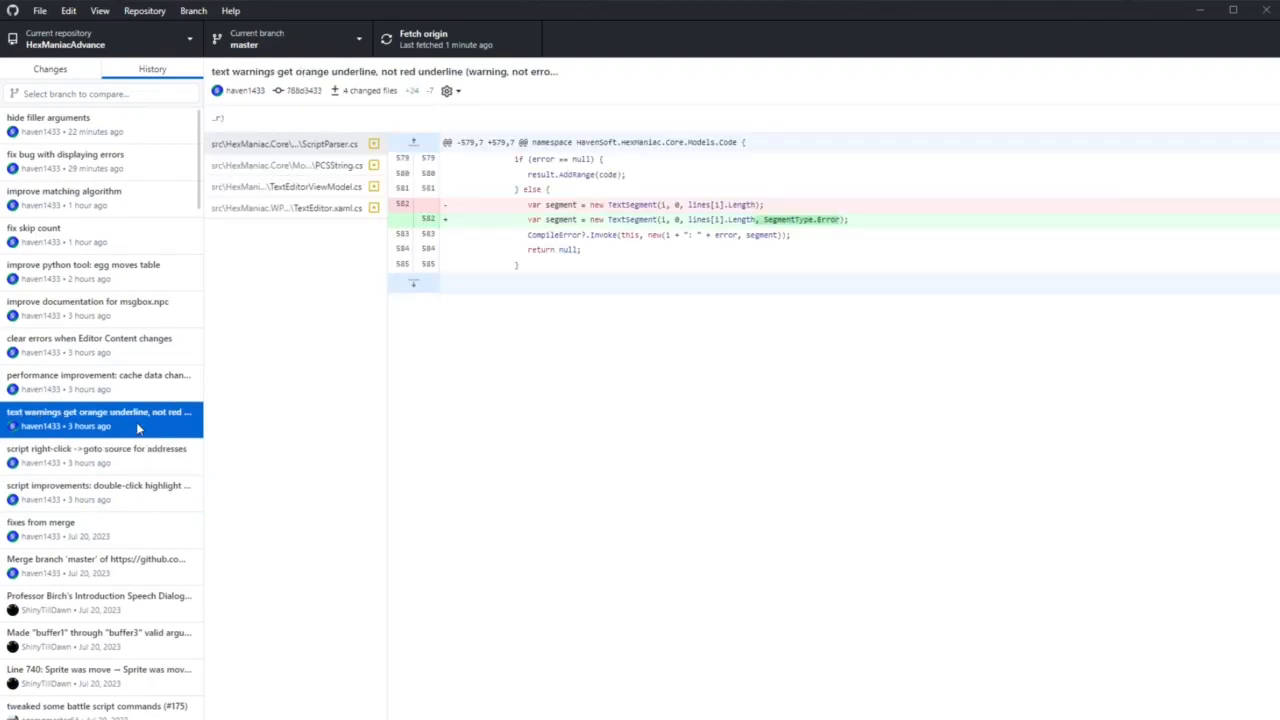
left_click(98, 376)
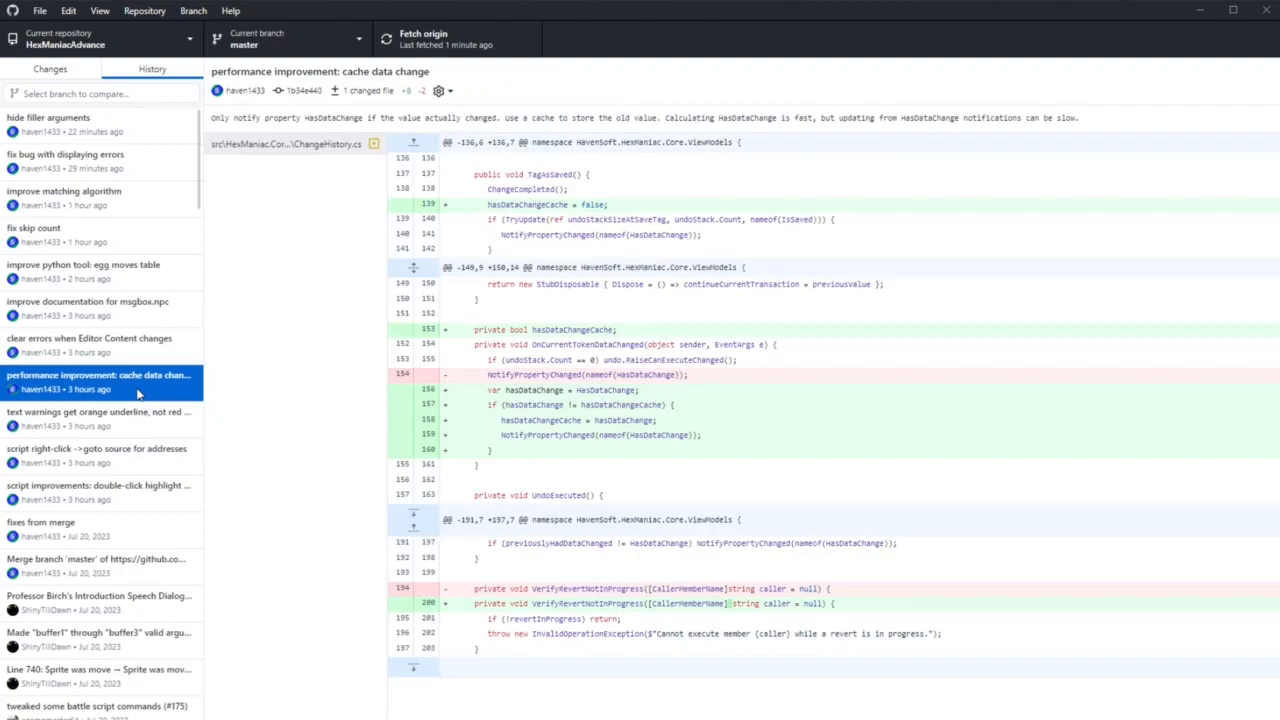
mouse_move(500, 704)
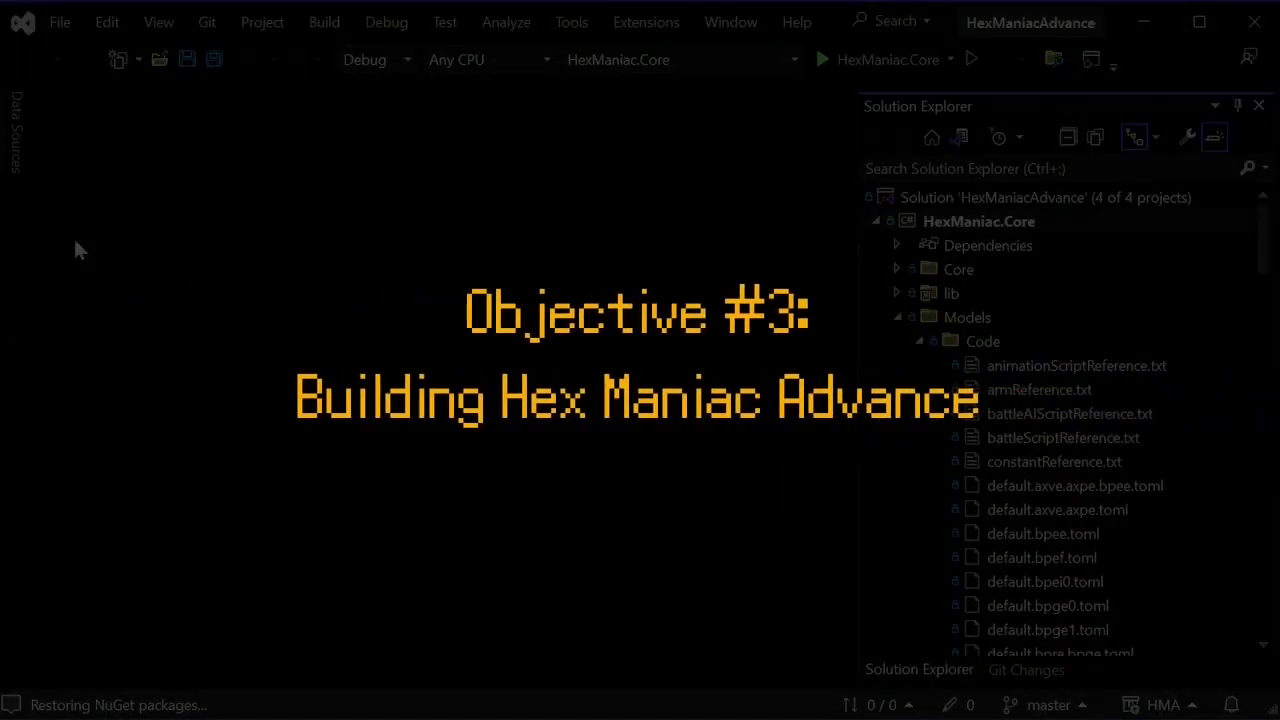
mouse_move(472, 448)
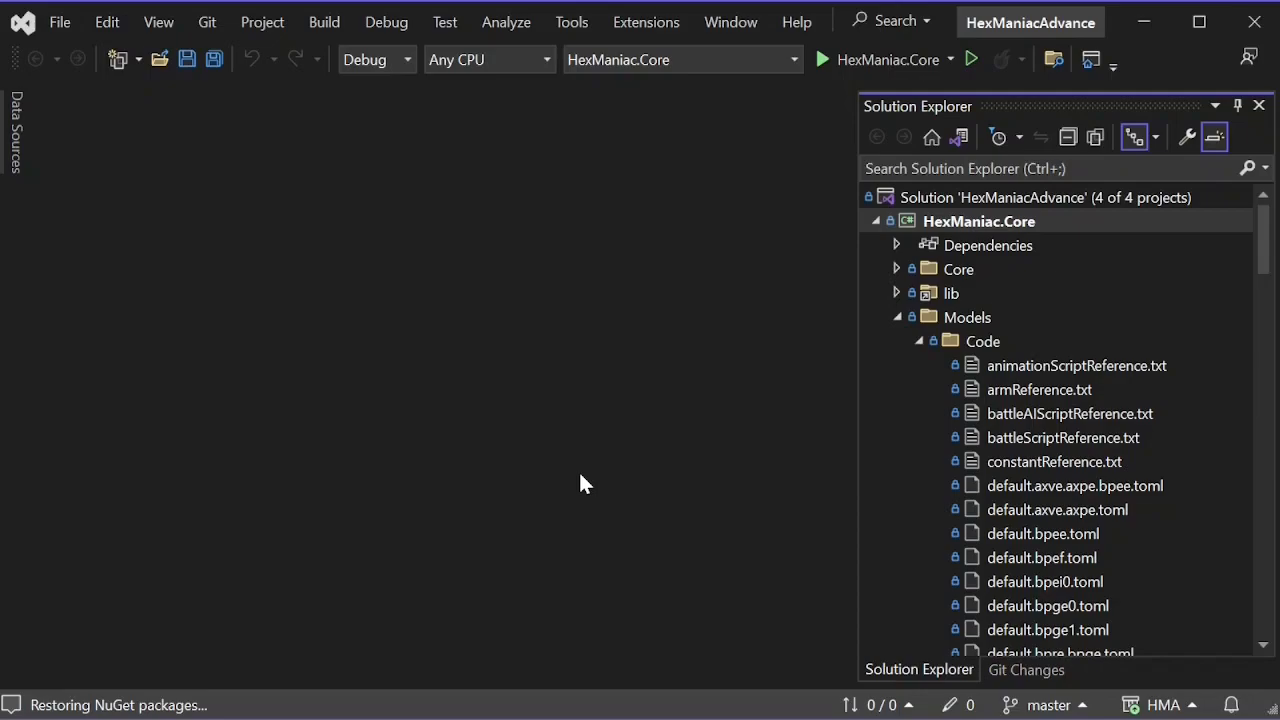
Collapse the HexManiac.Core tree and select the HexManiac.WPF project.
left_click(874, 220)
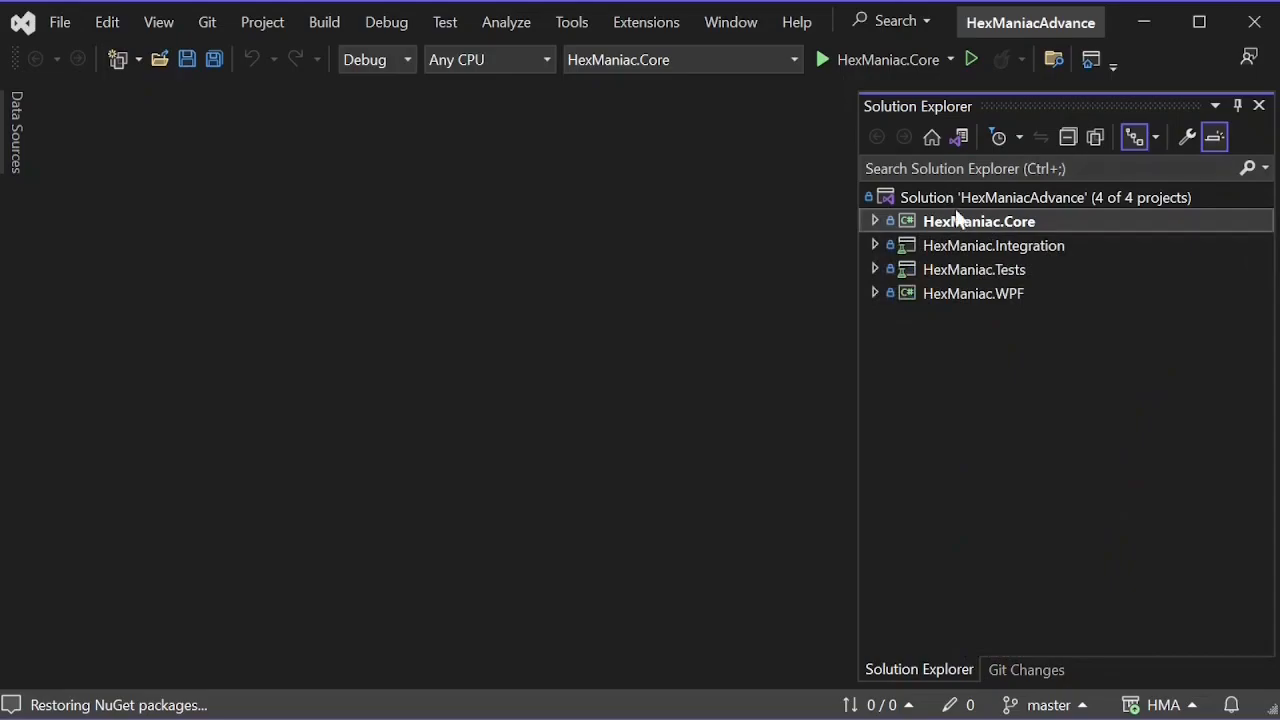
left_click(972, 292)
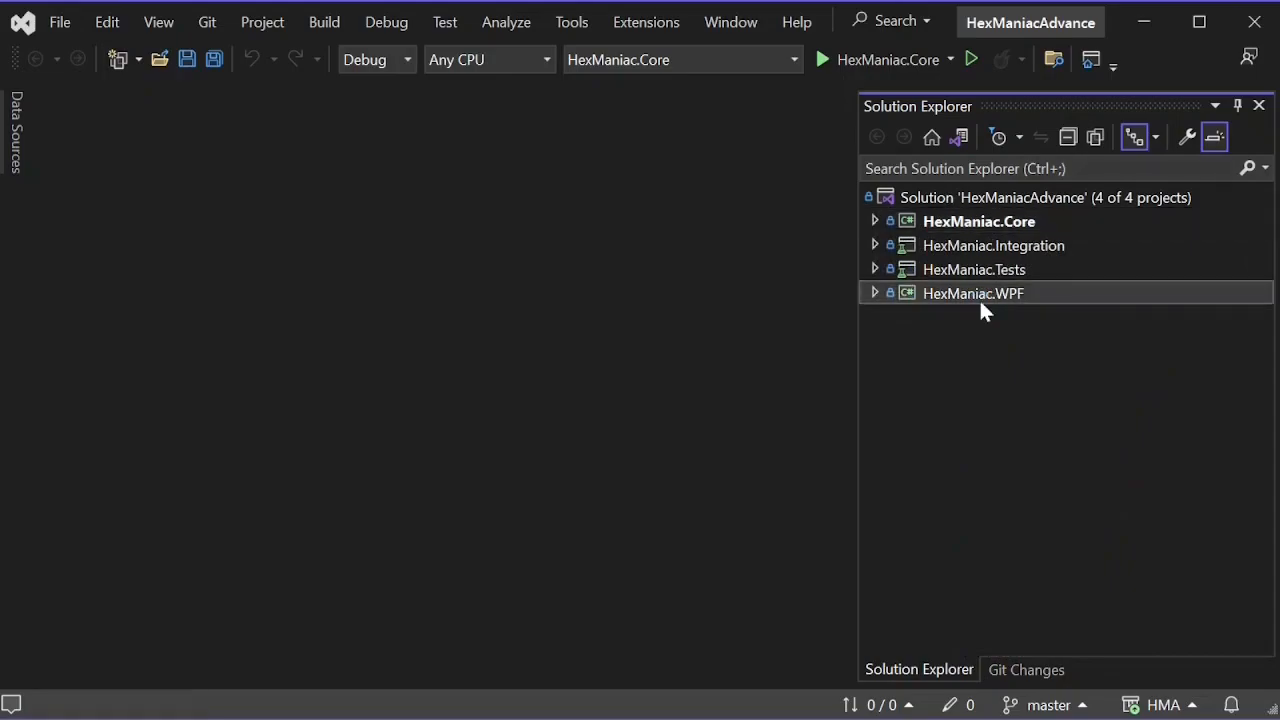
Show the HexManiac.WPF project file and set HexManiac.WPF as the startup project.
double_click(972, 292)
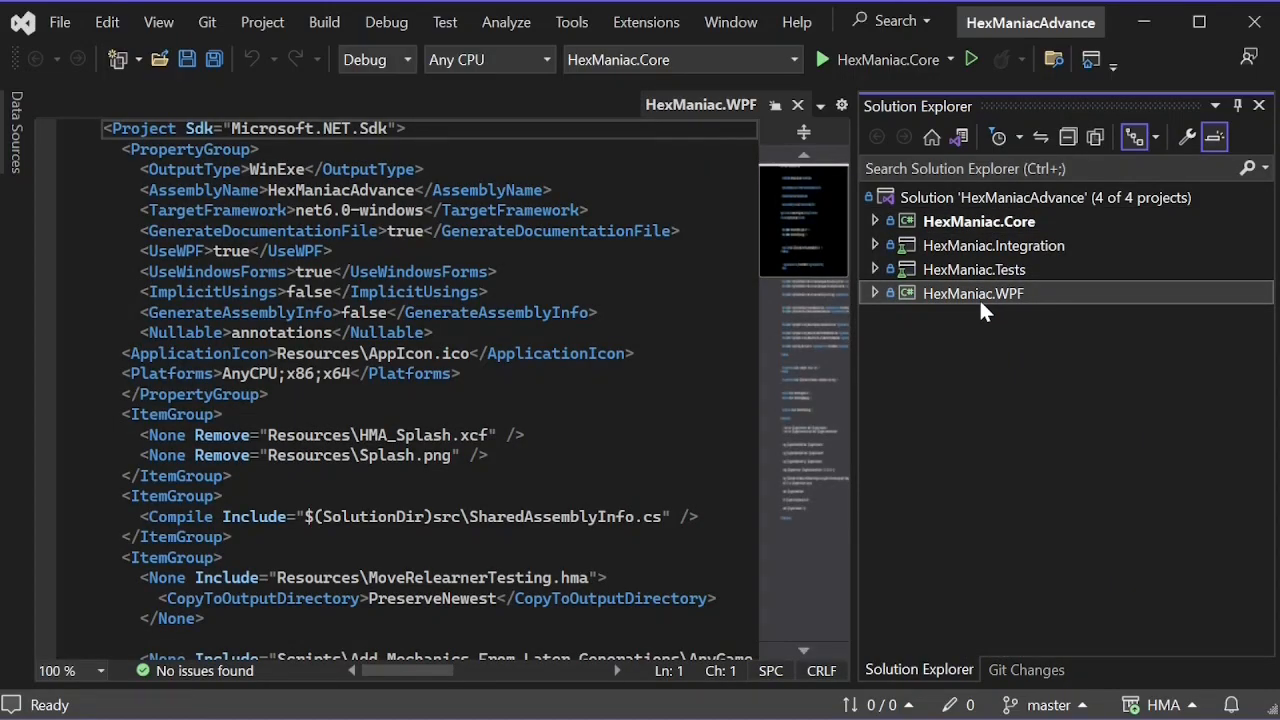
mouse_move(978, 308)
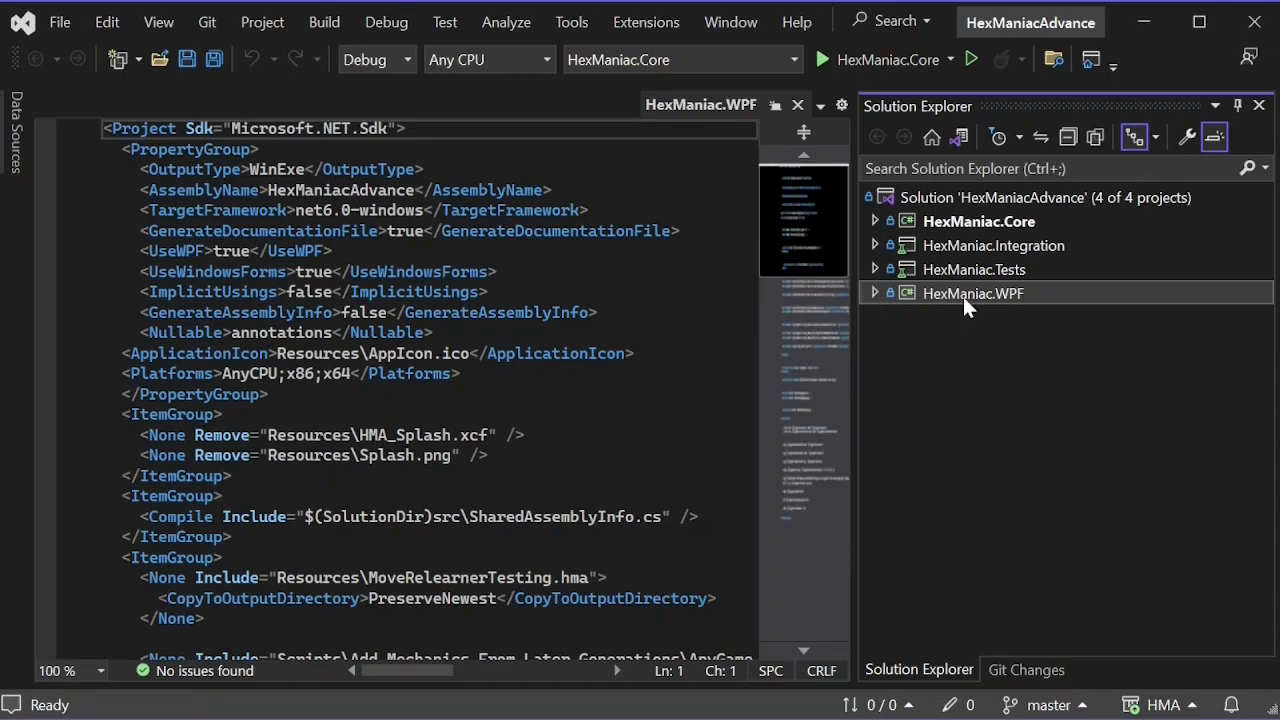
right_click(972, 292)
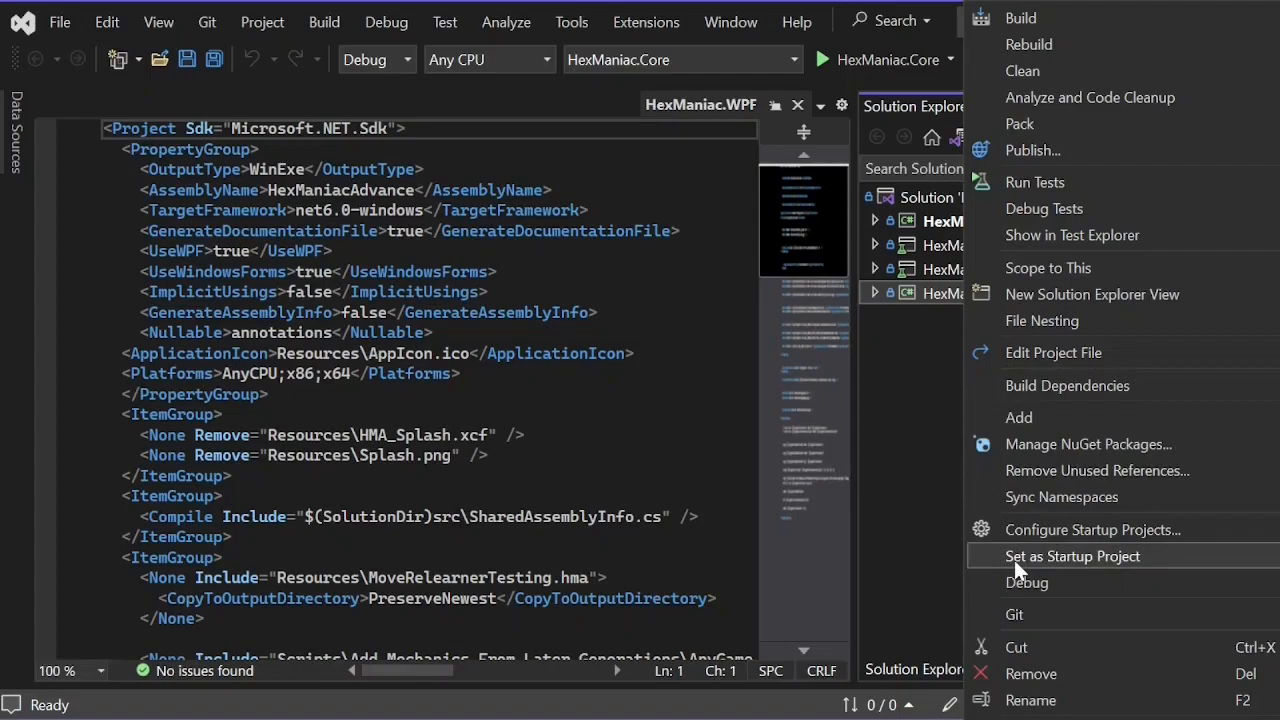
left_click(1072, 556)
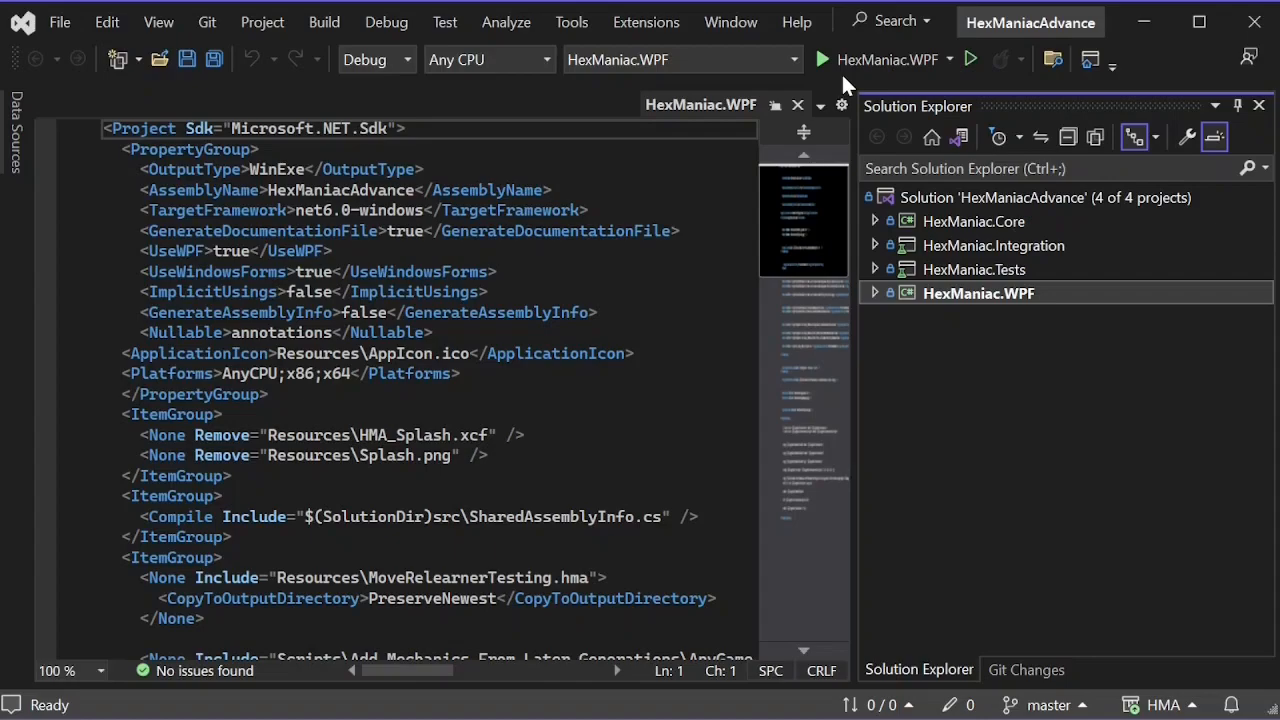
Run Build Solution (F7) for the whole HexManiacAdvance solution.
left_click(324, 22)
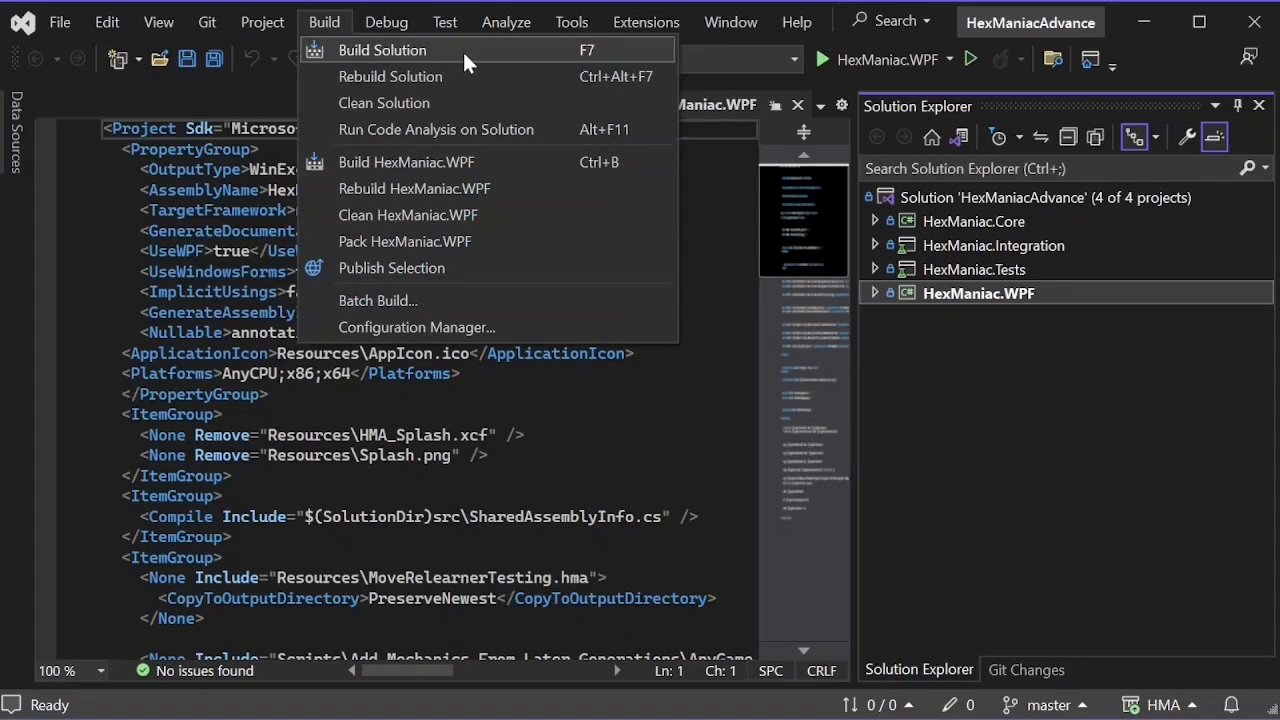
left_click(382, 50)
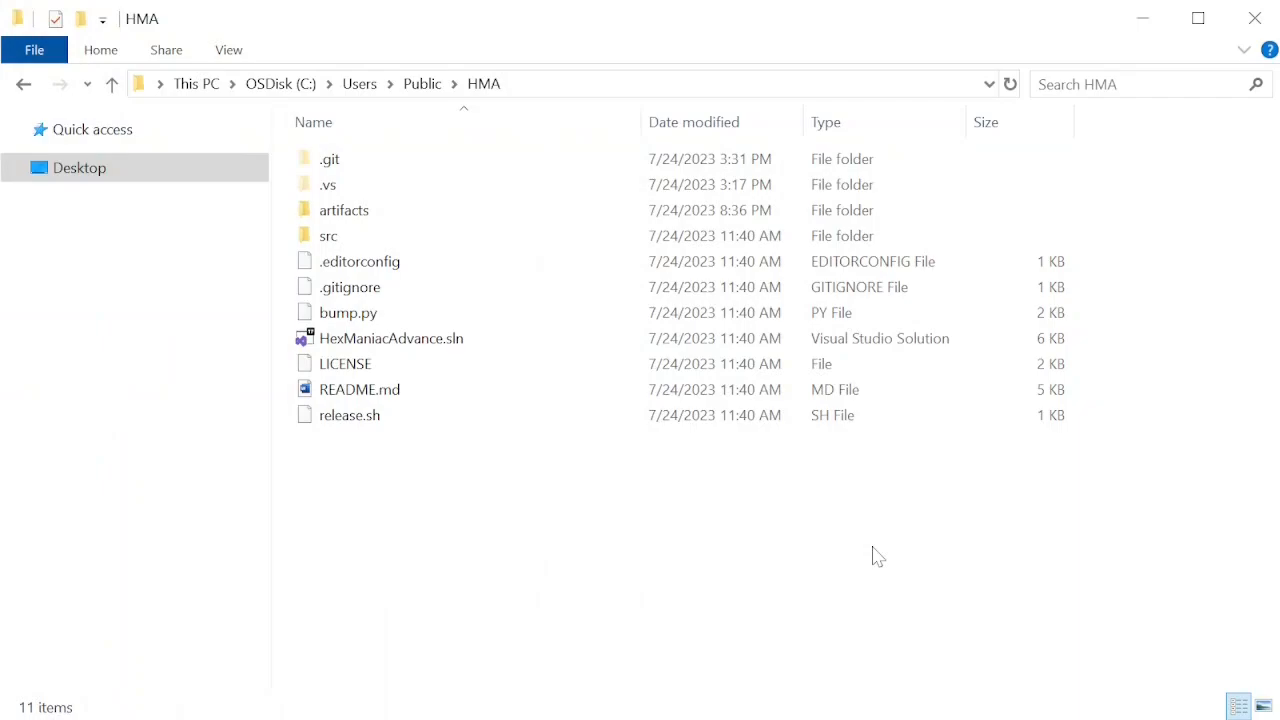
Navigate artifacts\HexManiac.WPF\bin\Debug\net6.0-windows to reach HexManiacAdvance.exe and its DLLs.
left_click(344, 210)
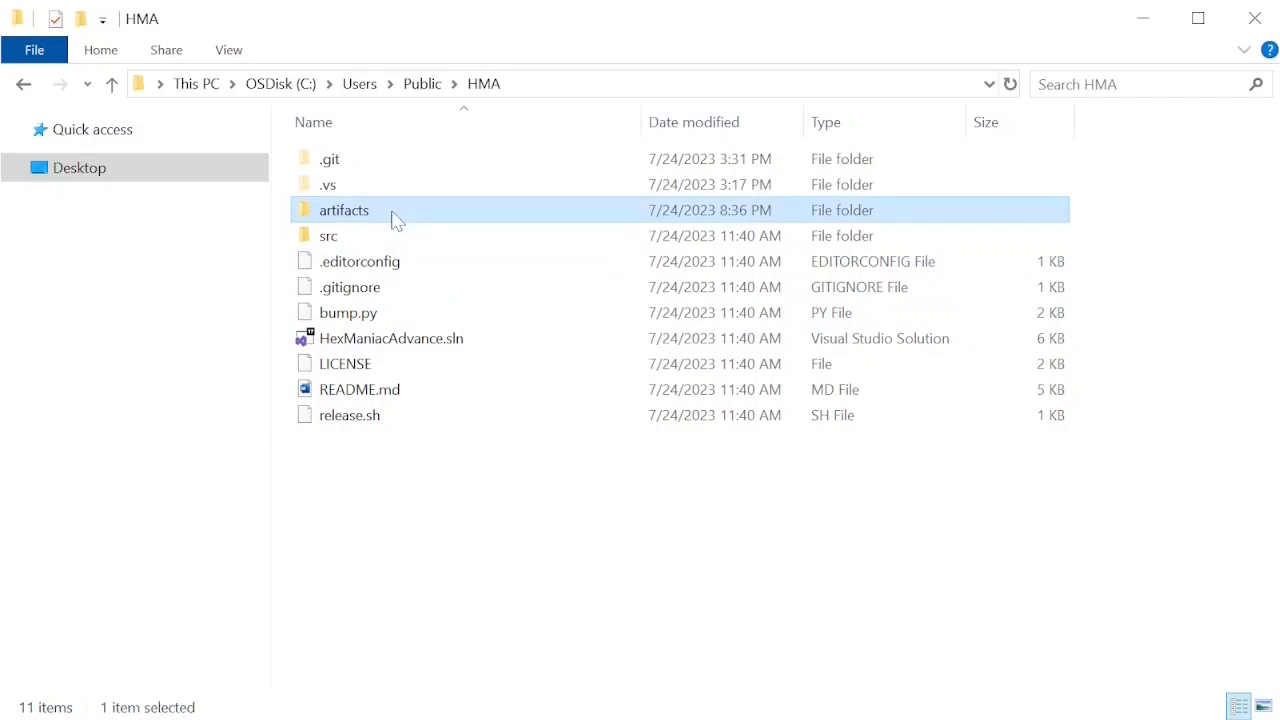
double_click(344, 210)
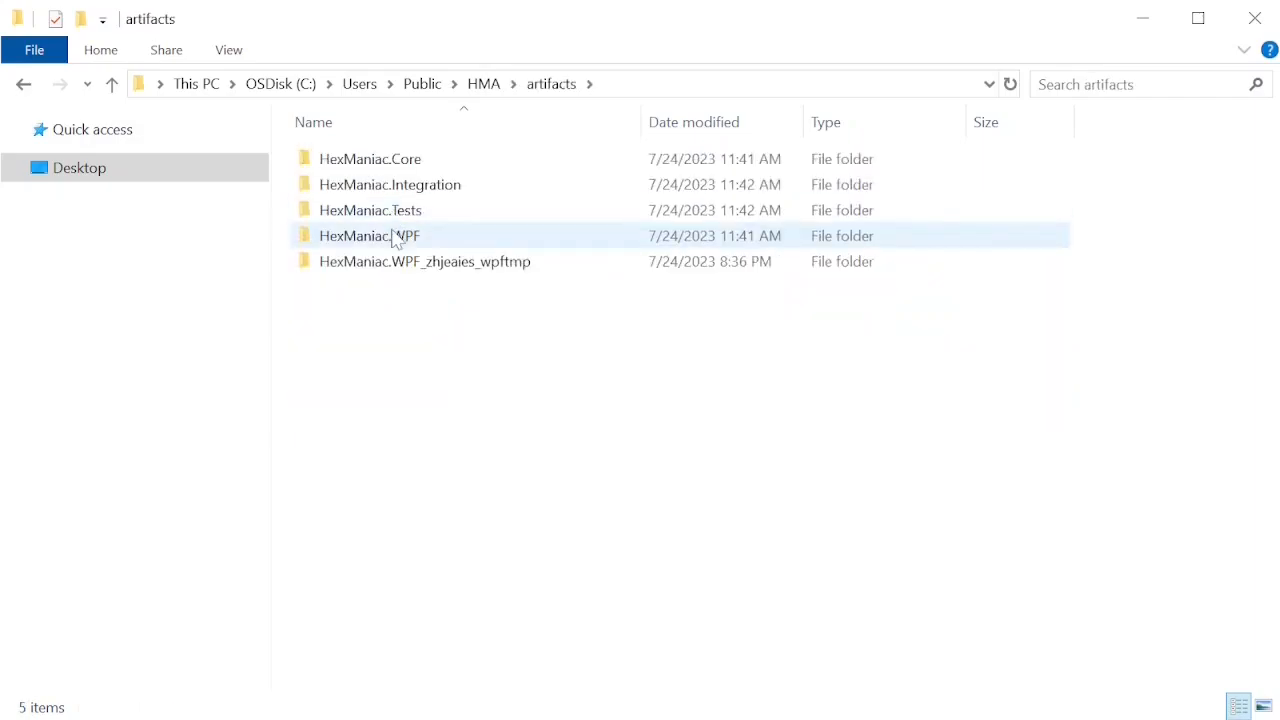
left_click(370, 236)
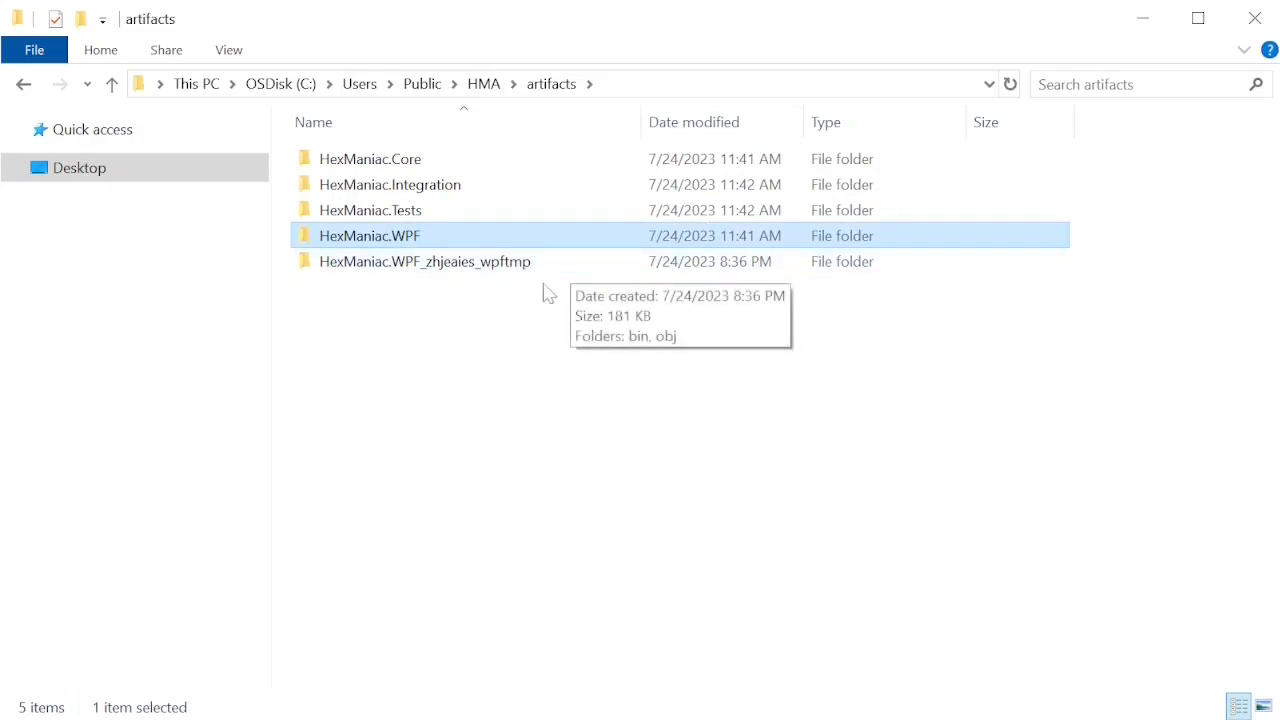
mouse_move(528, 300)
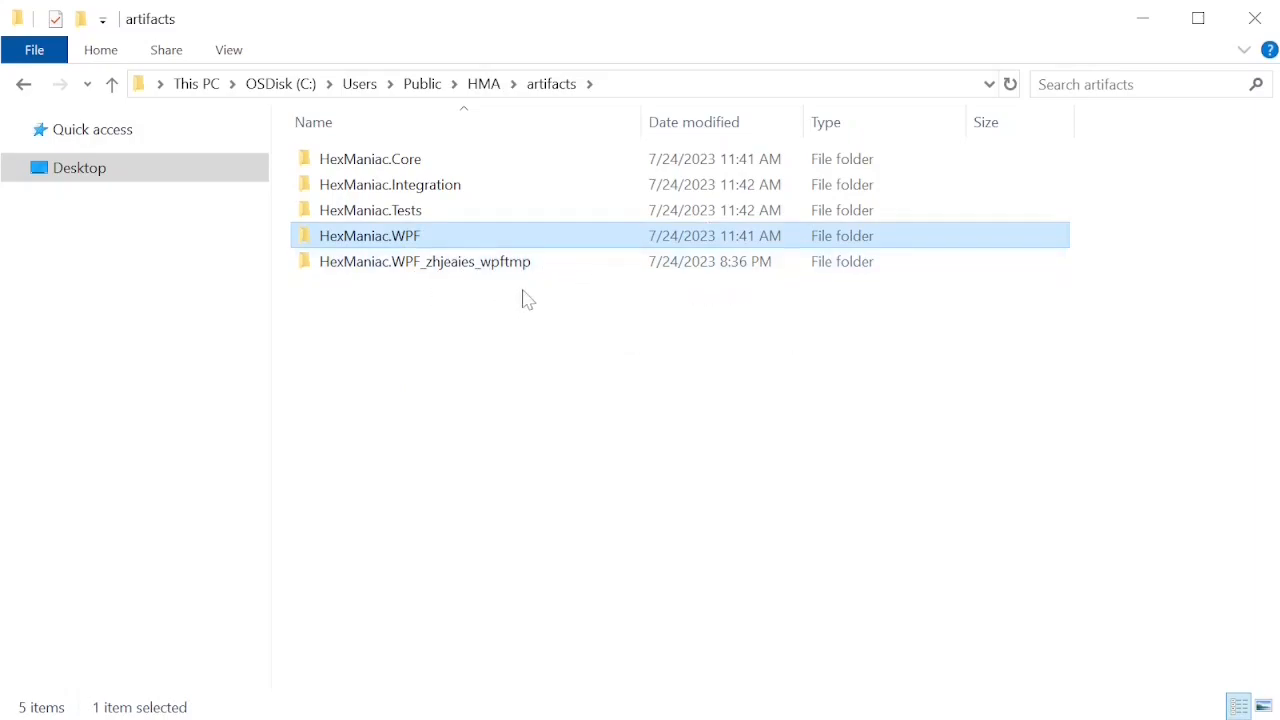
double_click(370, 236)
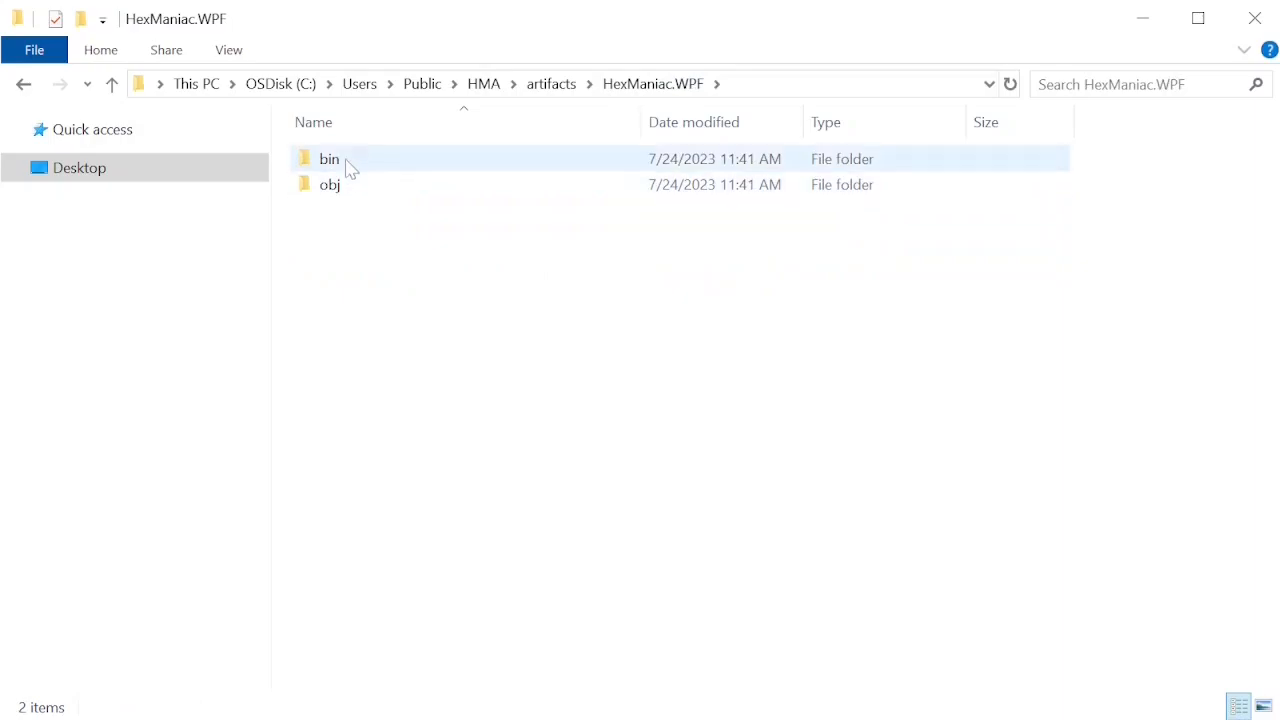
double_click(328, 158)
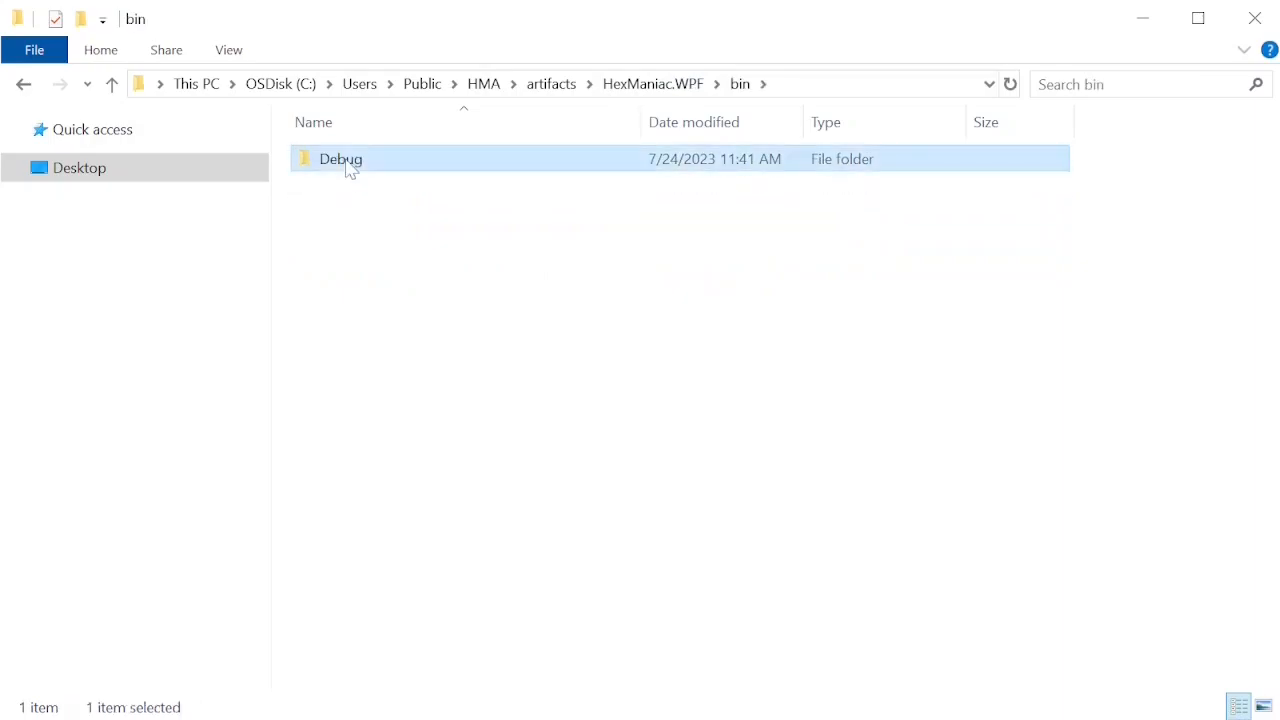
double_click(340, 158)
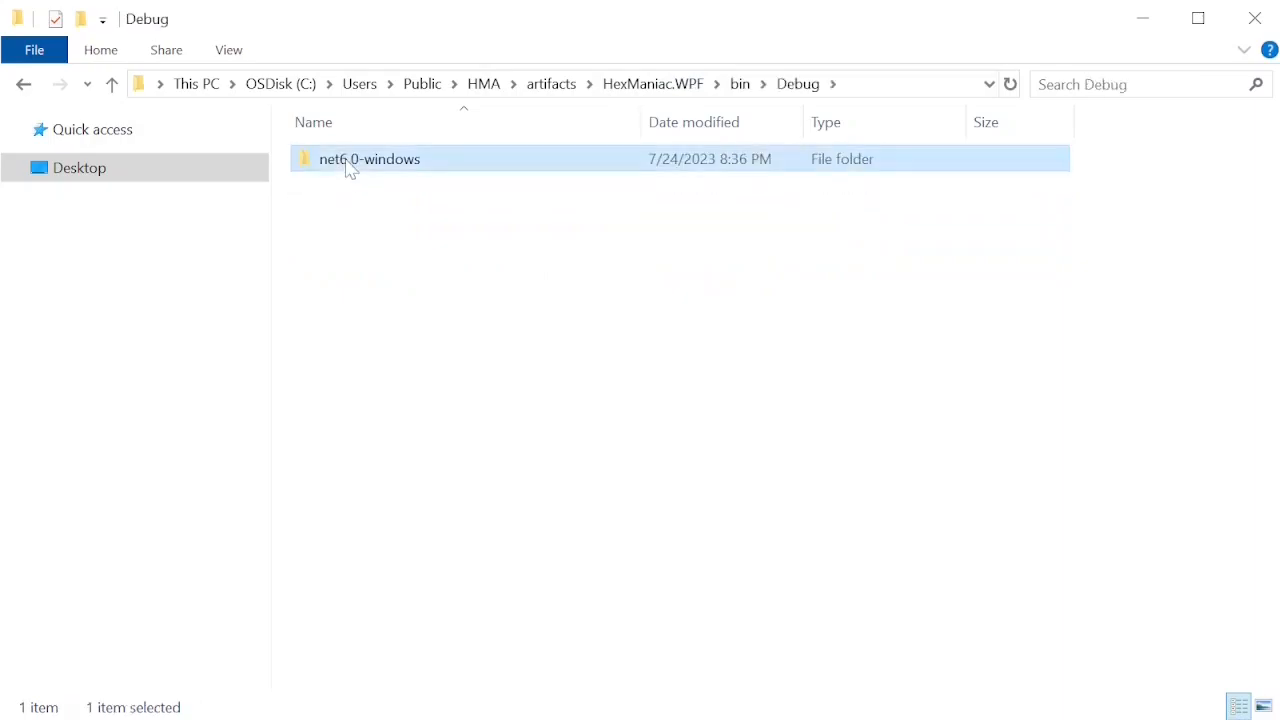
double_click(370, 158)
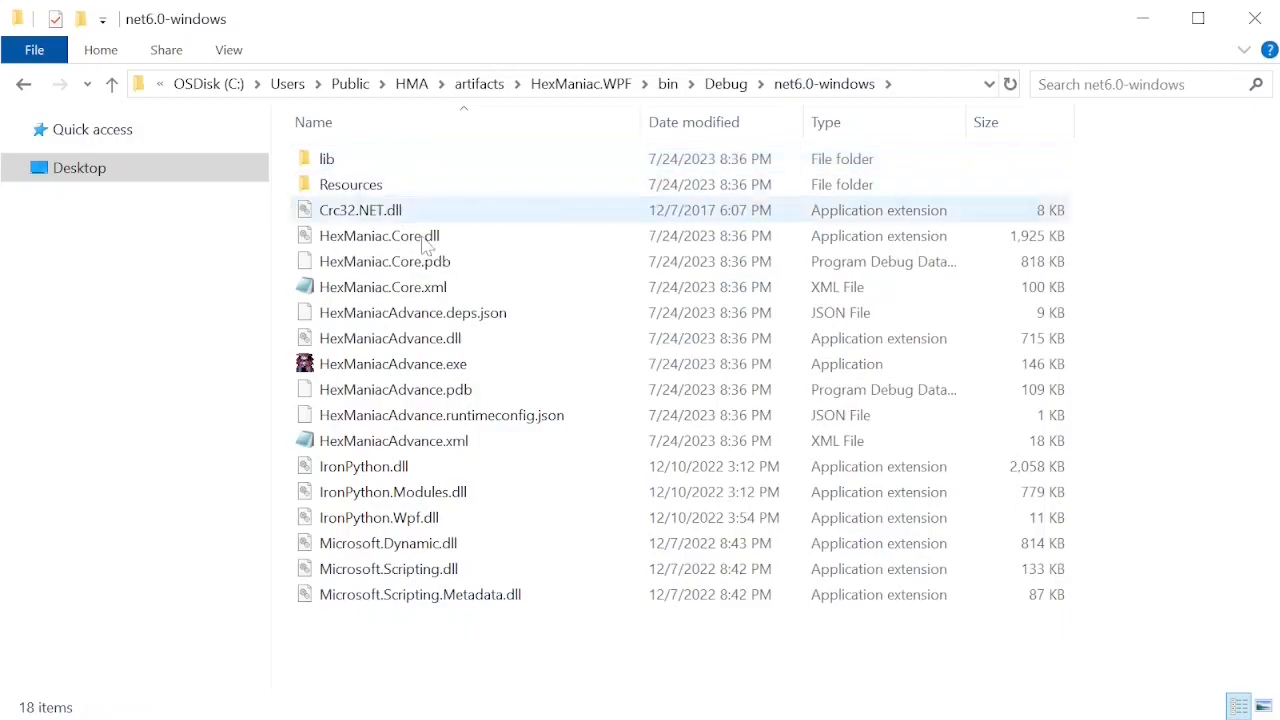
left_click(442, 662)
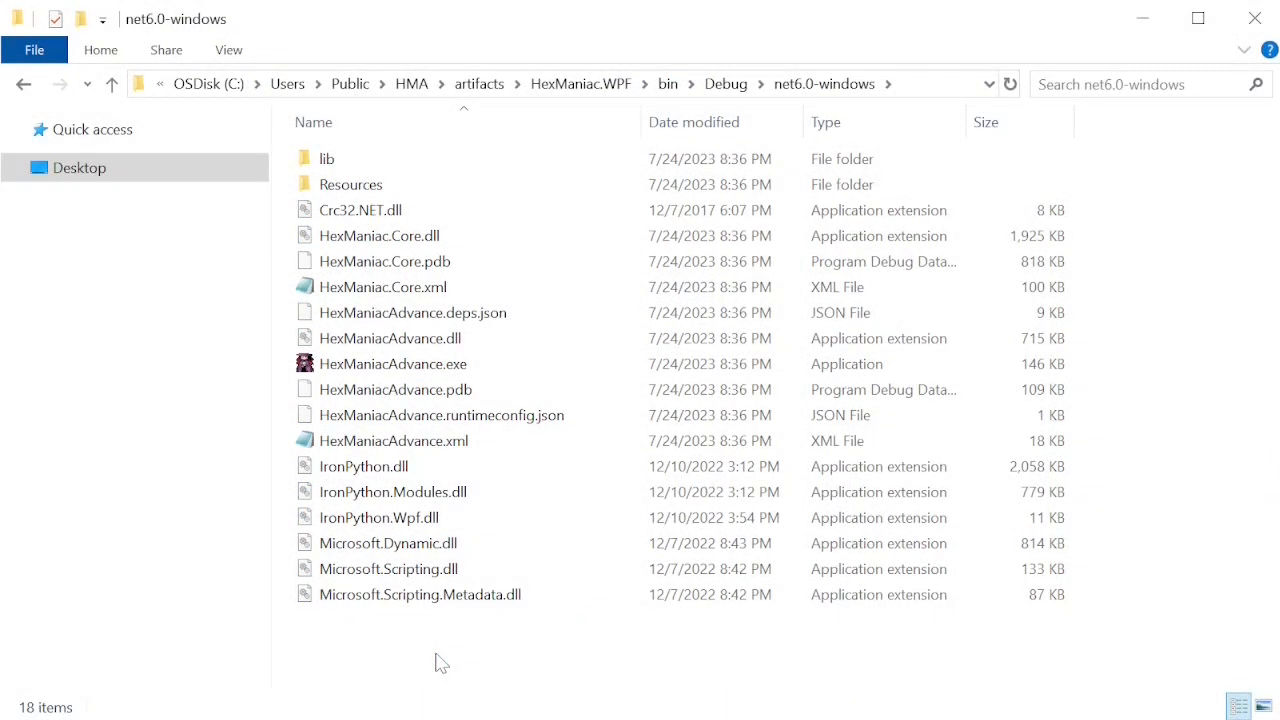
Launch the built HexManiacAdvance.exe so the 0.5.3.1 start screen appears.
left_click(392, 364)
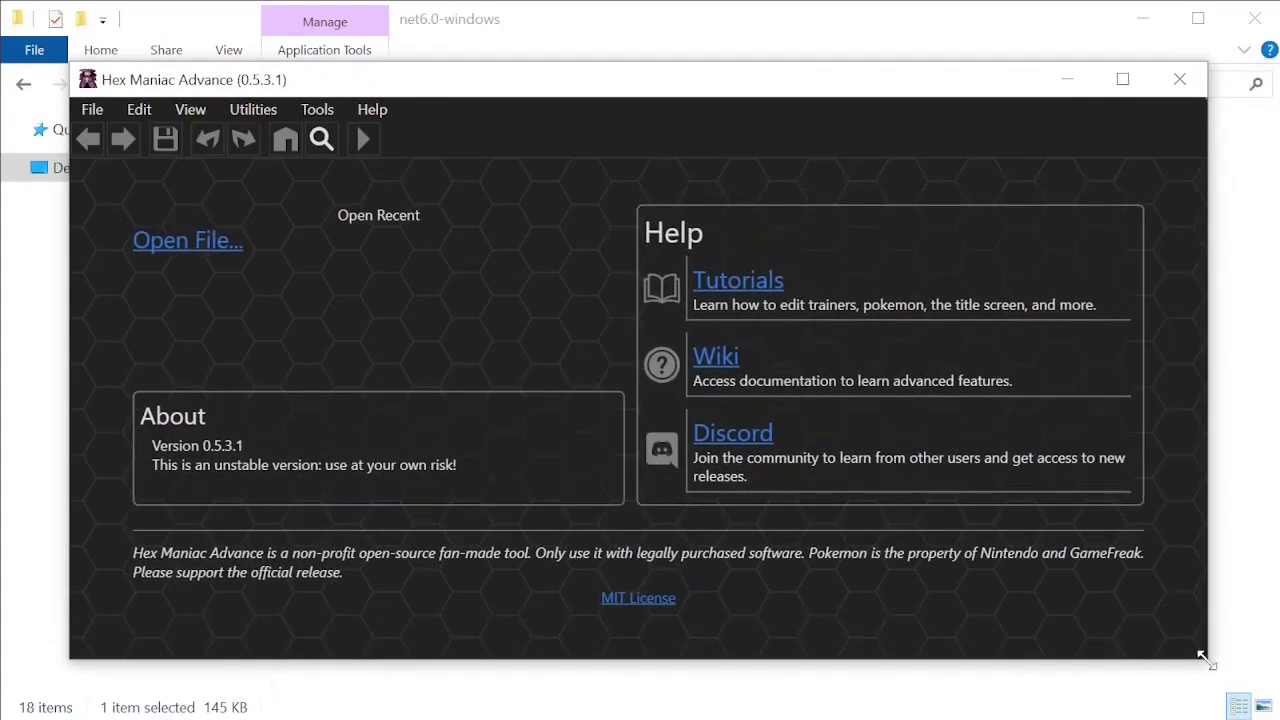
mouse_move(1230, 704)
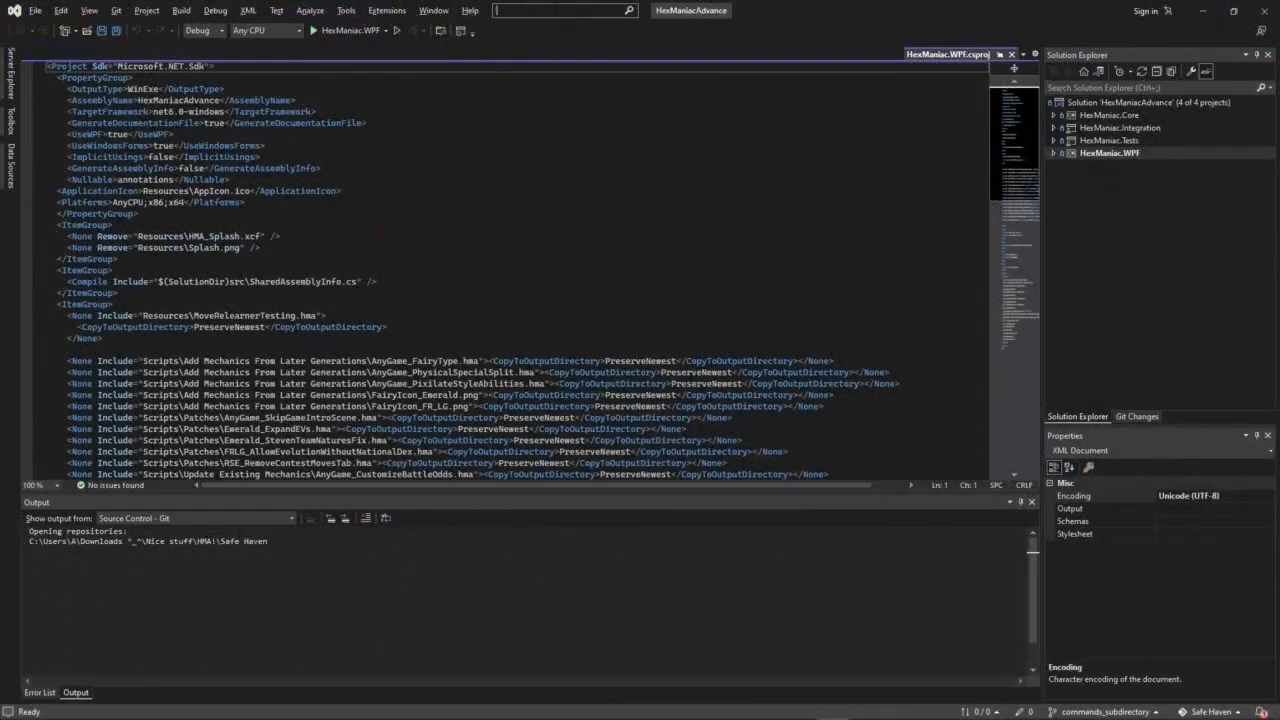
type("n")
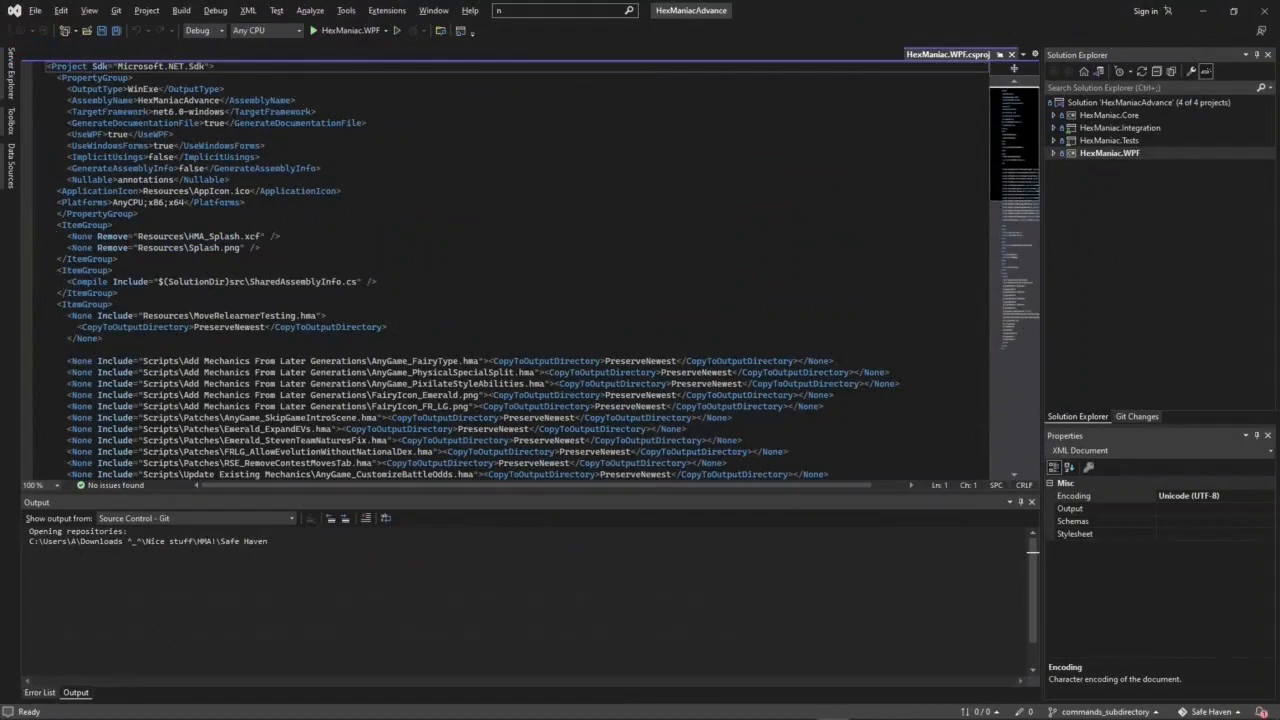
type("nuget")
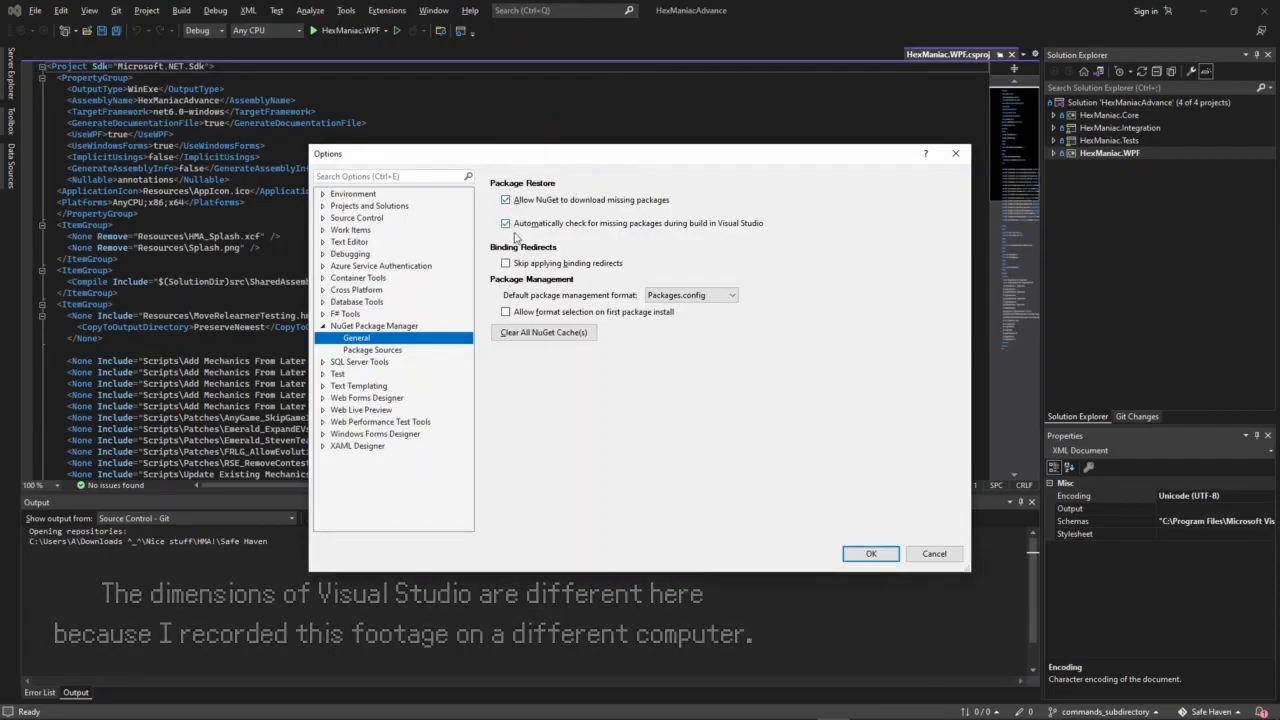
mouse_move(912, 184)
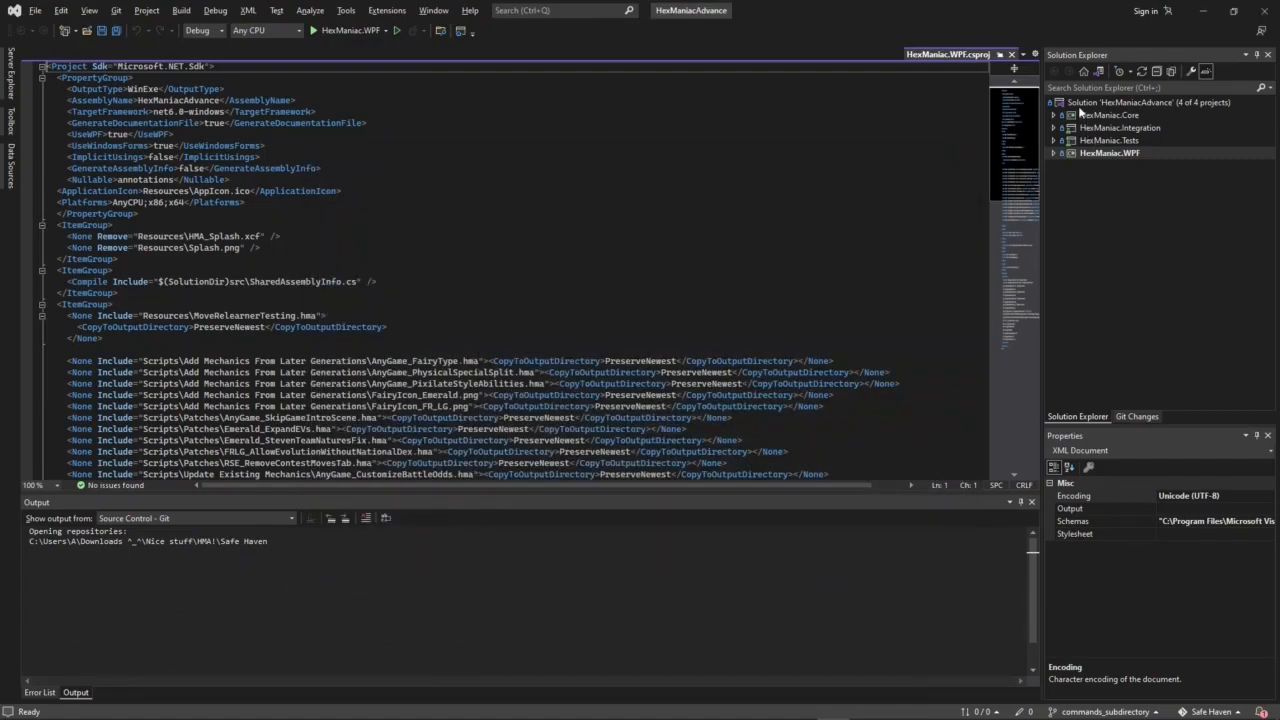
Restore NuGet Packages from the solution's context menu.
right_click(1150, 102)
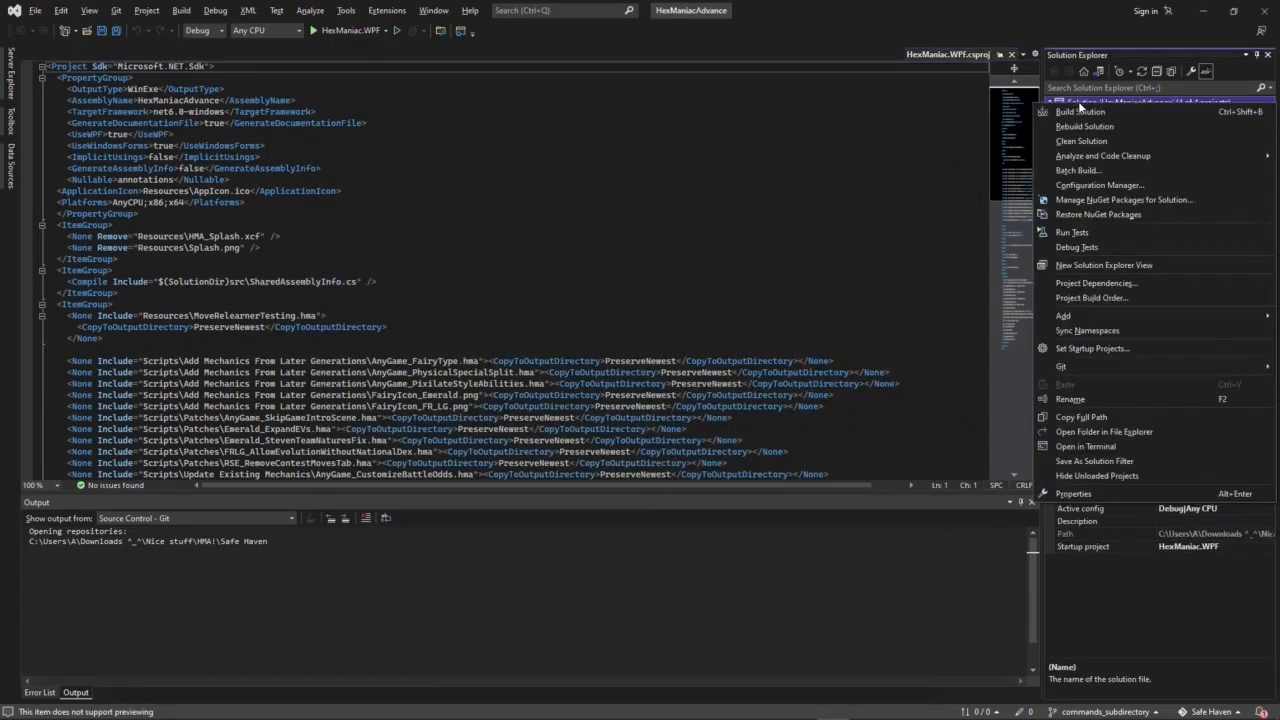
mouse_move(1096, 214)
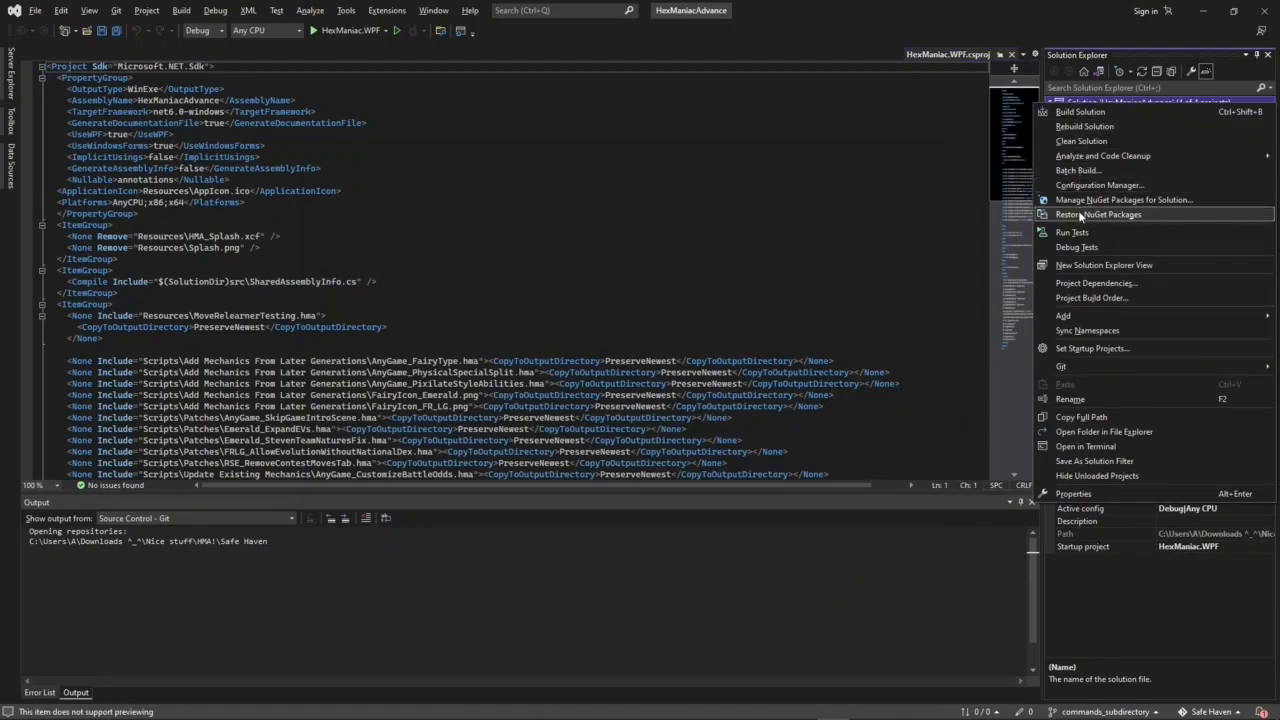
left_click(1098, 214)
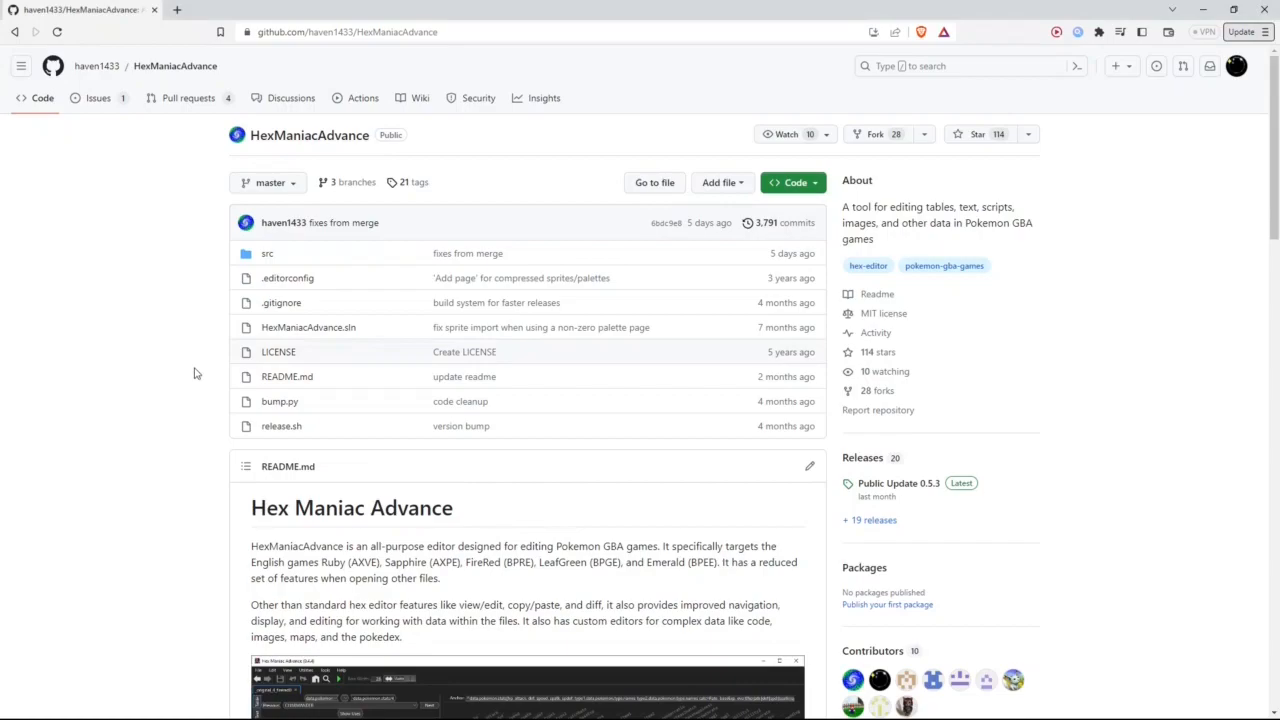
Scroll the README to Getting Started and highlight its heading and the As a Developer section.
scroll("down", 3)
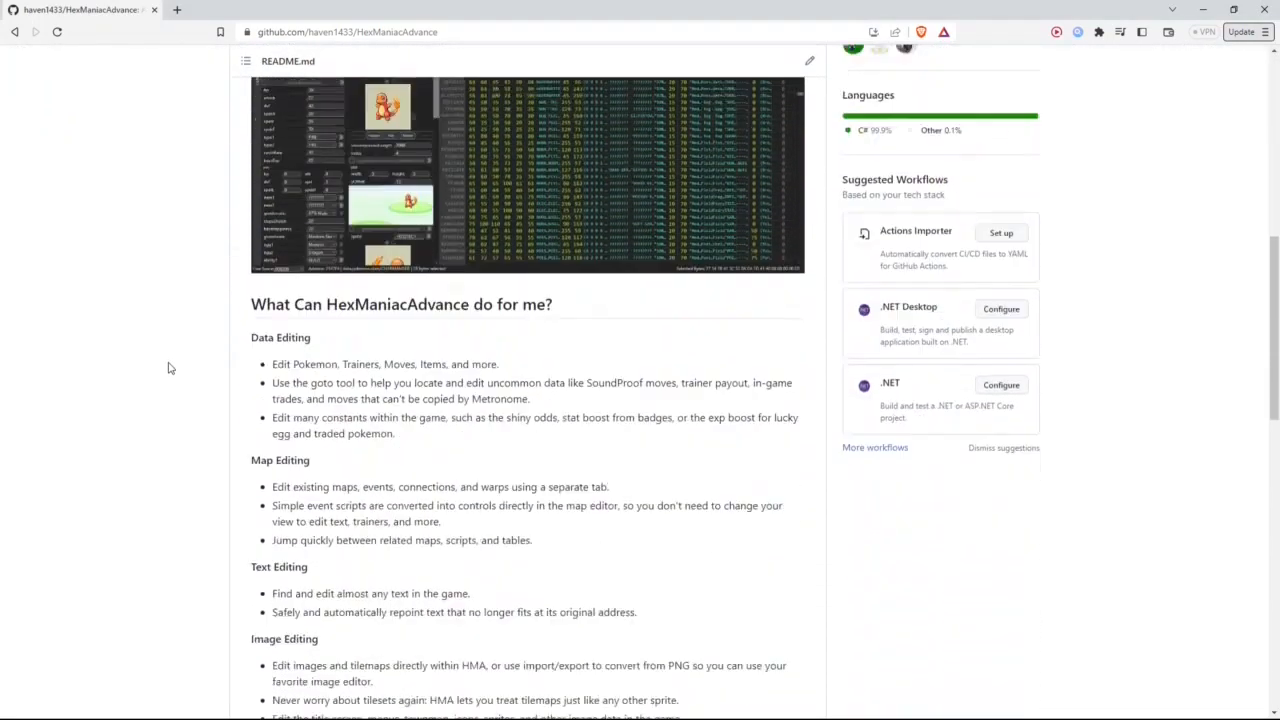
scroll("down", 3)
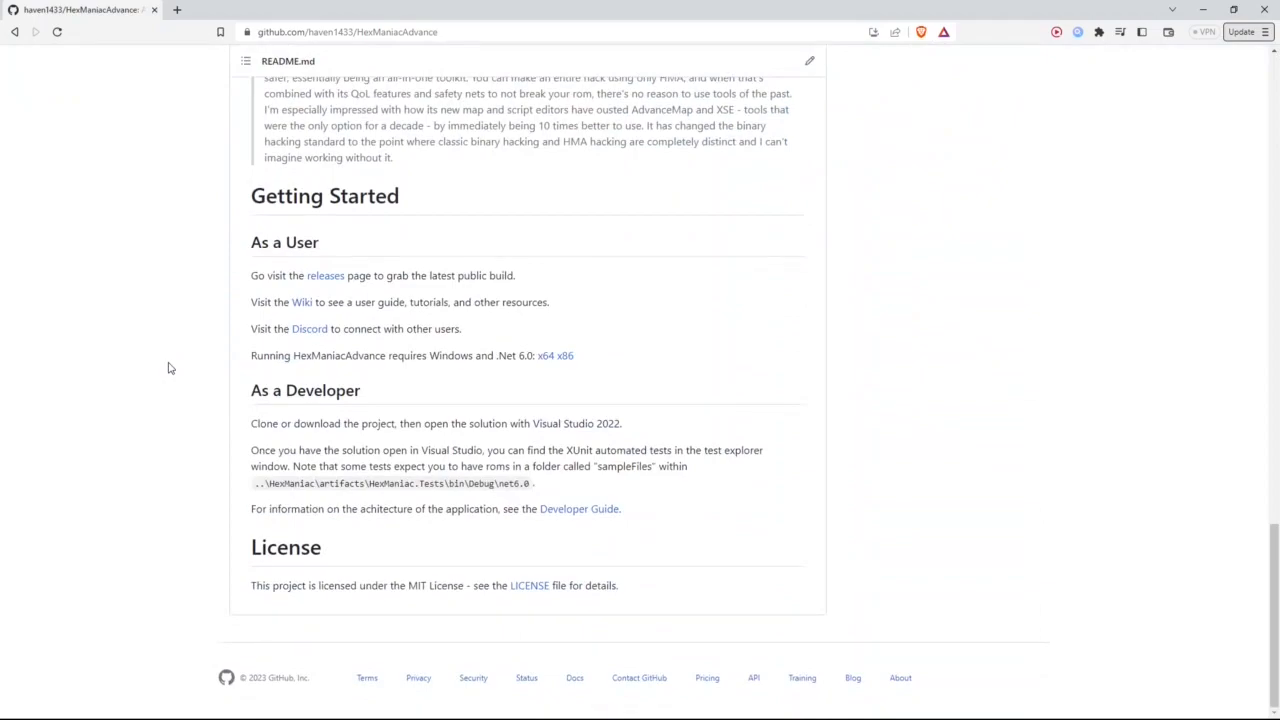
double_click(324, 196)
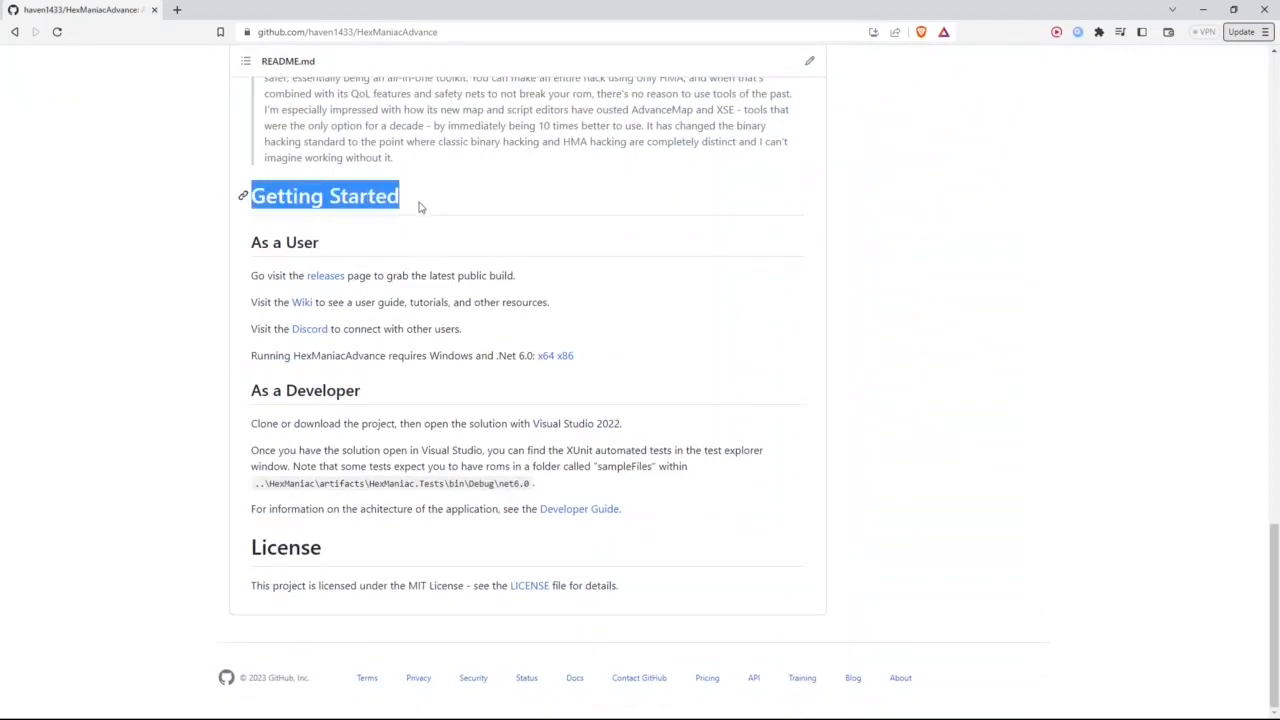
double_click(304, 390)
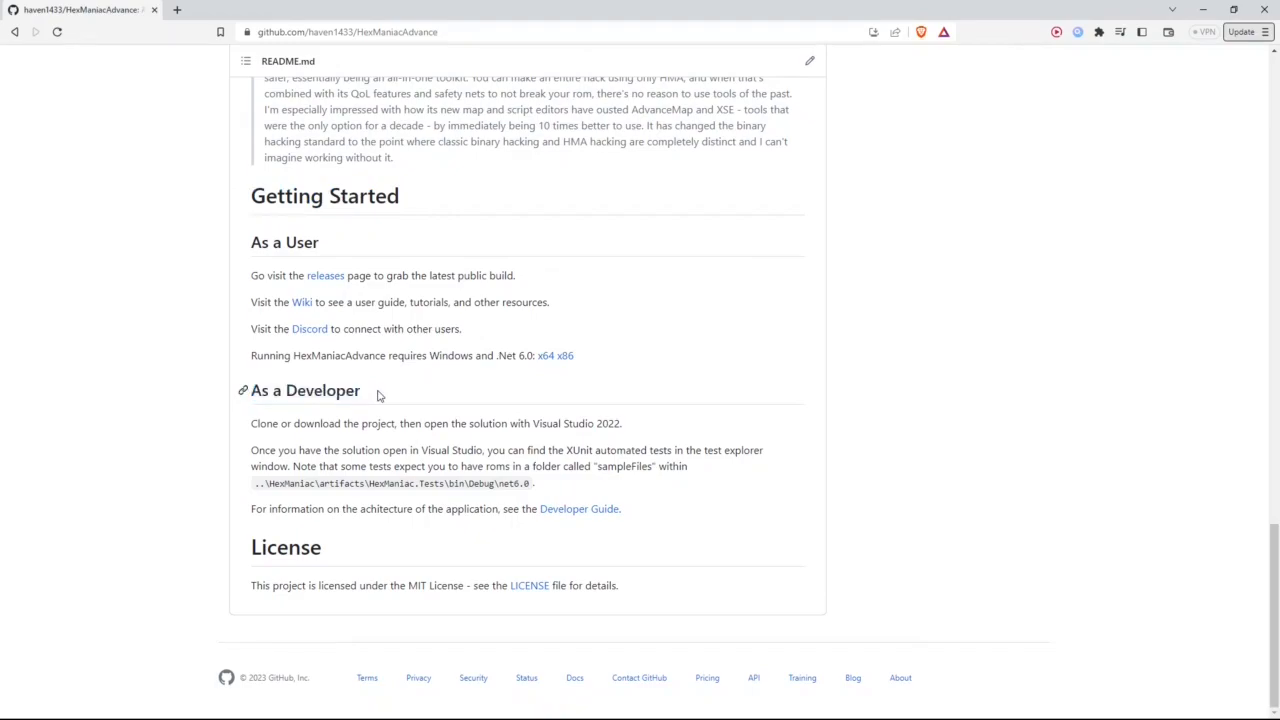
mouse_move(580, 510)
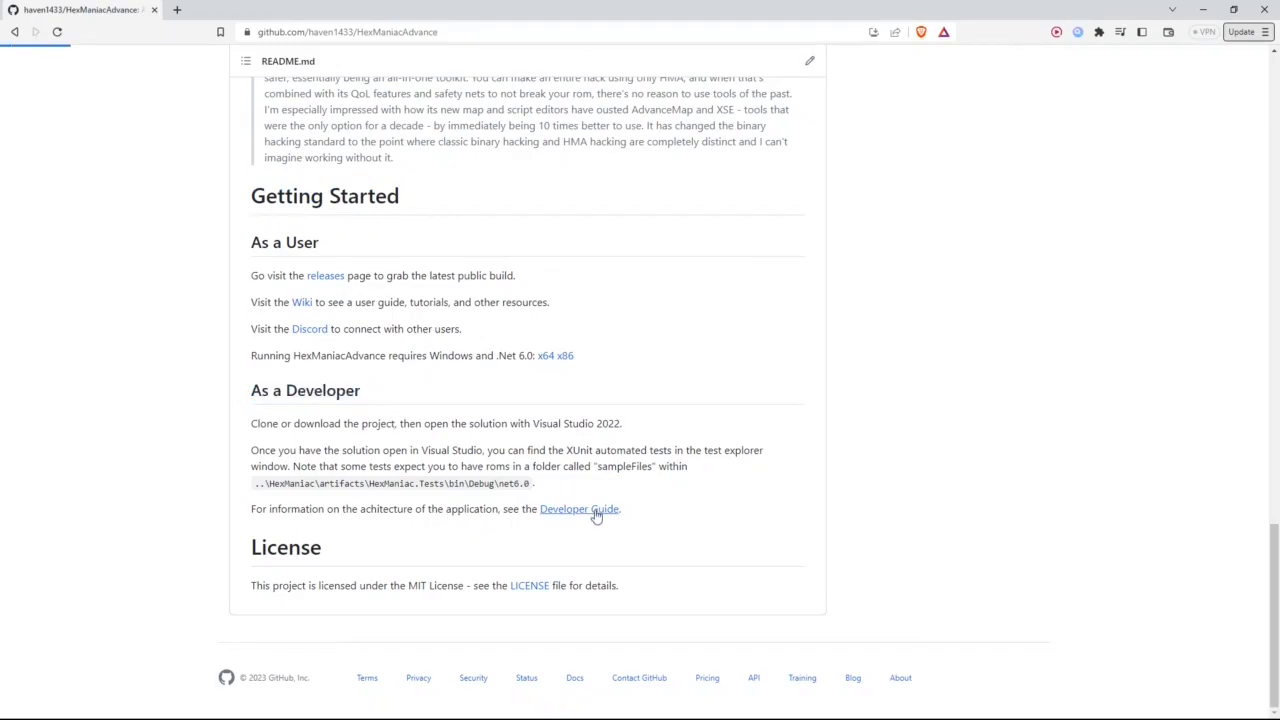
Follow the README's Developer Guide link and read the wiki page down to its FormatDrawer section.
left_click(580, 510)
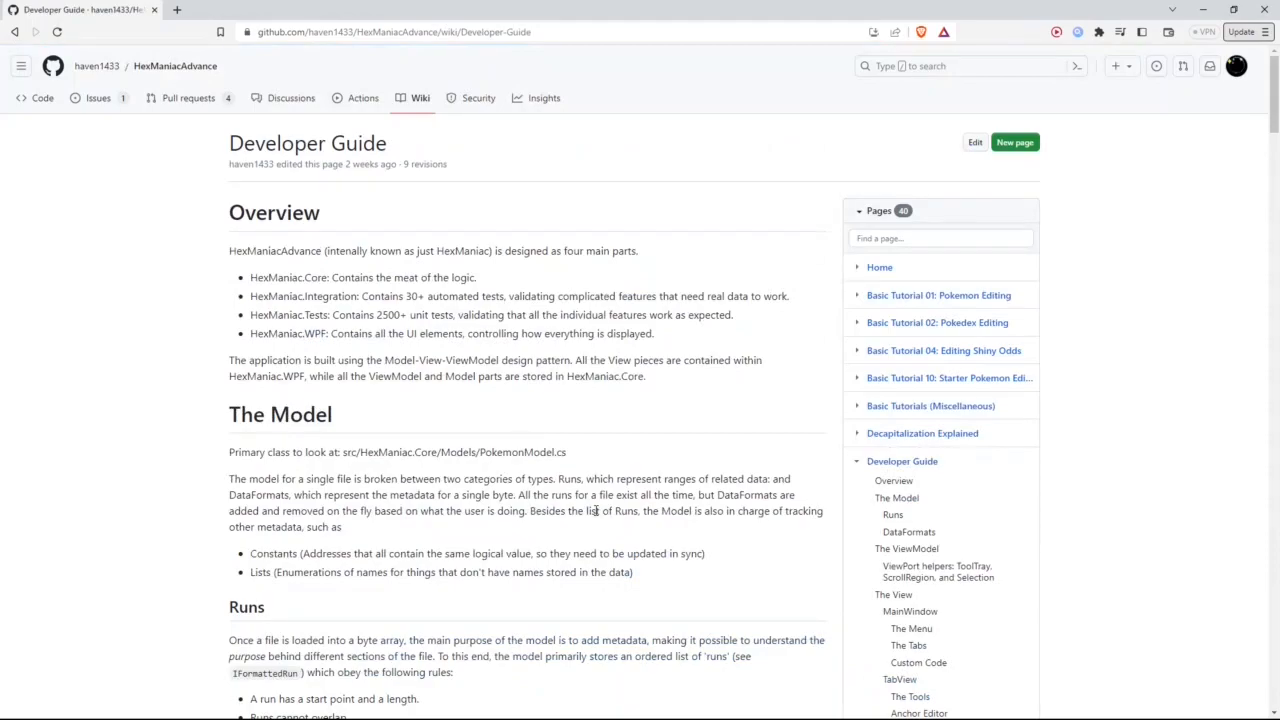
mouse_move(138, 340)
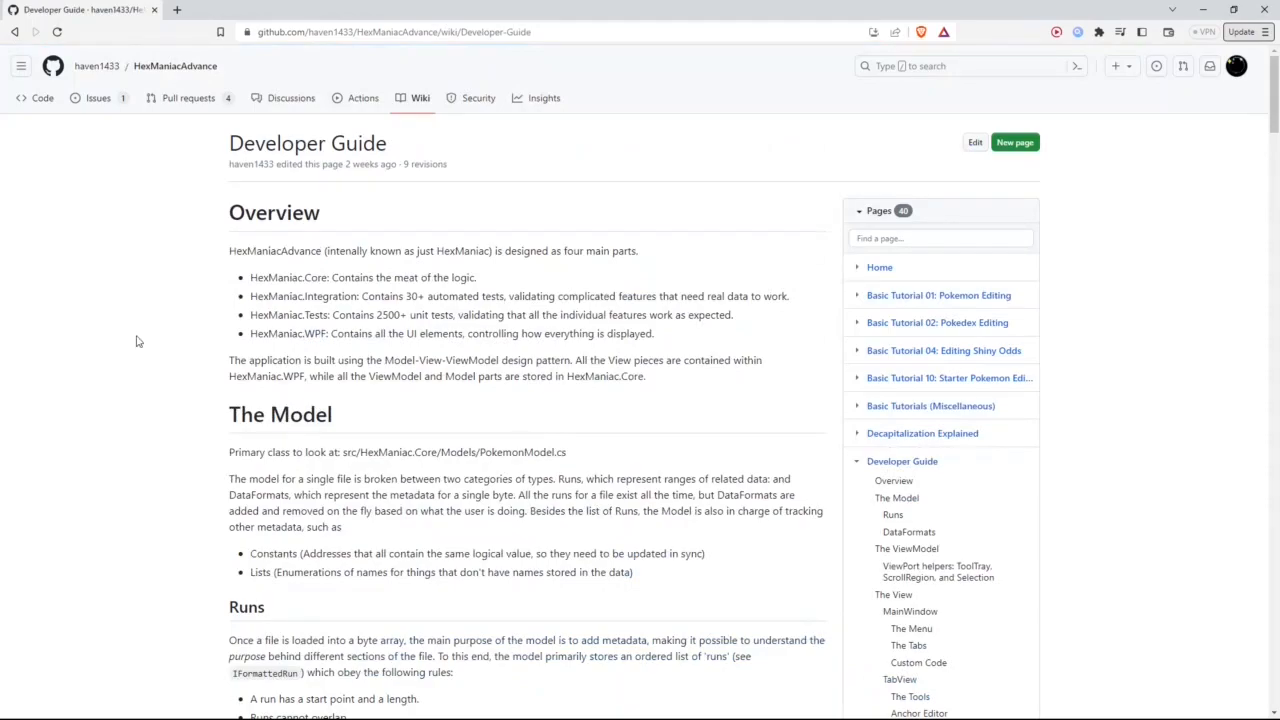
scroll("down", 3)
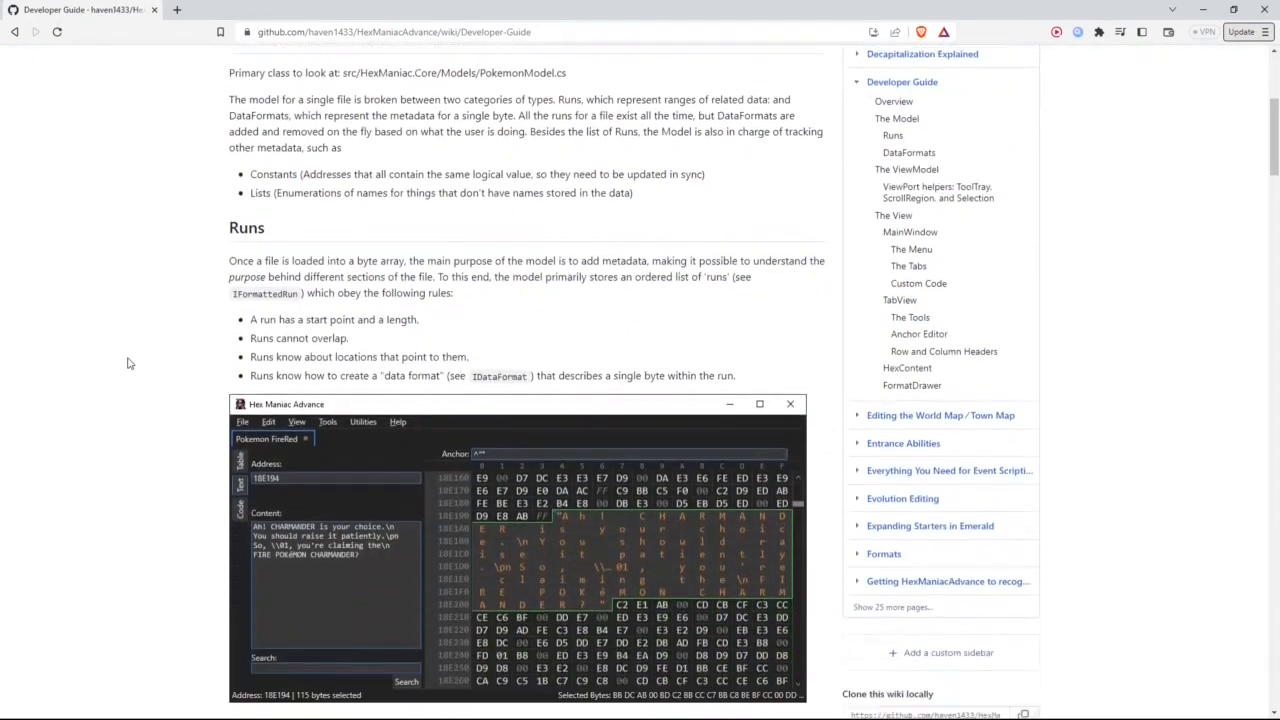
scroll("down", 3)
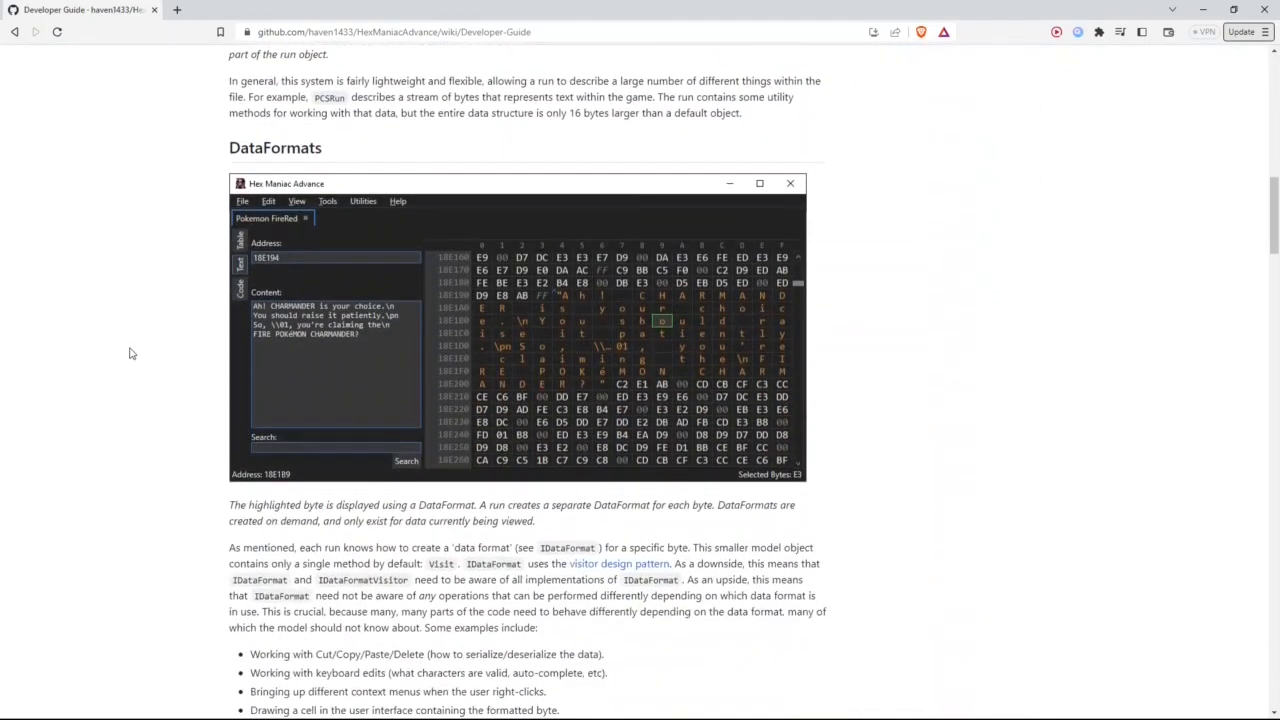
scroll("down", 3)
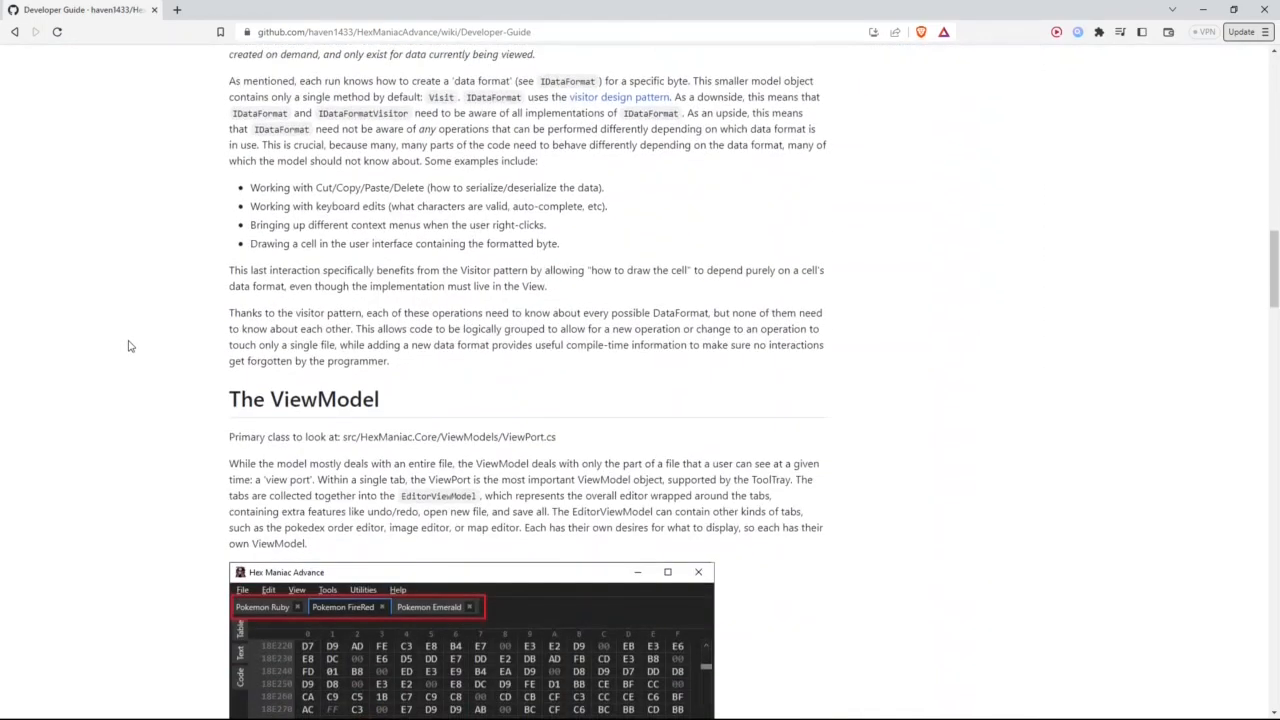
scroll("down", 3)
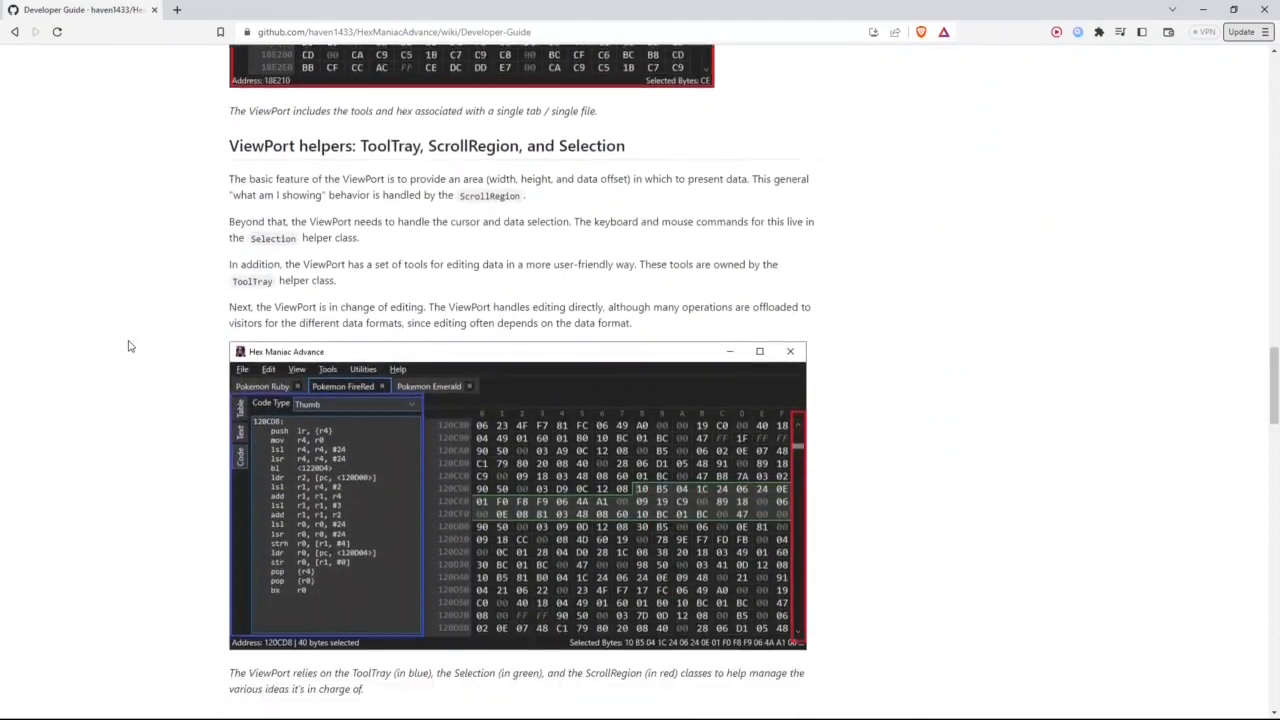
scroll("down", 3)
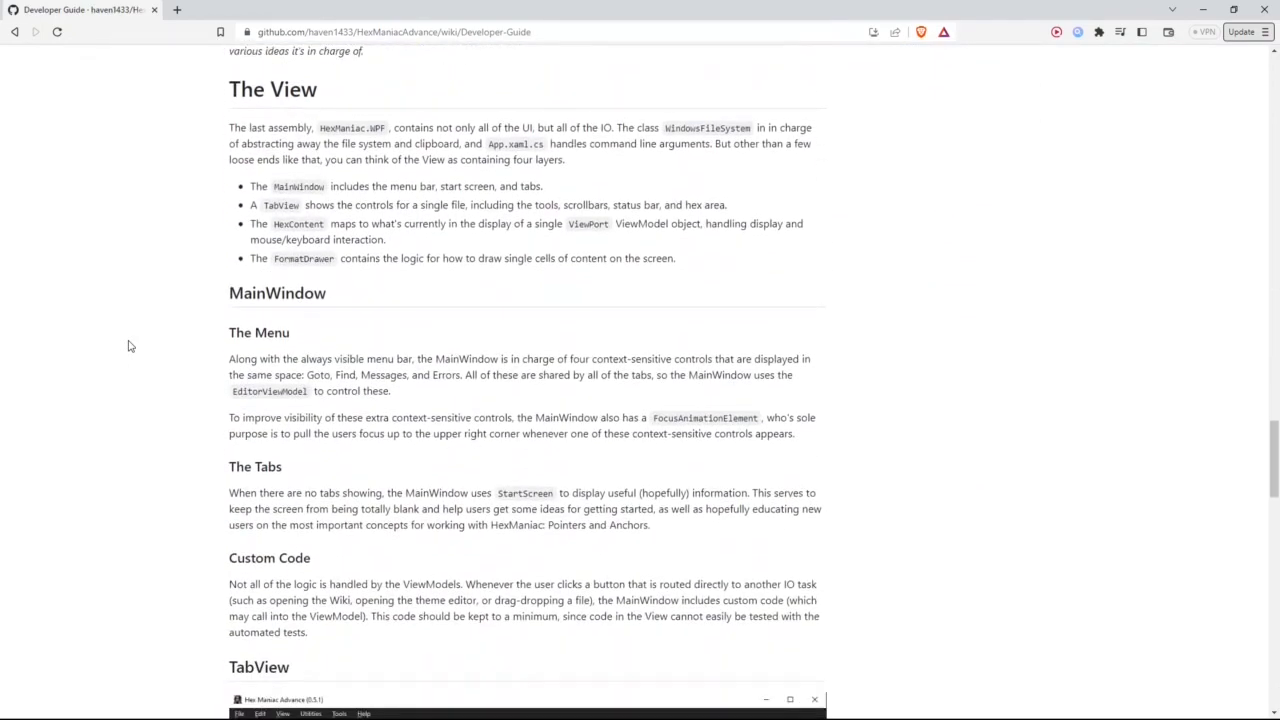
scroll("down", 3)
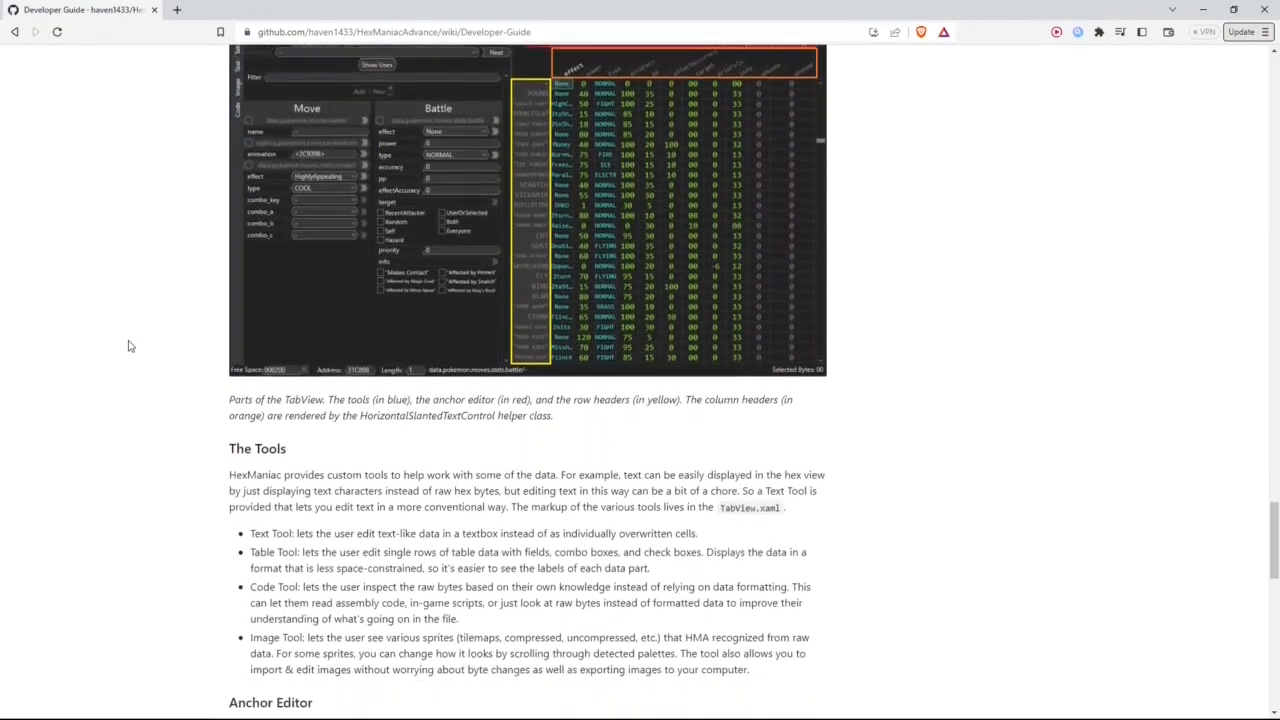
scroll("down", 3)
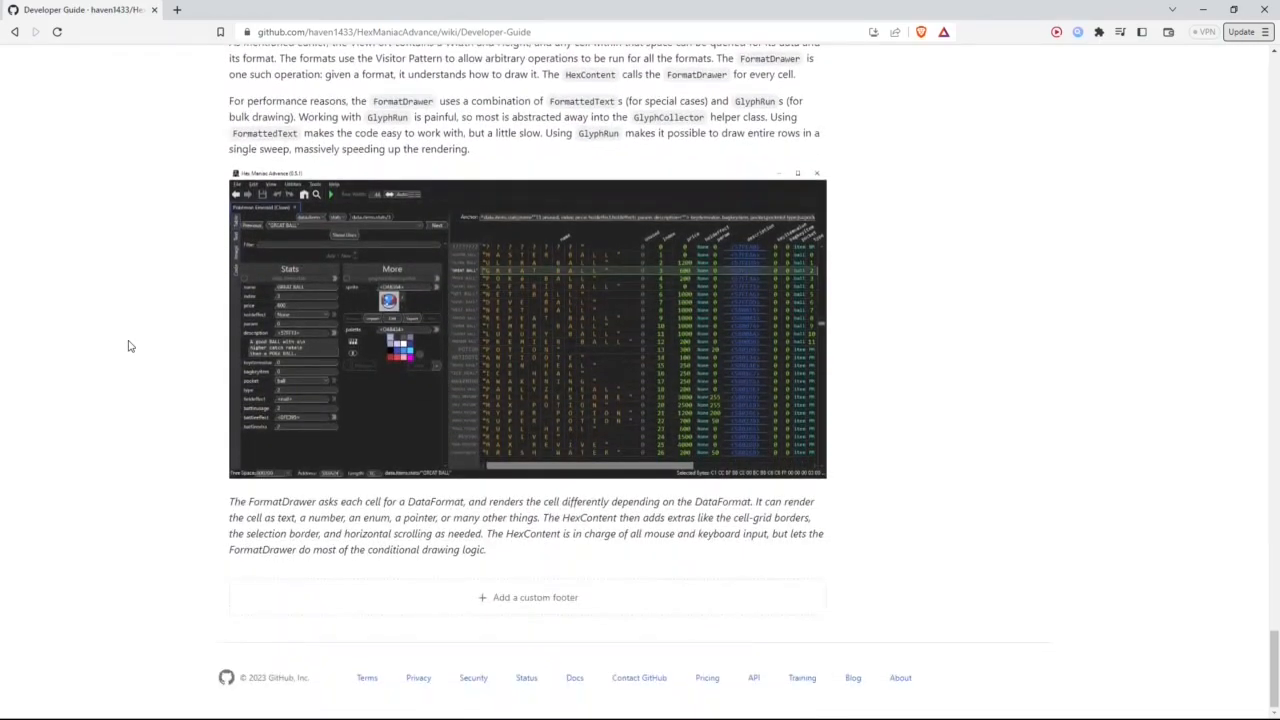